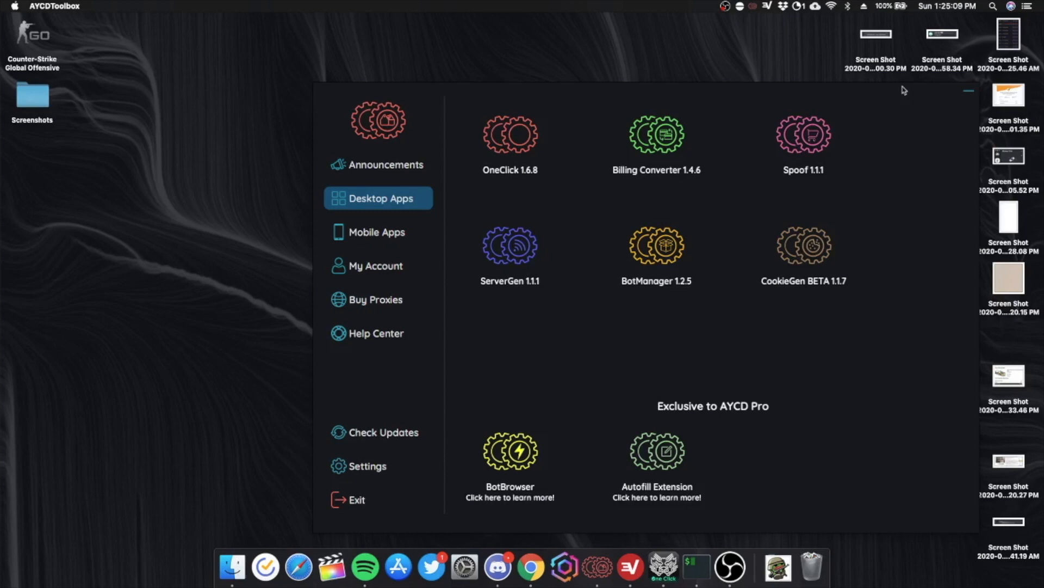
{"action": "mouse_move", "coordinate": [675, 98]}
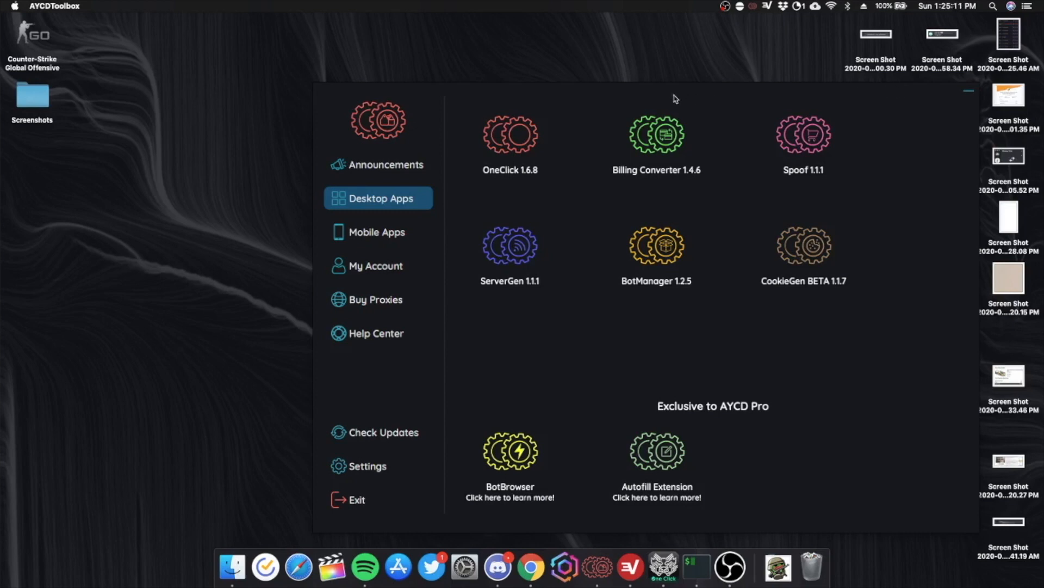
{"action": "mouse_move", "coordinate": [511, 138]}
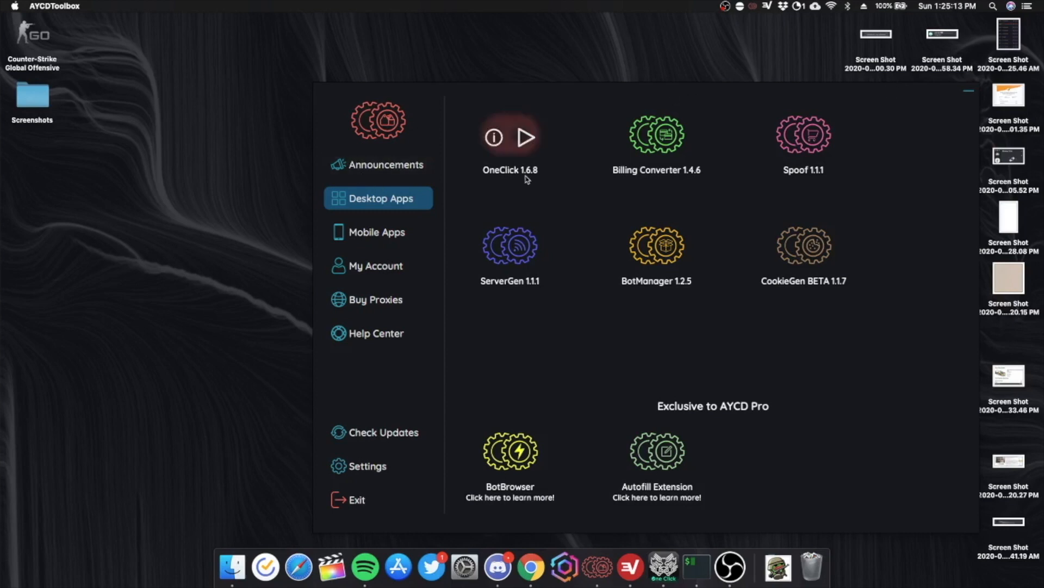
{"action": "mouse_move", "coordinate": [656, 137]}
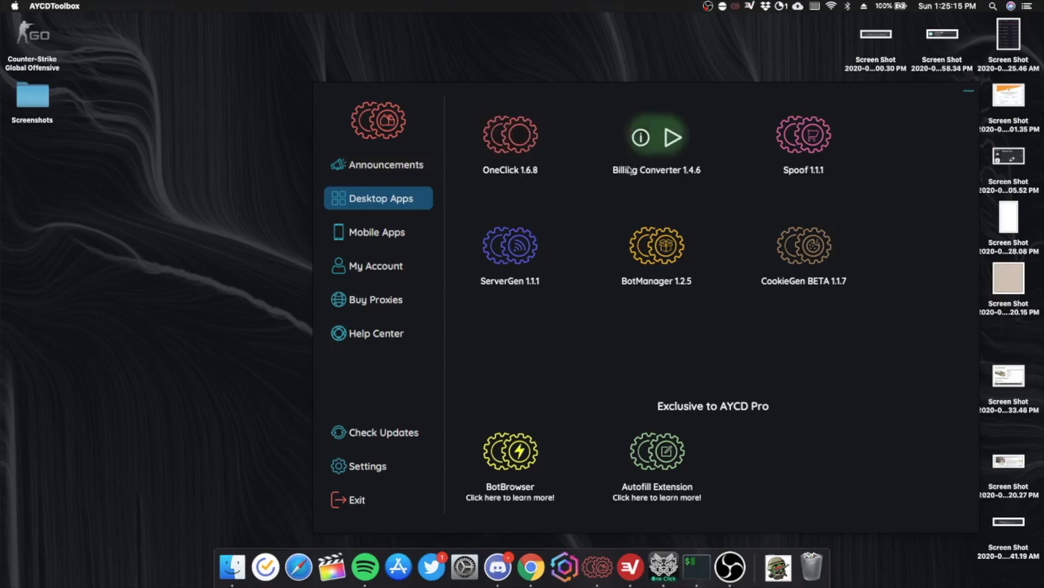
{"action": "mouse_move", "coordinate": [803, 138]}
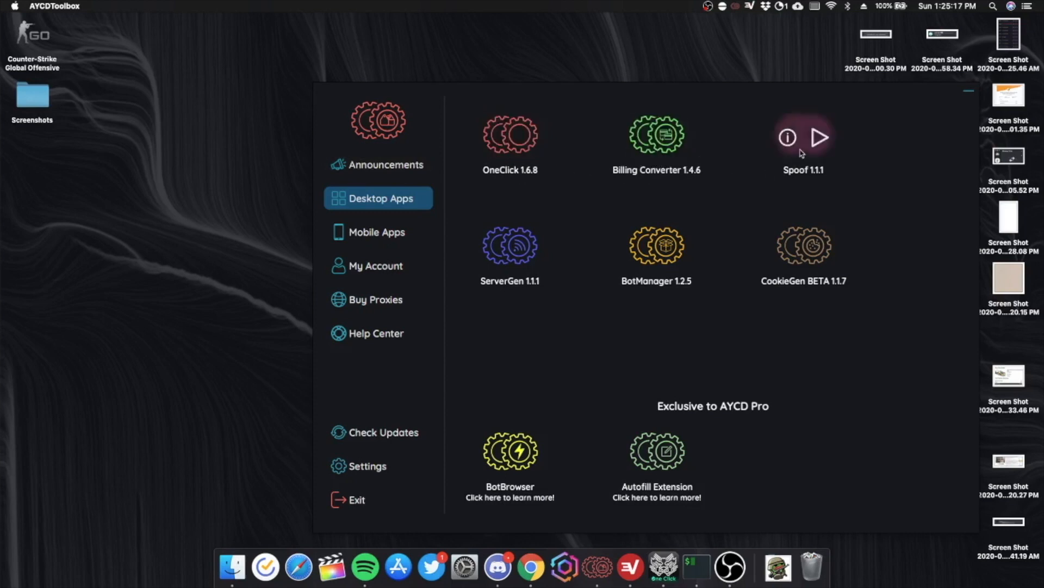
{"action": "mouse_move", "coordinate": [510, 248]}
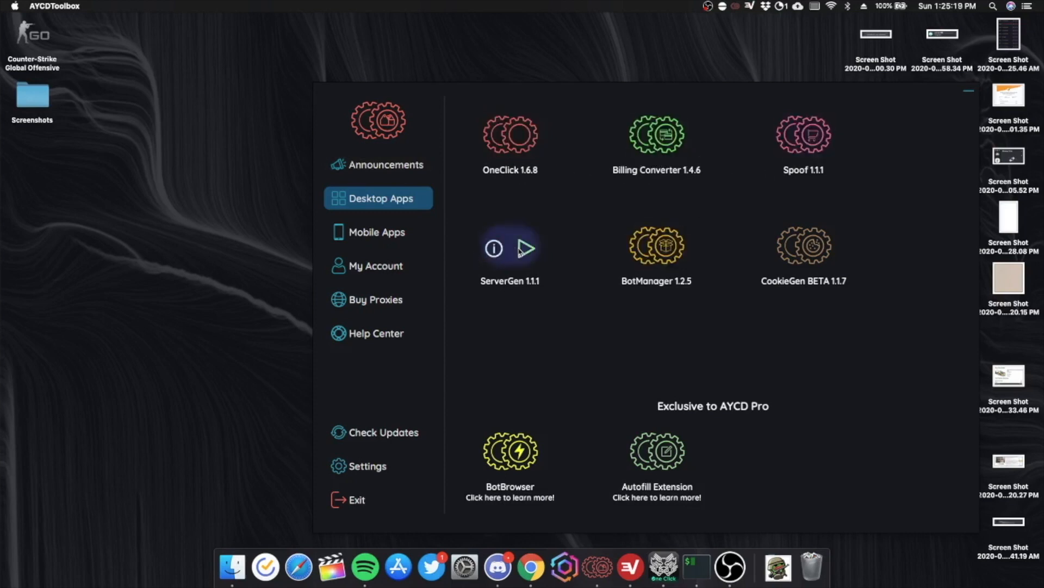
{"action": "mouse_move", "coordinate": [657, 248]}
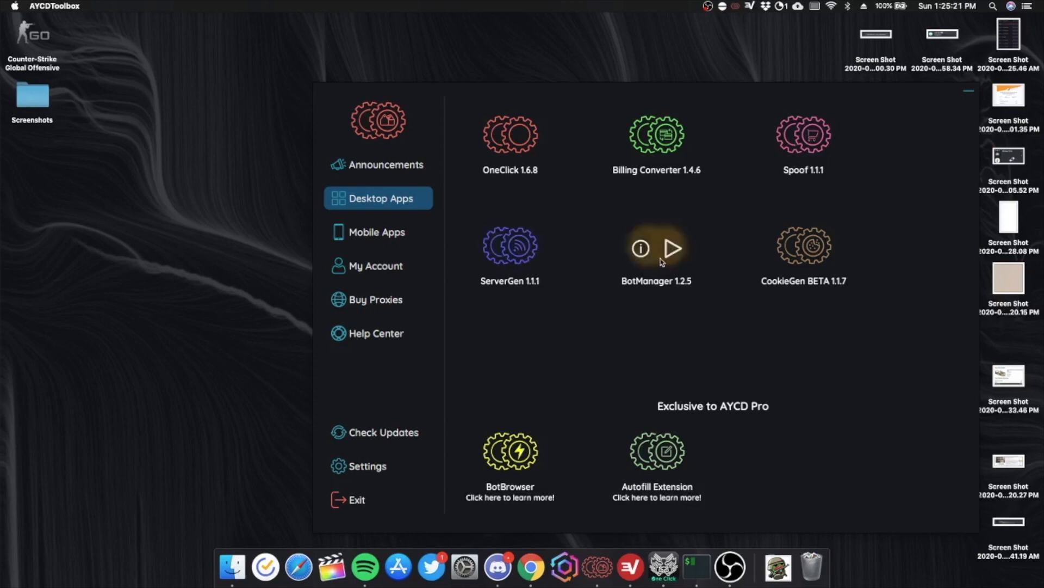
{"action": "mouse_move", "coordinate": [819, 238]}
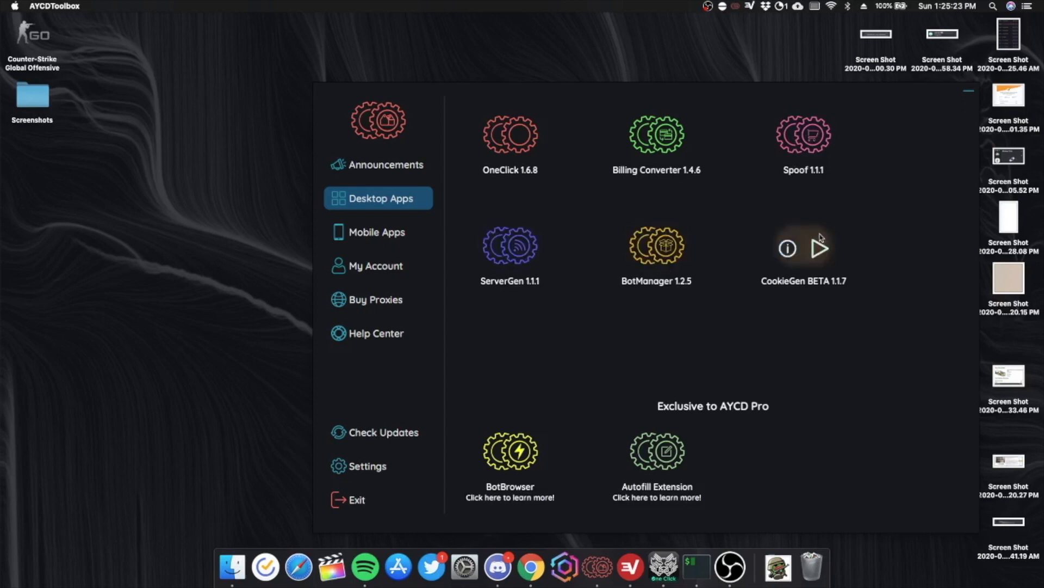
{"action": "mouse_move", "coordinate": [803, 137]}
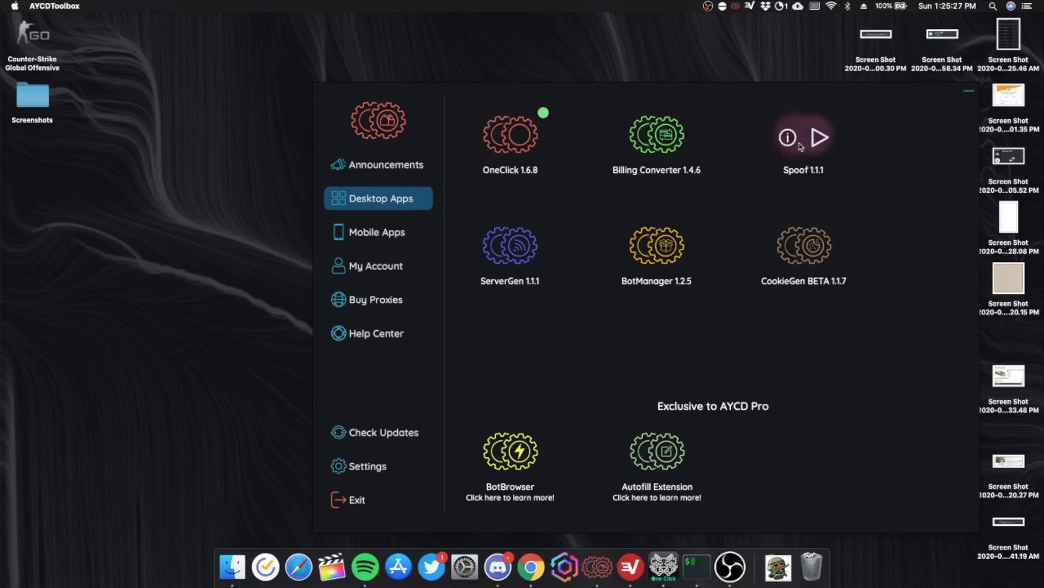
{"action": "mouse_move", "coordinate": [471, 142]}
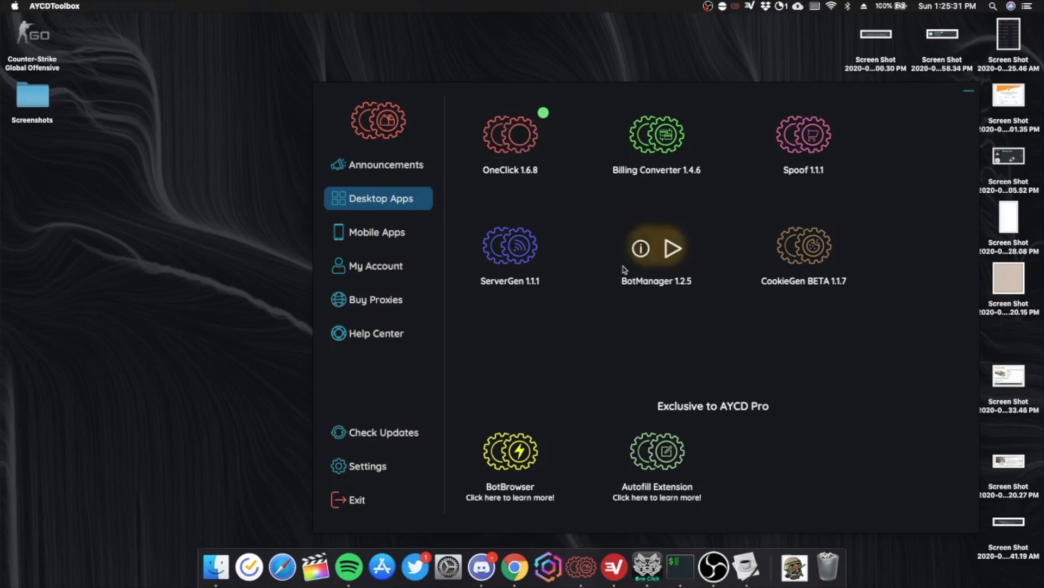
{"action": "mouse_move", "coordinate": [625, 349]}
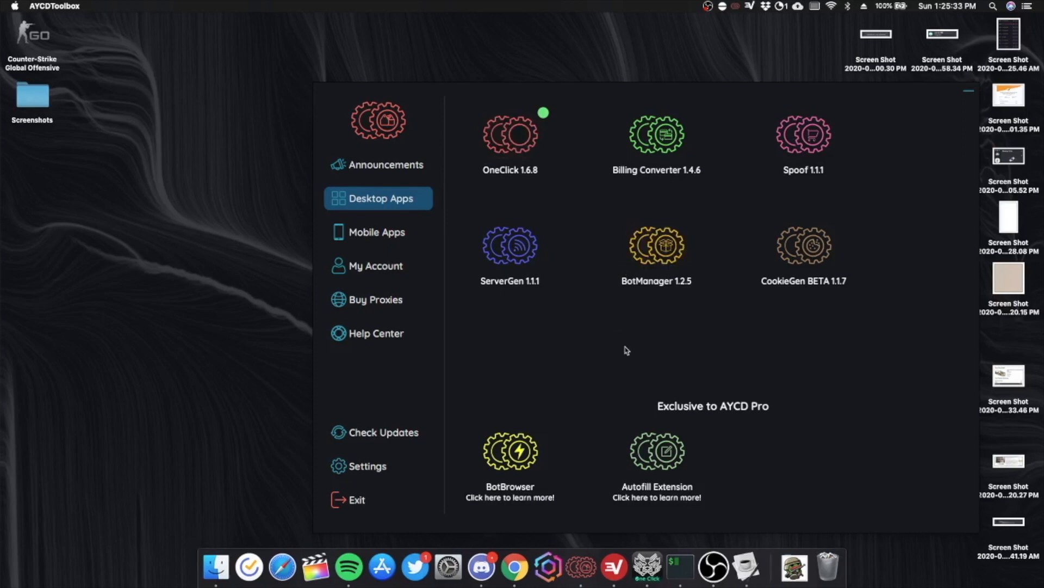
Launch OneClick and dismiss its 1.6.8 release notes after acknowledging them
{"action": "left_click", "coordinate": [509, 133]}
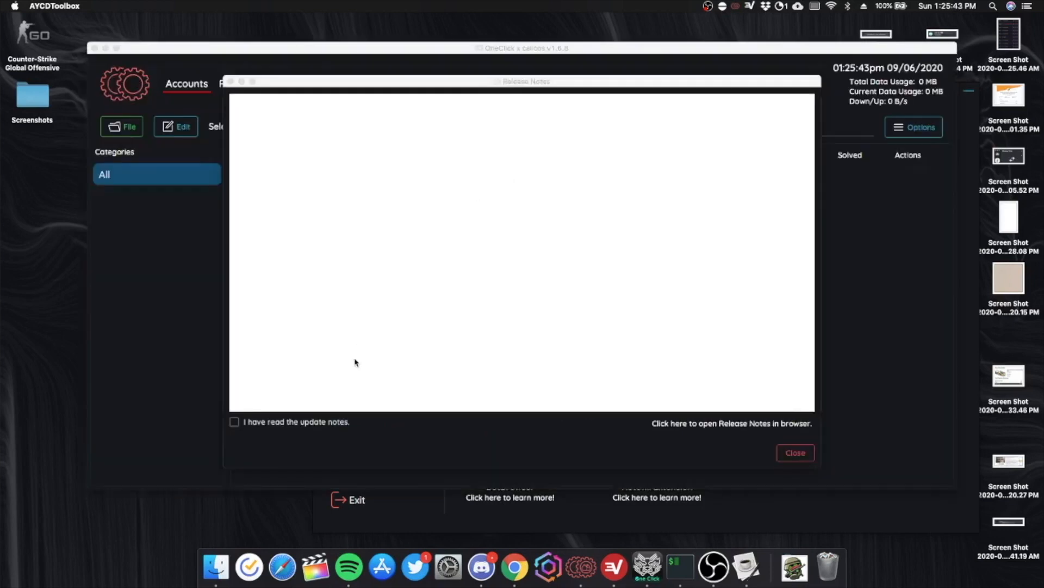
{"action": "left_click", "coordinate": [234, 421]}
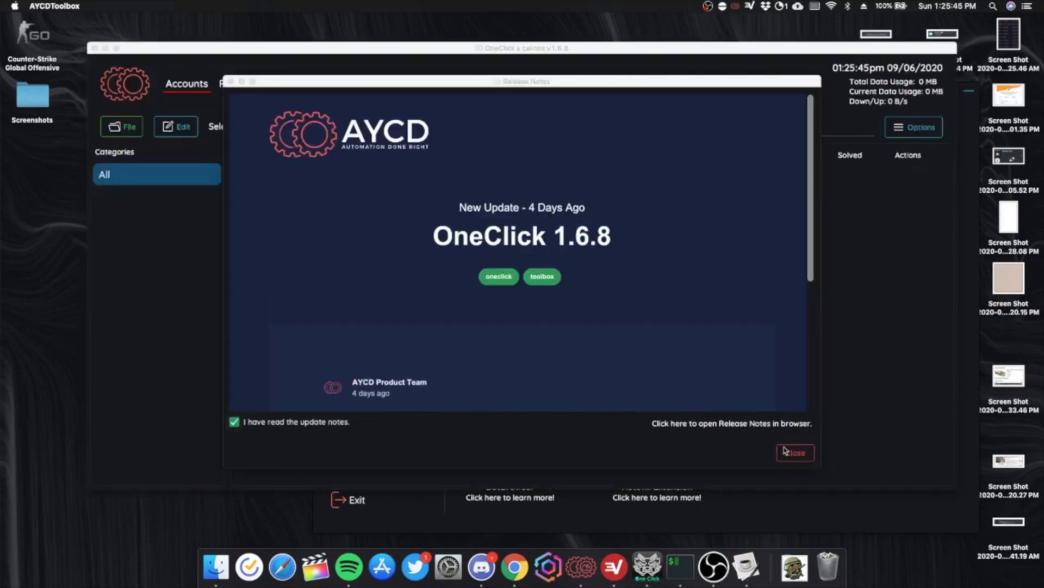
{"action": "left_click", "coordinate": [794, 453]}
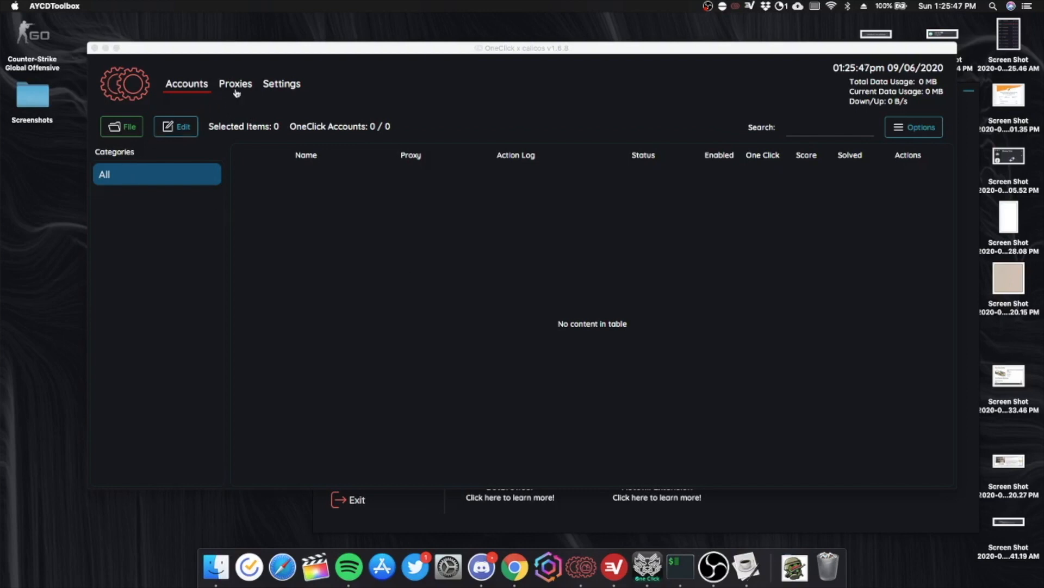
{"action": "mouse_move", "coordinate": [485, 326]}
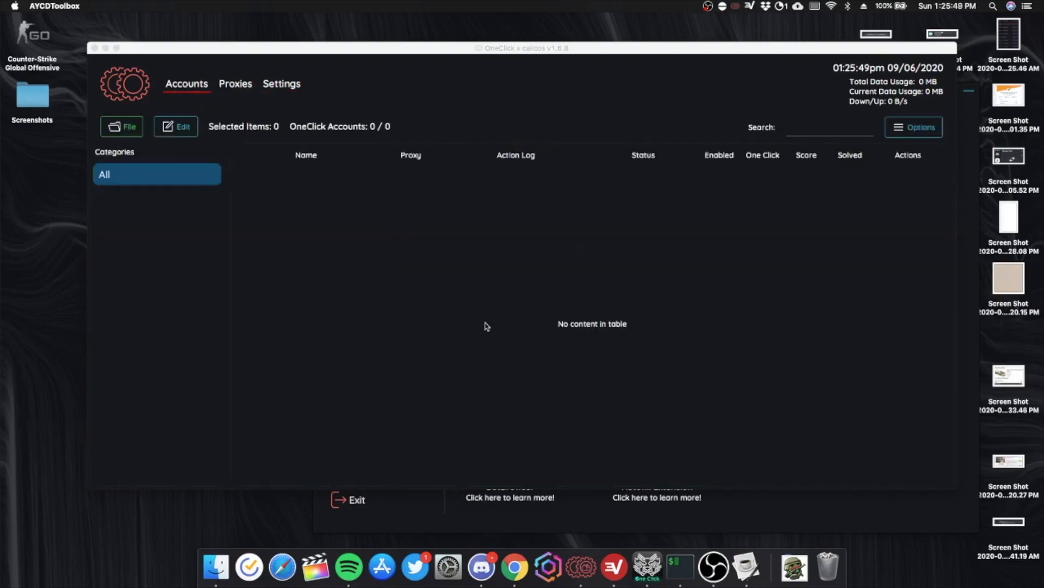
{"action": "left_click", "coordinate": [122, 126]}
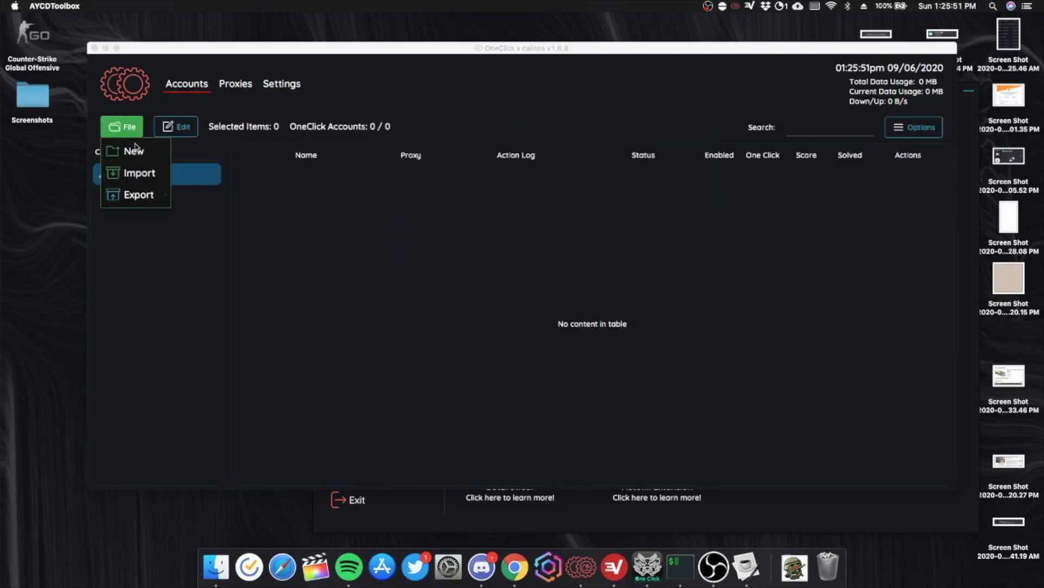
{"action": "left_click", "coordinate": [132, 150]}
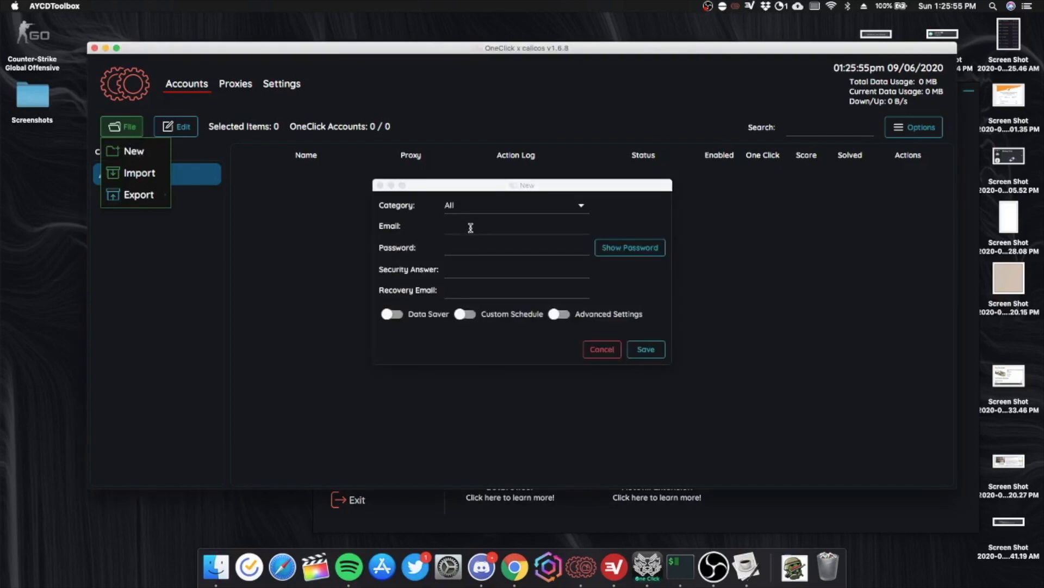
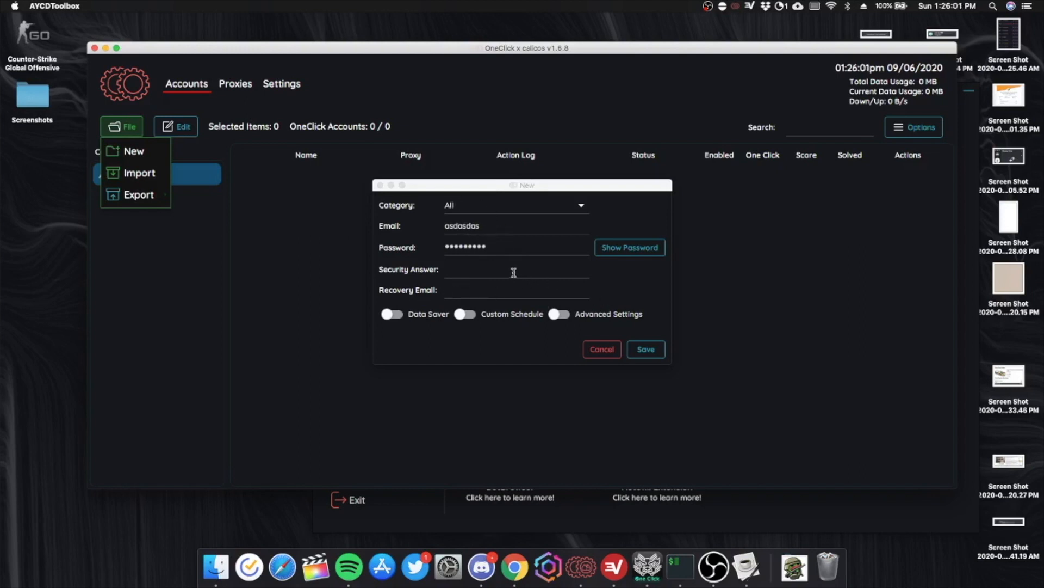
{"action": "mouse_move", "coordinate": [586, 309]}
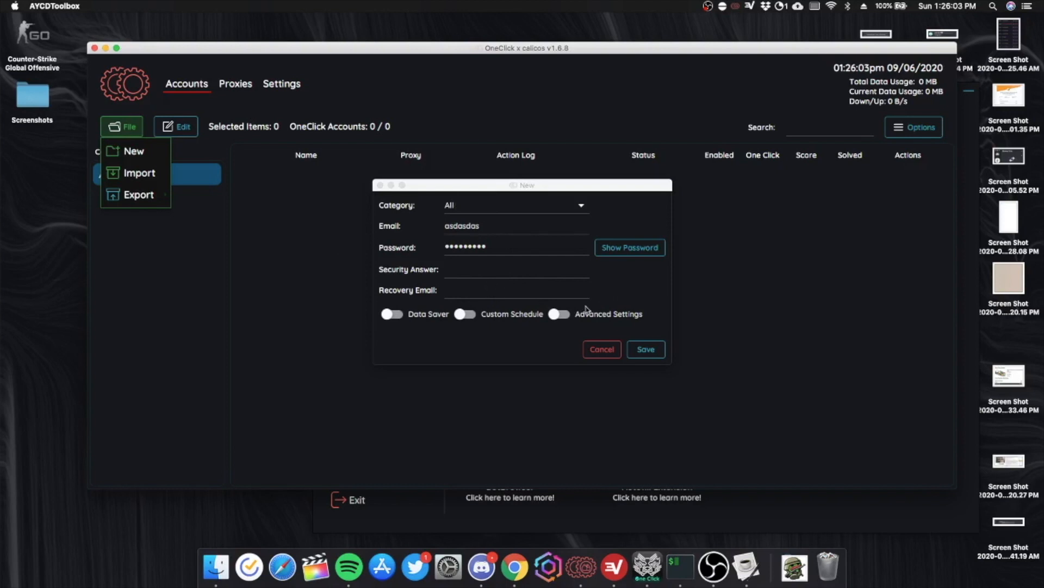
{"action": "left_click", "coordinate": [601, 349]}
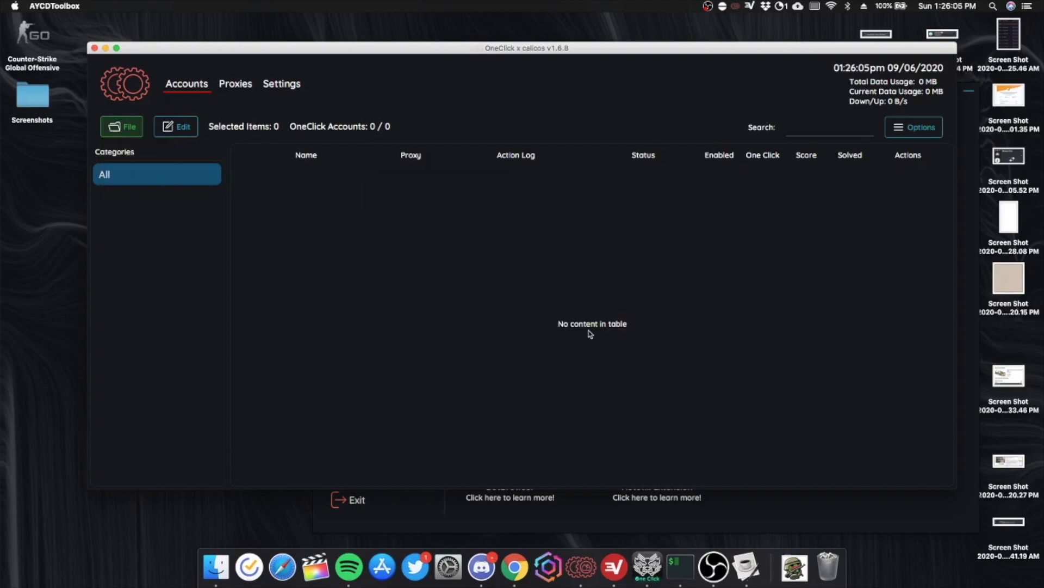
{"action": "mouse_move", "coordinate": [646, 567]}
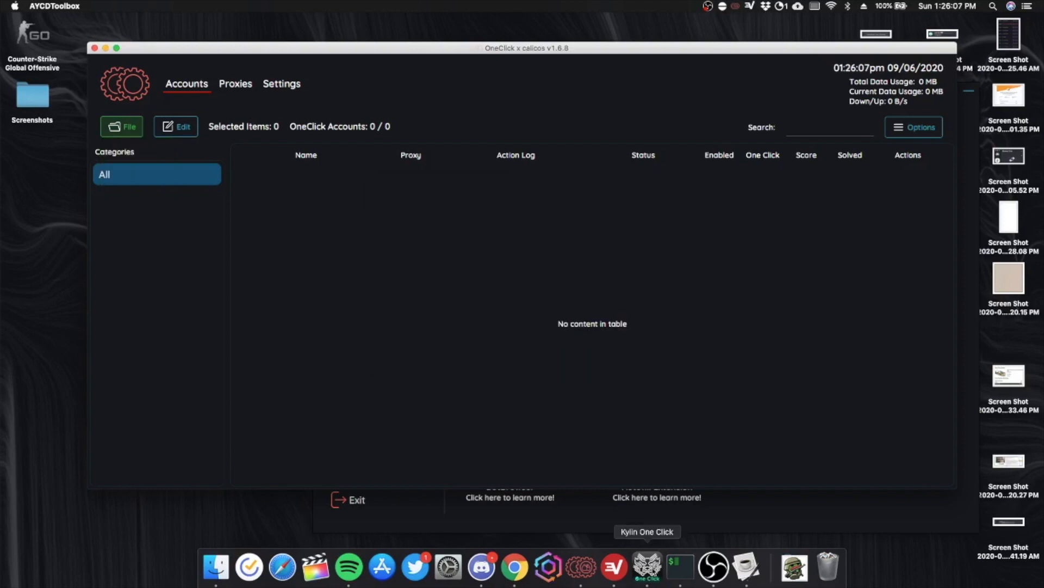
Bring the Kylin One Click Tasks window with its seven Google farming tasks to the front
{"action": "left_click", "coordinate": [646, 568]}
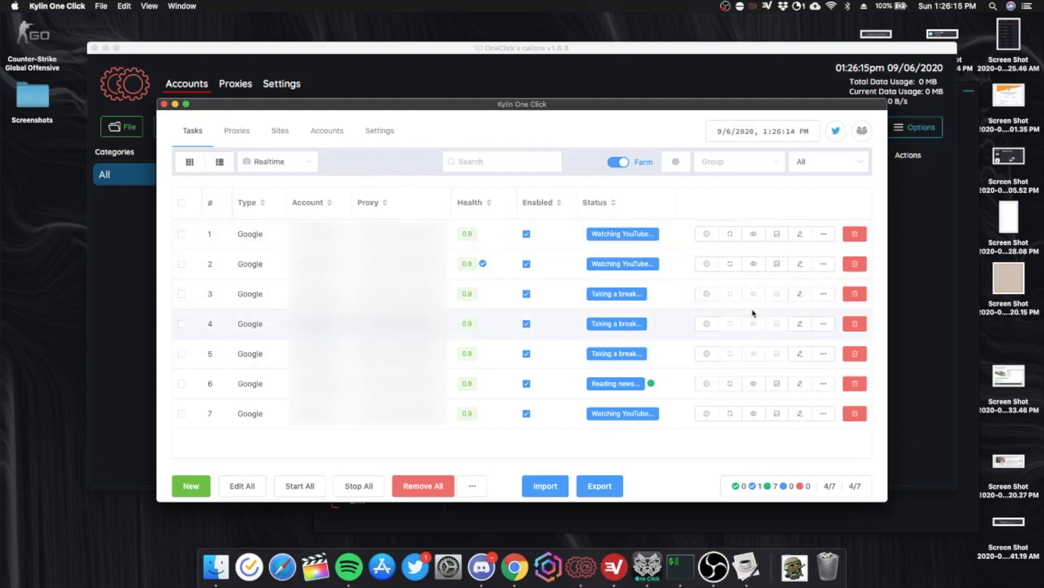
{"action": "mouse_move", "coordinate": [141, 258]}
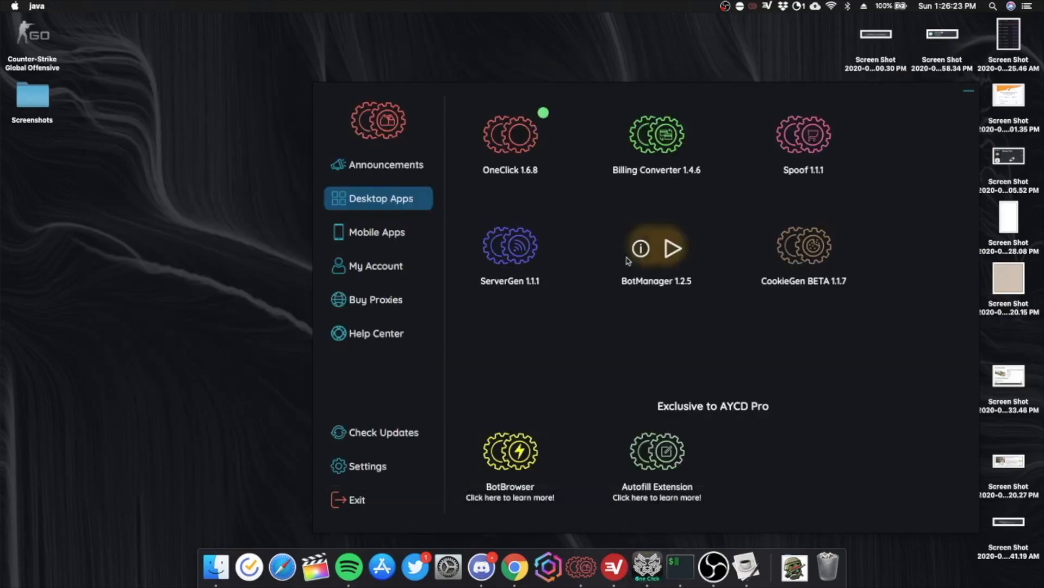
{"action": "mouse_move", "coordinate": [656, 137]}
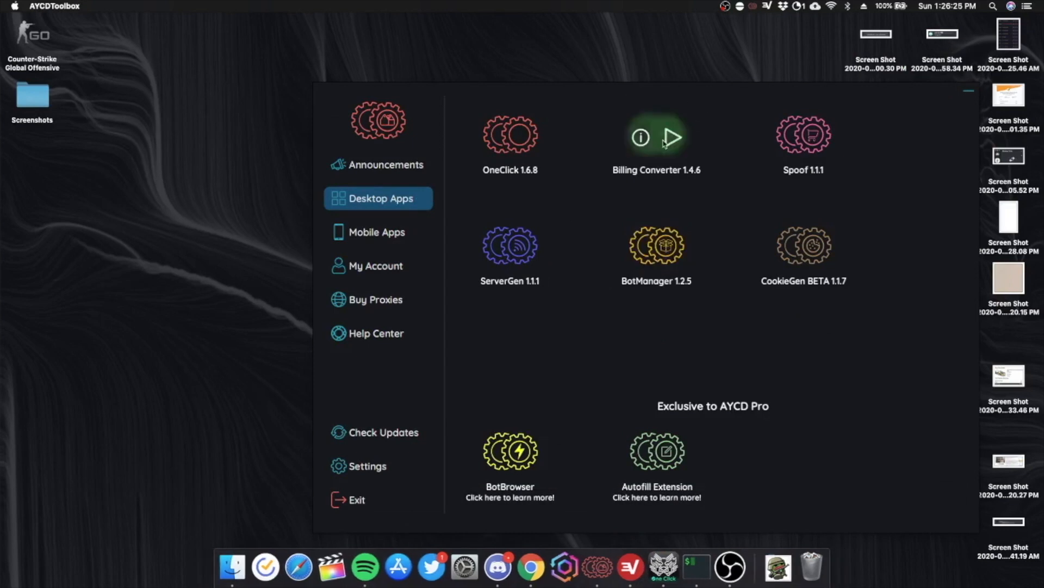
{"action": "mouse_move", "coordinate": [818, 248]}
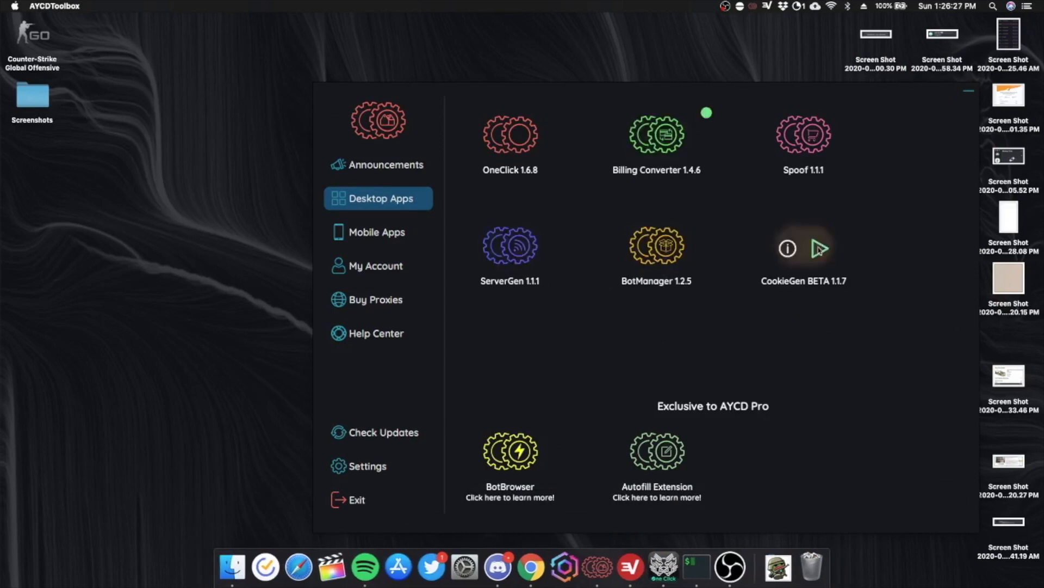
{"action": "mouse_move", "coordinate": [510, 248]}
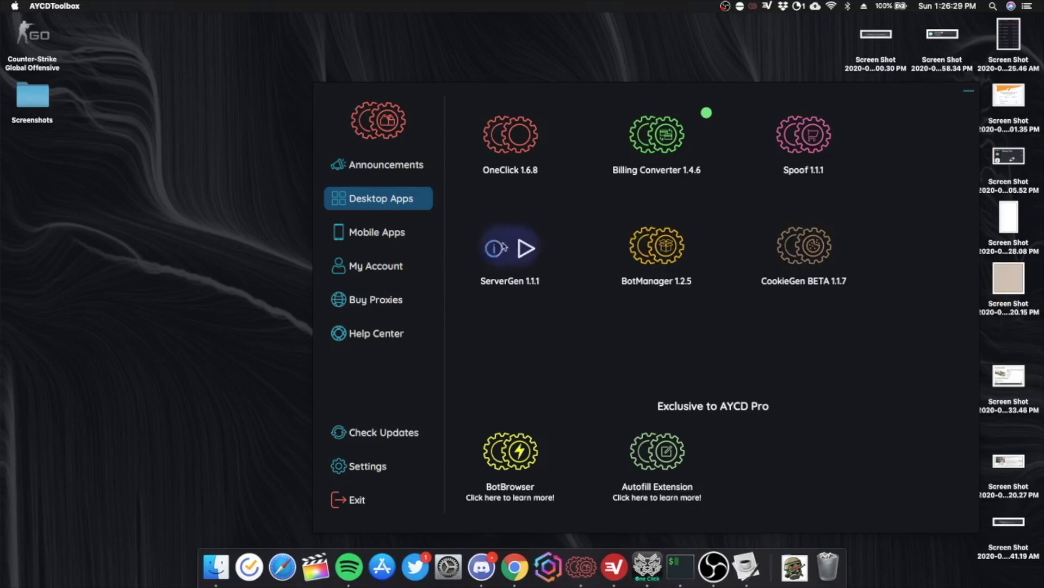
{"action": "mouse_move", "coordinate": [766, 566]}
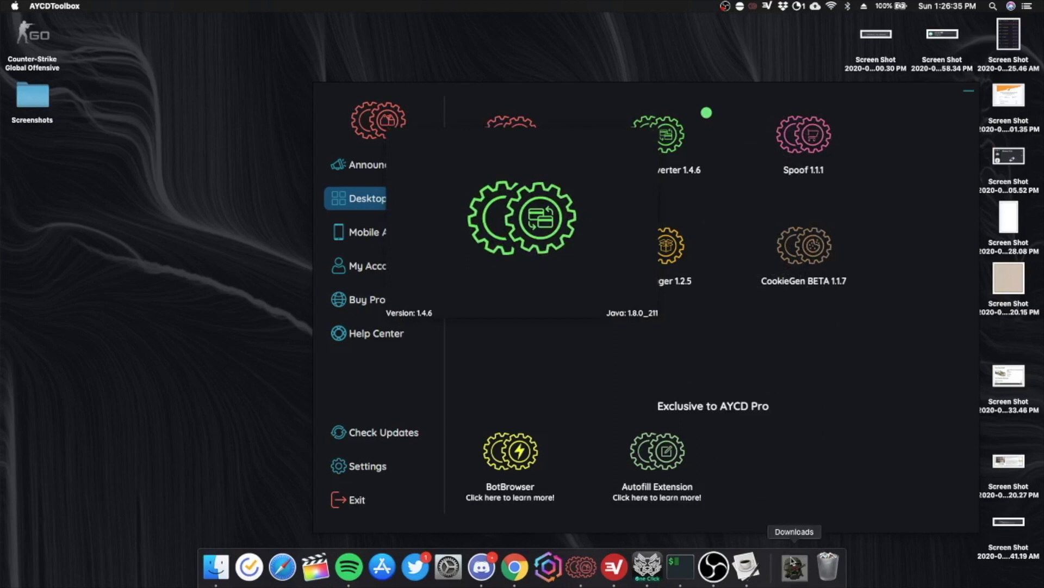
Launch Billing Converter and filter the list to the GoogleForm-Import profiles
{"action": "left_click", "coordinate": [663, 133]}
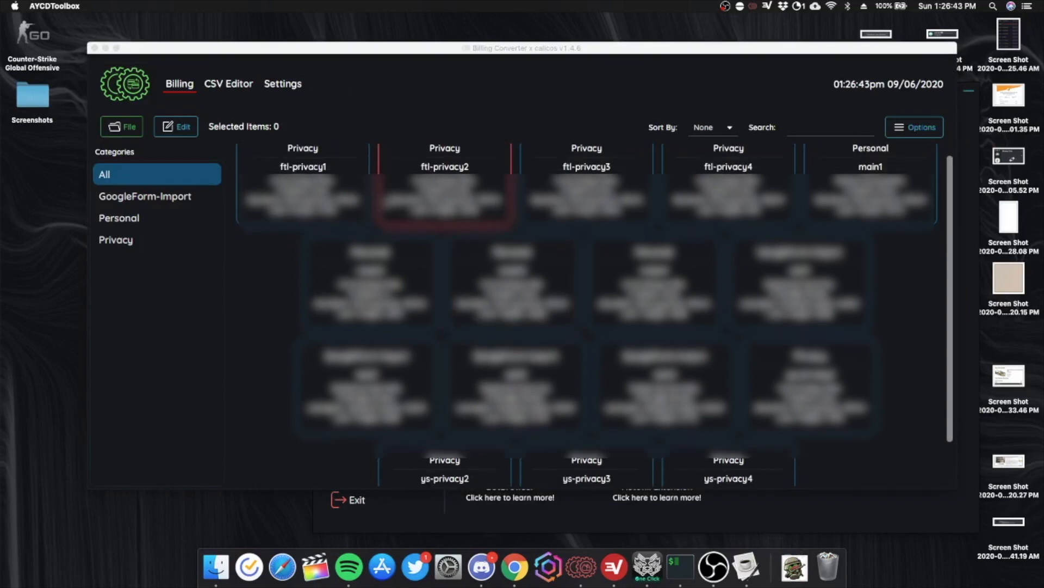
{"action": "left_click", "coordinate": [145, 196]}
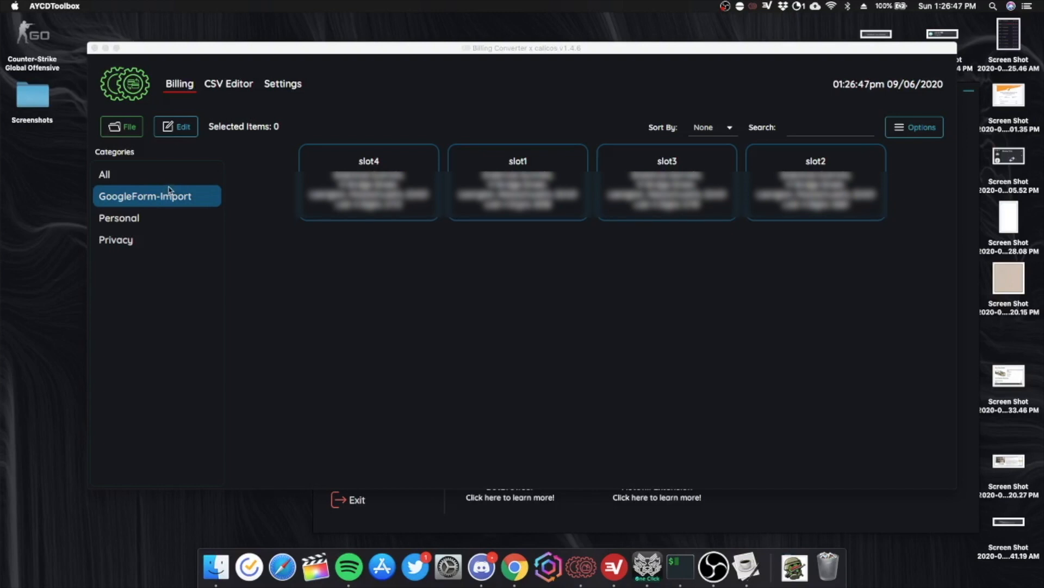
{"action": "mouse_move", "coordinate": [243, 91]}
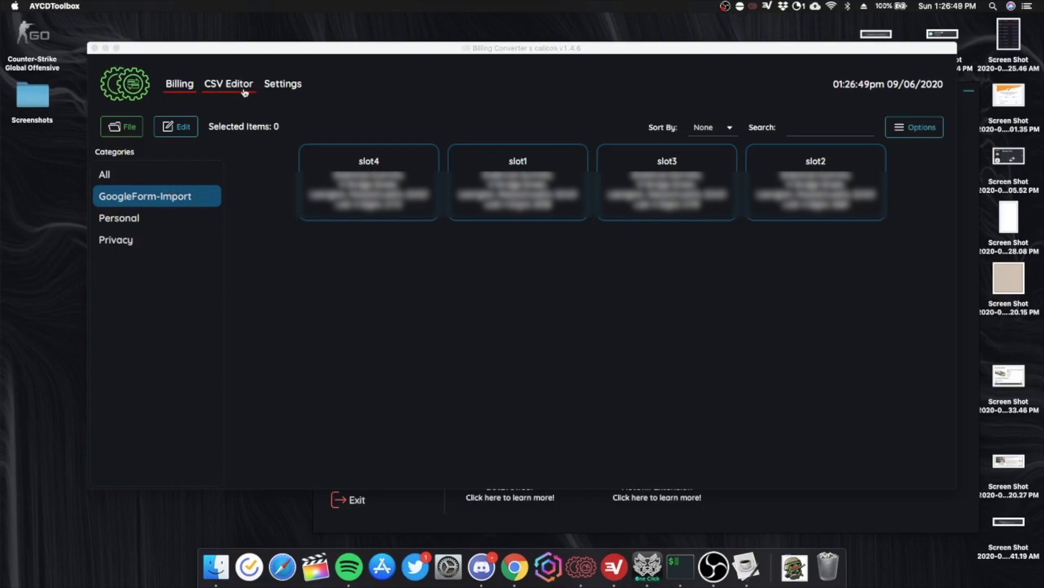
Select and deselect the slot4, slot1, slot2 and slot3 profile cards in turn
{"action": "left_click", "coordinate": [227, 84]}
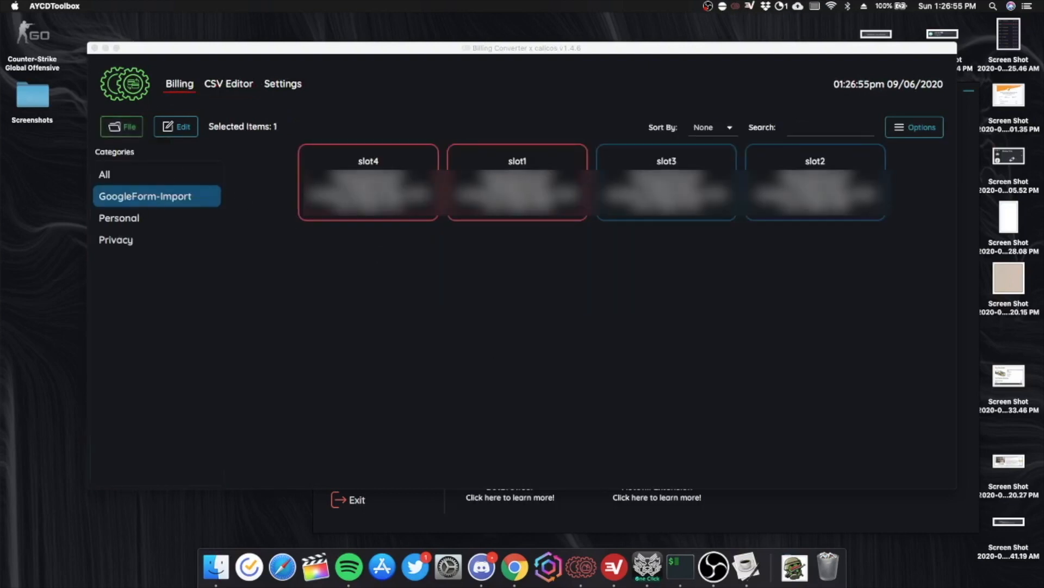
{"action": "left_click", "coordinate": [517, 193]}
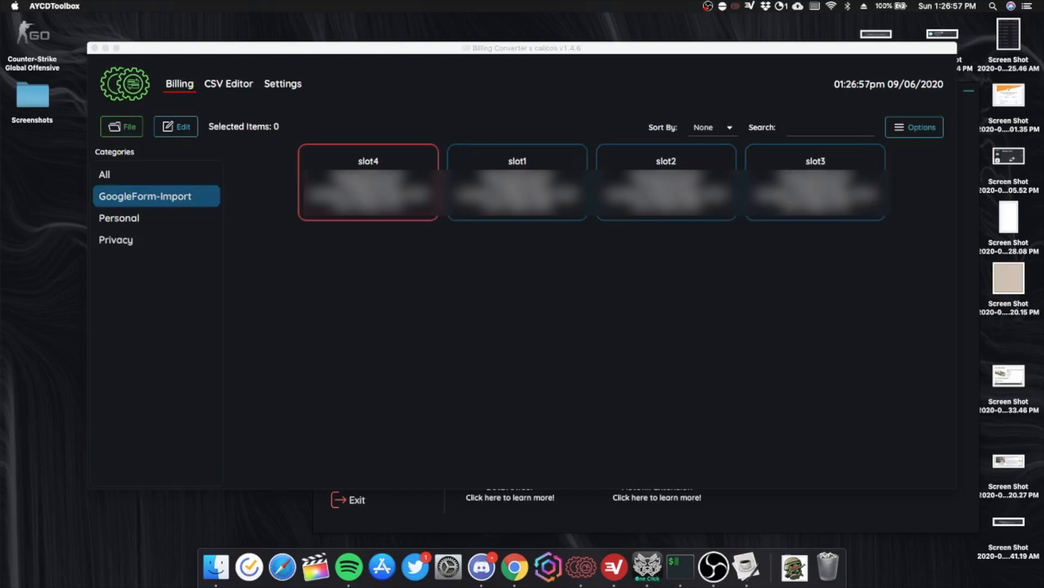
{"action": "left_click", "coordinate": [664, 183]}
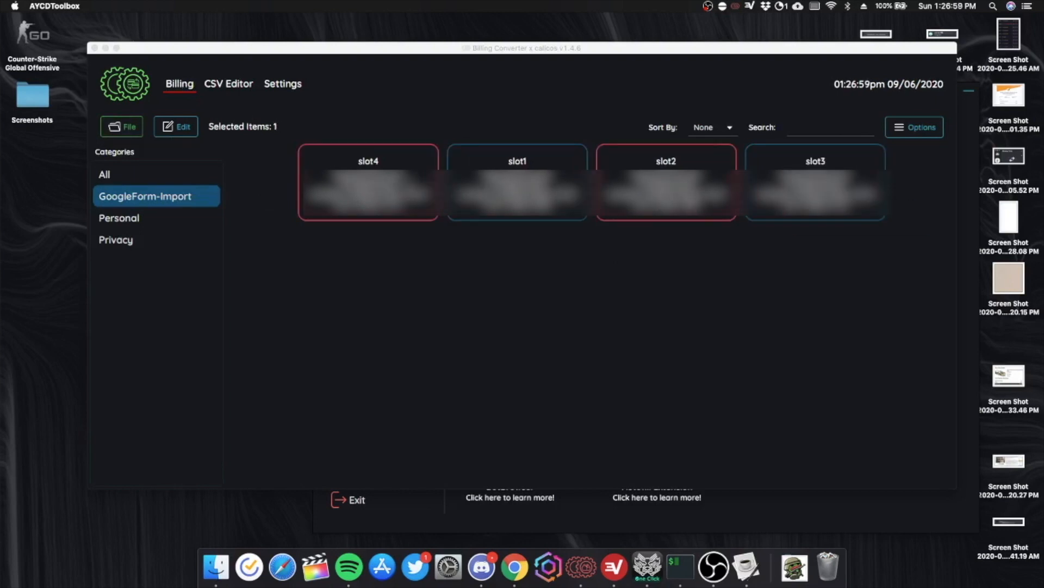
{"action": "left_click", "coordinate": [517, 182]}
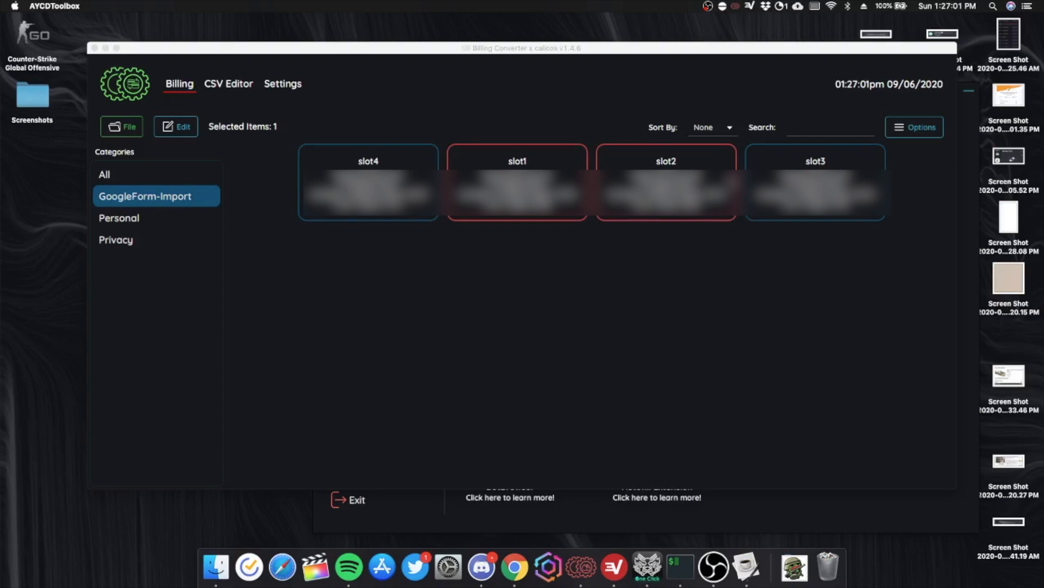
{"action": "left_click", "coordinate": [368, 182]}
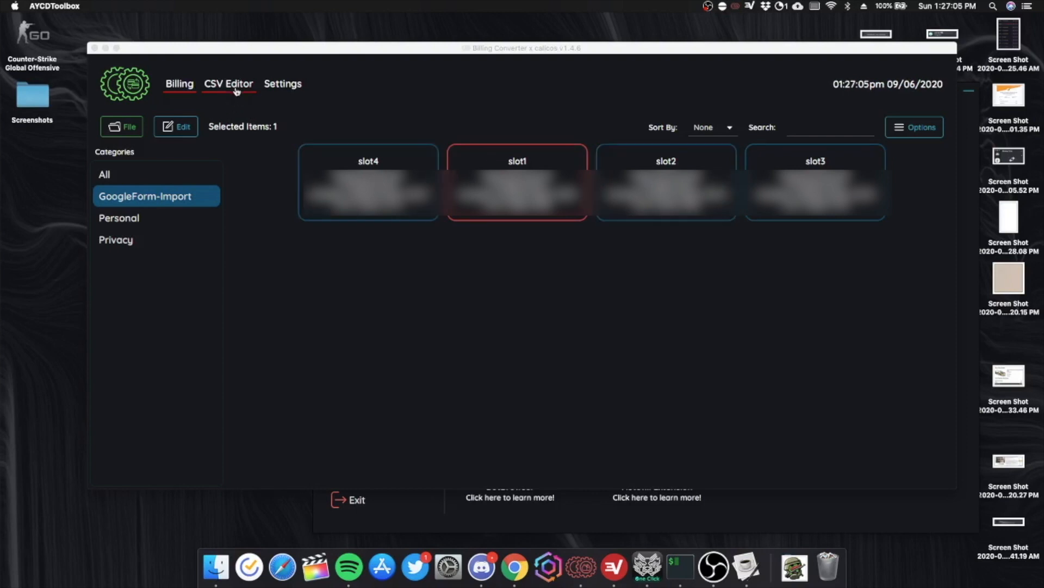
Switch Billing Converter to its empty CSV Editor page
{"action": "left_click", "coordinate": [227, 84]}
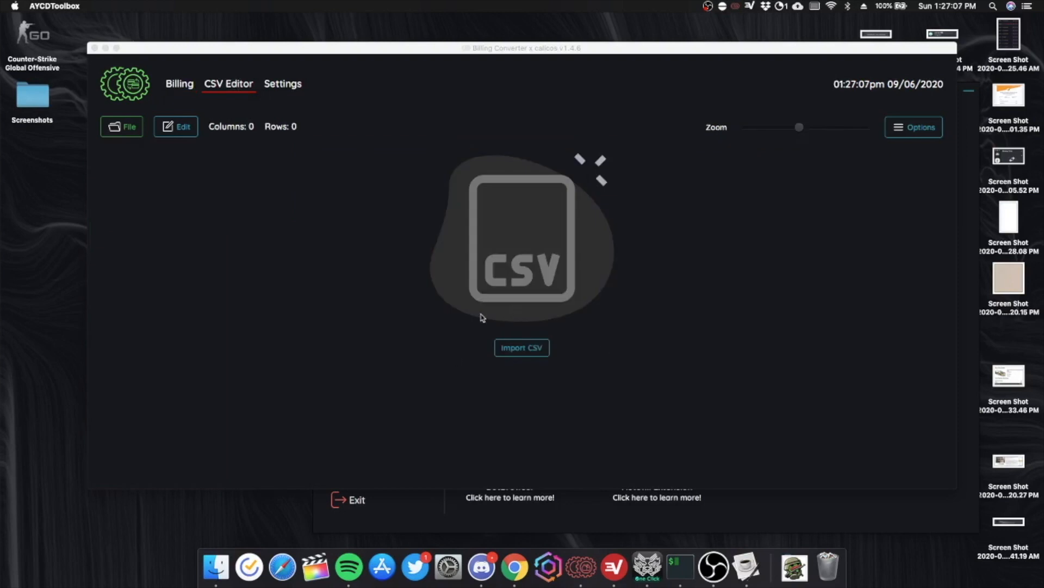
{"action": "mouse_move", "coordinate": [512, 226]}
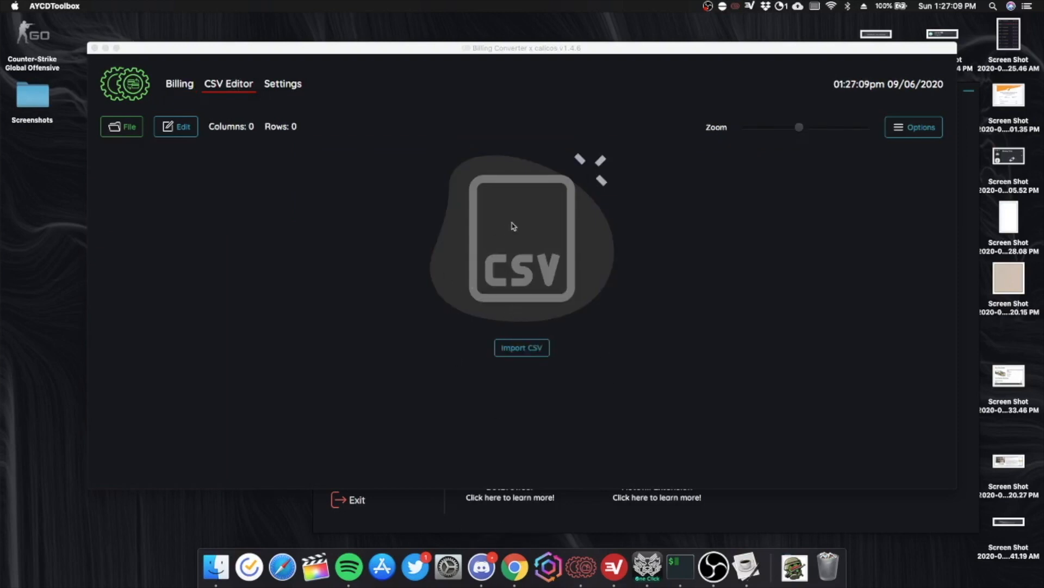
{"action": "mouse_move", "coordinate": [513, 205]}
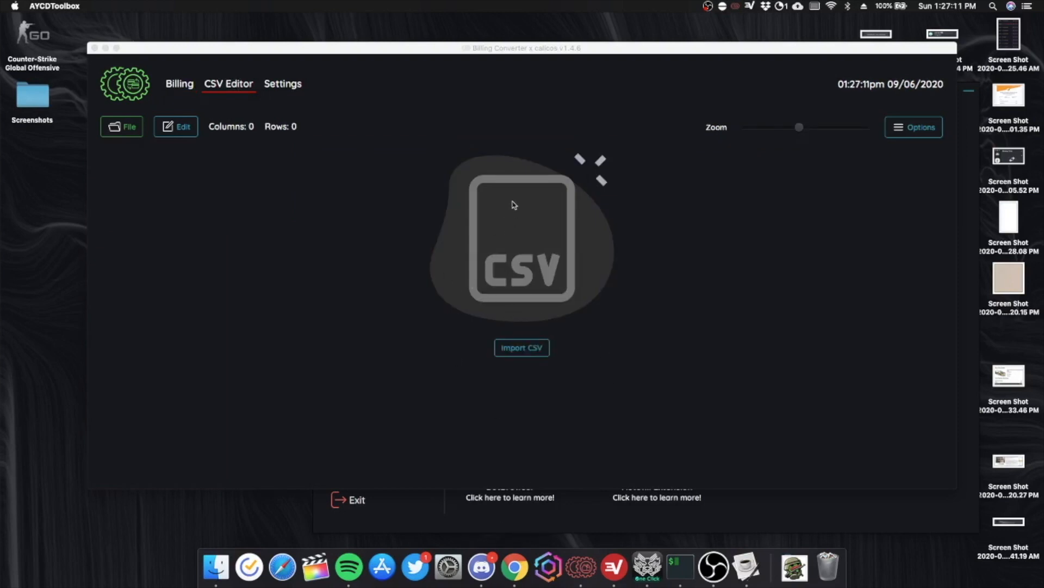
{"action": "mouse_move", "coordinate": [621, 305]}
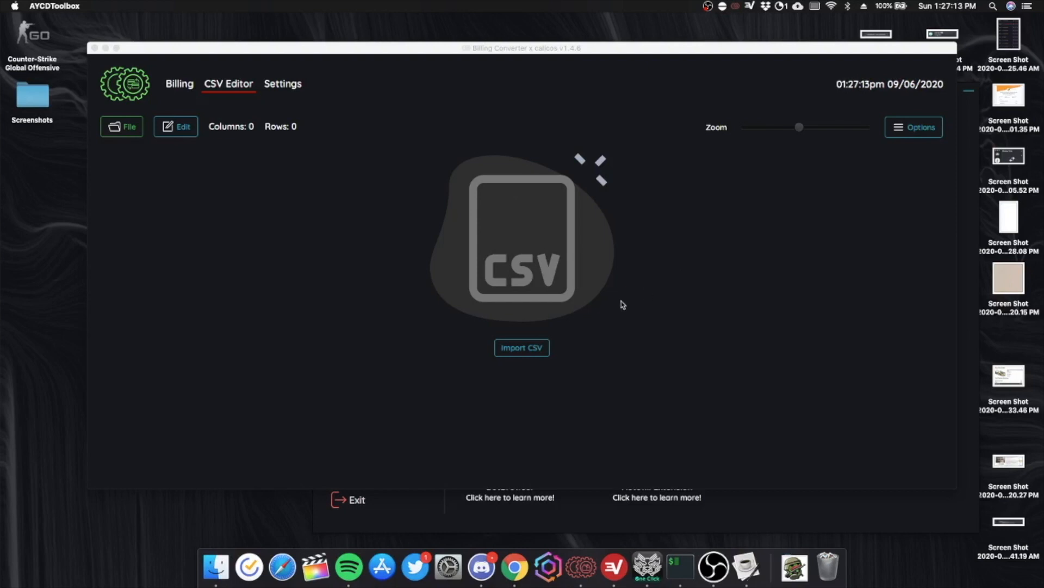
{"action": "mouse_move", "coordinate": [590, 271]}
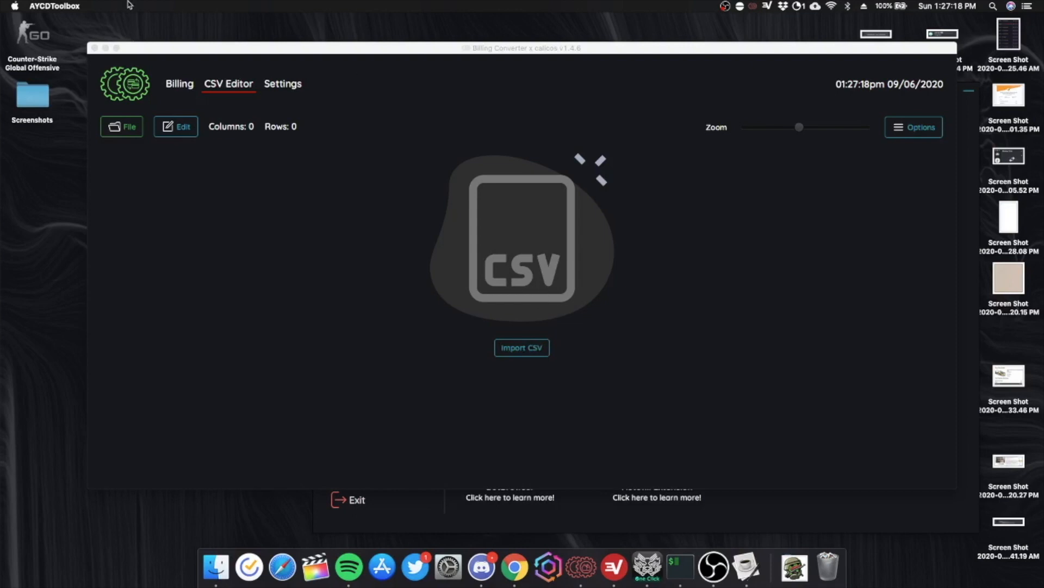
Return to Billing, start a File > Export and search the bot list for 'cyb'
{"action": "left_click", "coordinate": [180, 84]}
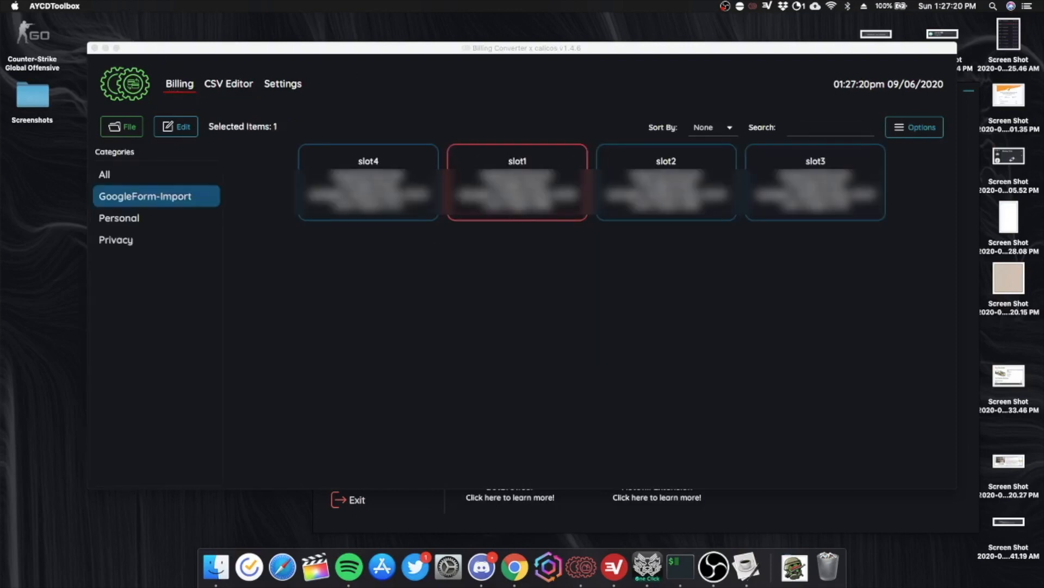
{"action": "left_click", "coordinate": [368, 183]}
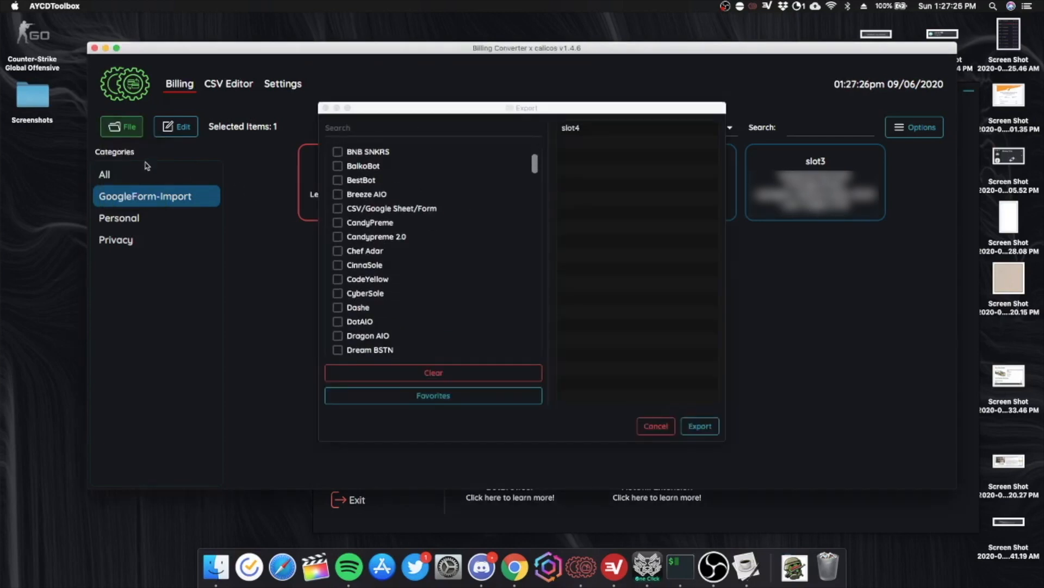
{"action": "scroll", "scroll_direction": "down", "scroll_amount": 3}
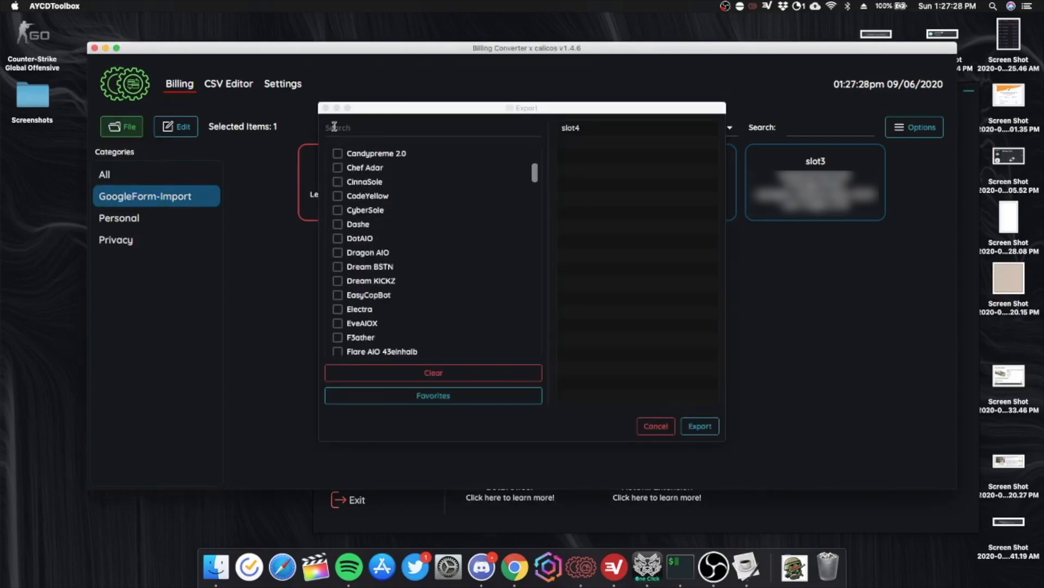
{"action": "type", "text": "cyb"}
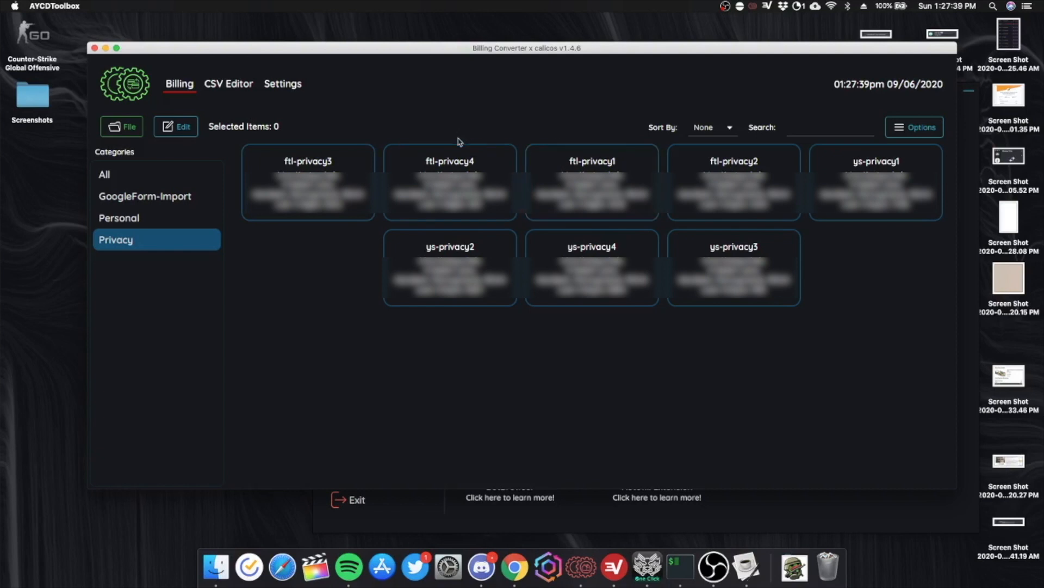
Browse the Personal and GoogleForm-Import categories, then close Billing Converter
{"action": "left_click", "coordinate": [118, 217]}
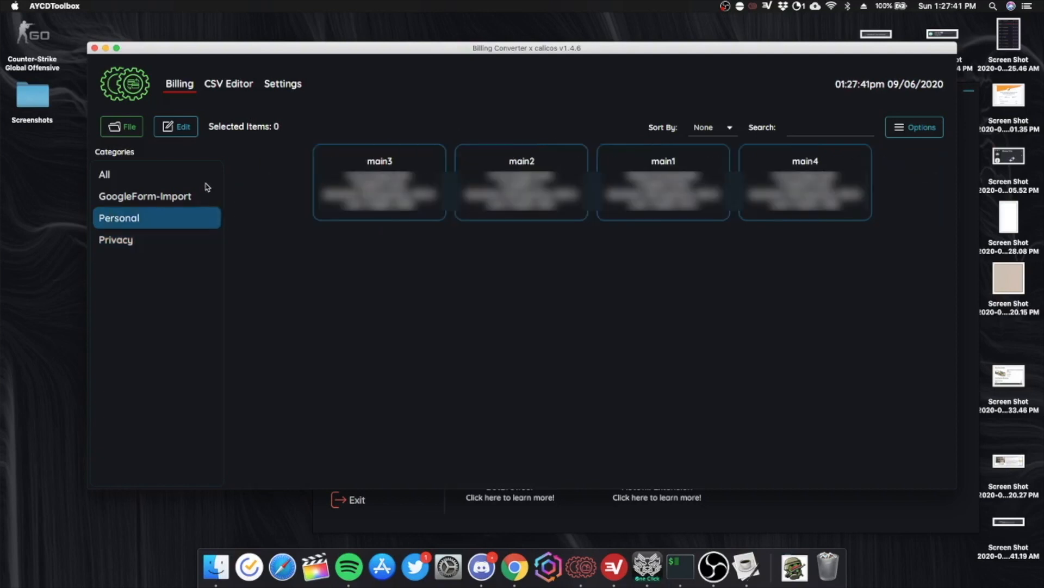
{"action": "left_click", "coordinate": [144, 195]}
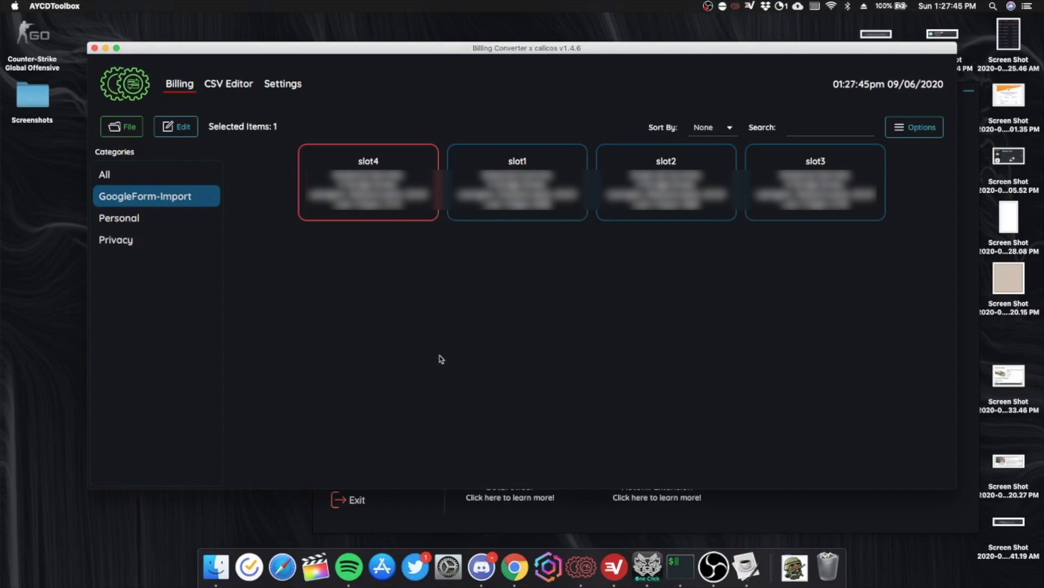
{"action": "left_click", "coordinate": [95, 48]}
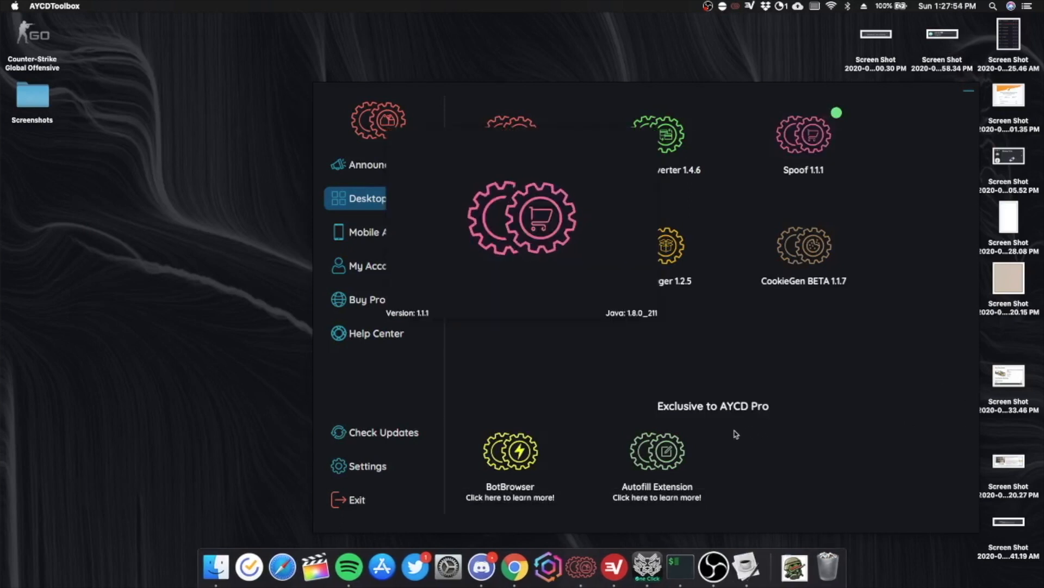
Launch Spoof, clear the marker on its Location map, and view the empty Accounts table
{"action": "left_click", "coordinate": [803, 133]}
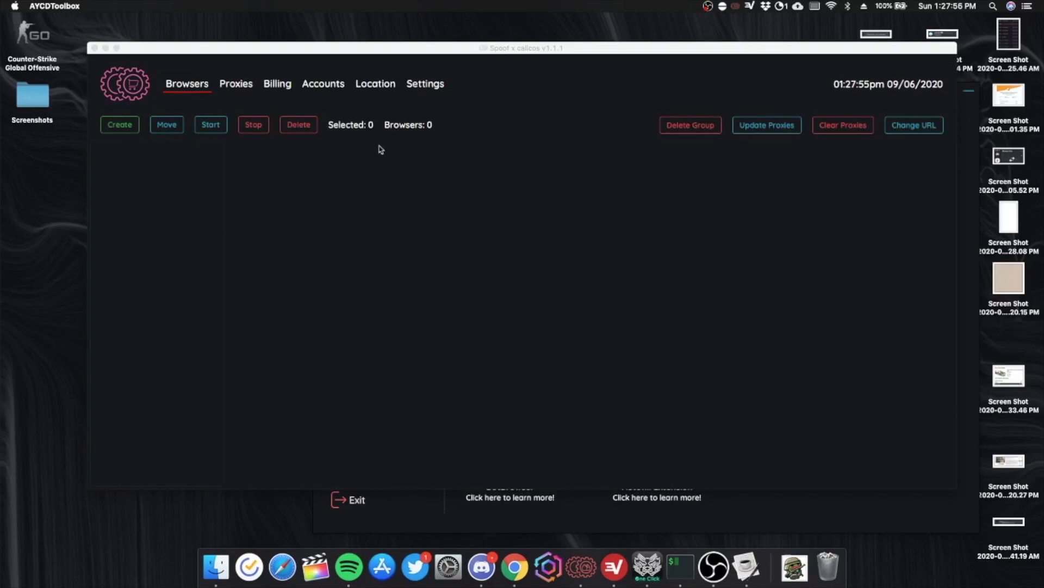
{"action": "mouse_move", "coordinate": [251, 23]}
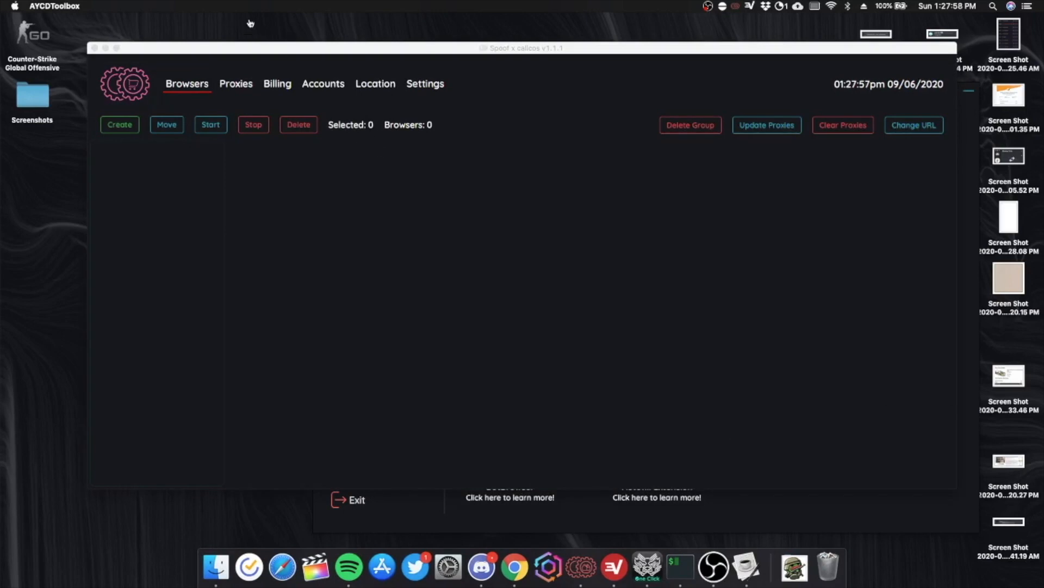
{"action": "left_click", "coordinate": [376, 84]}
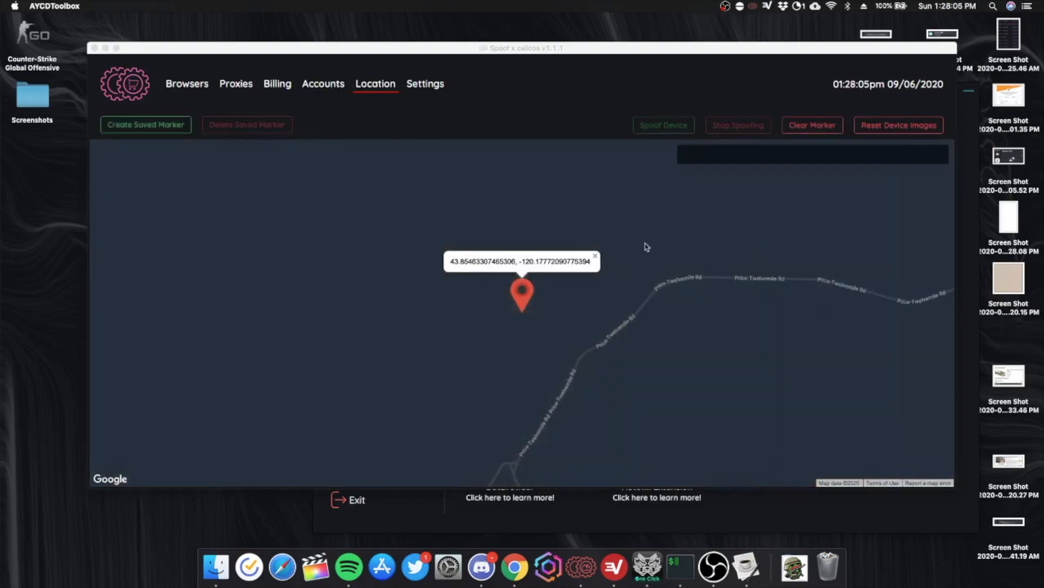
{"action": "mouse_move", "coordinate": [747, 109]}
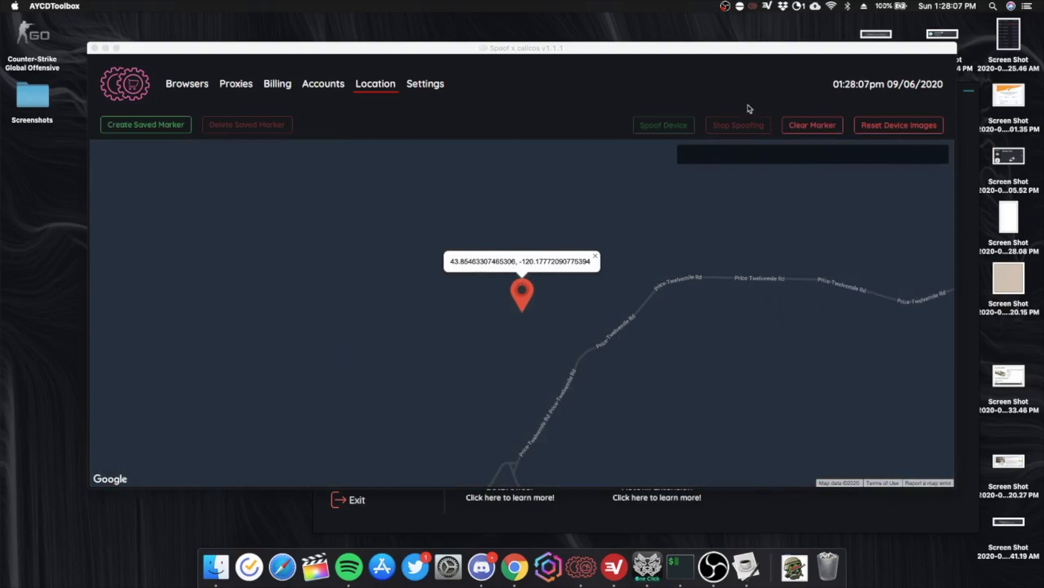
{"action": "left_click", "coordinate": [811, 124]}
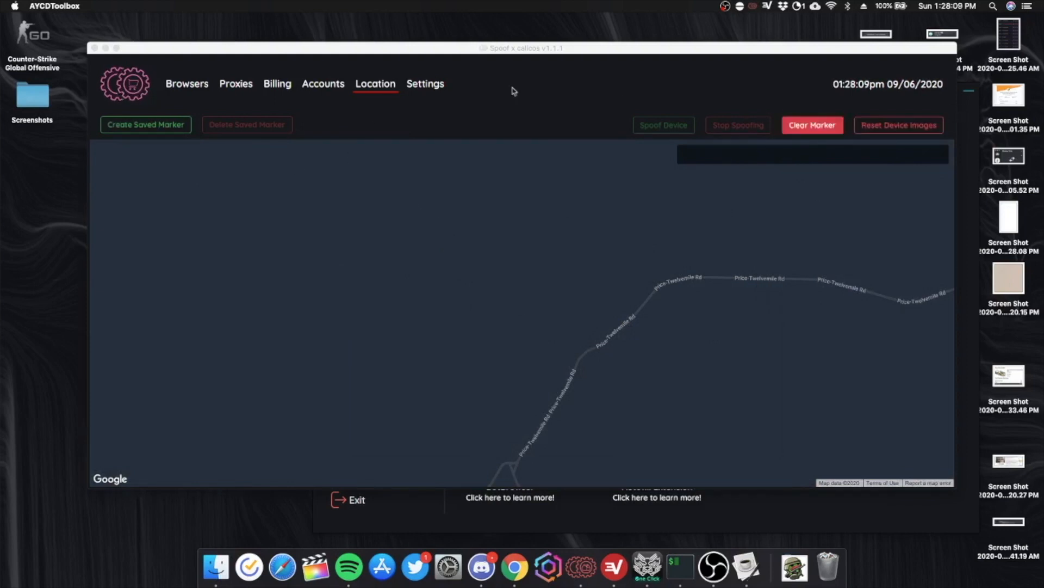
{"action": "left_click", "coordinate": [812, 124]}
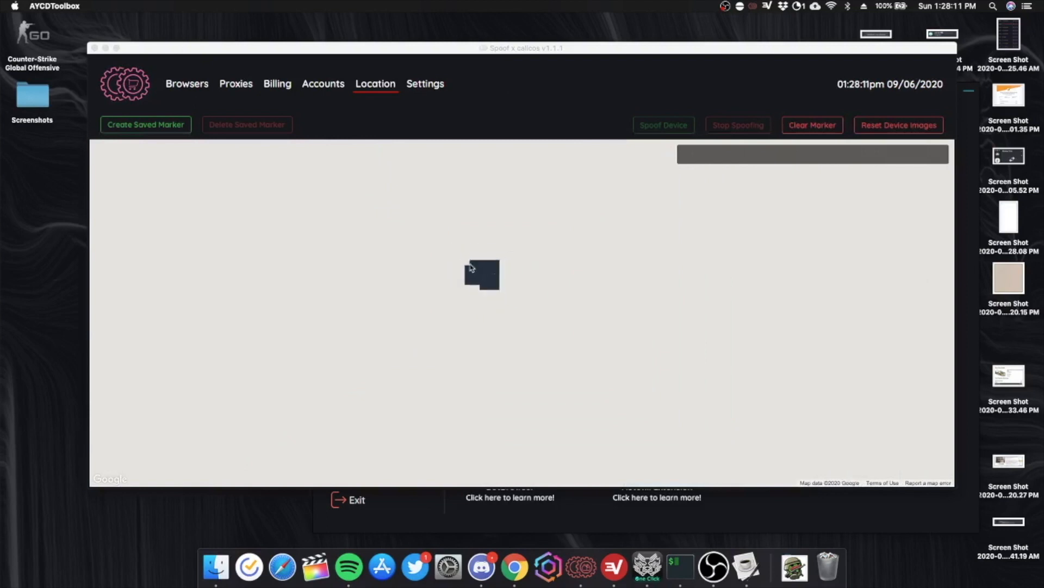
{"action": "left_click", "coordinate": [323, 84]}
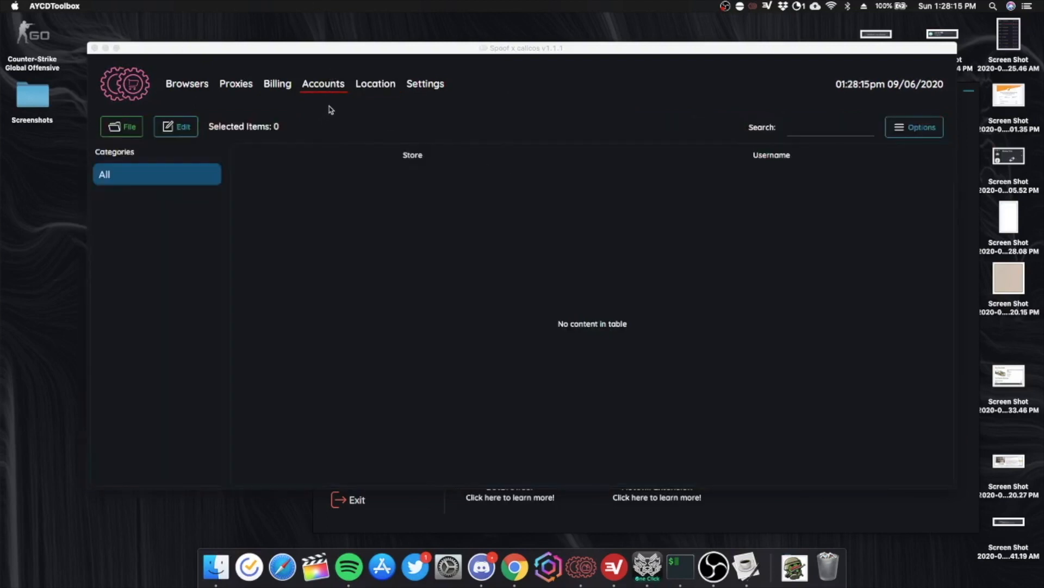
View Spoof's Billing page with the AYCD-Import profiles and pick one
{"action": "left_click", "coordinate": [375, 84]}
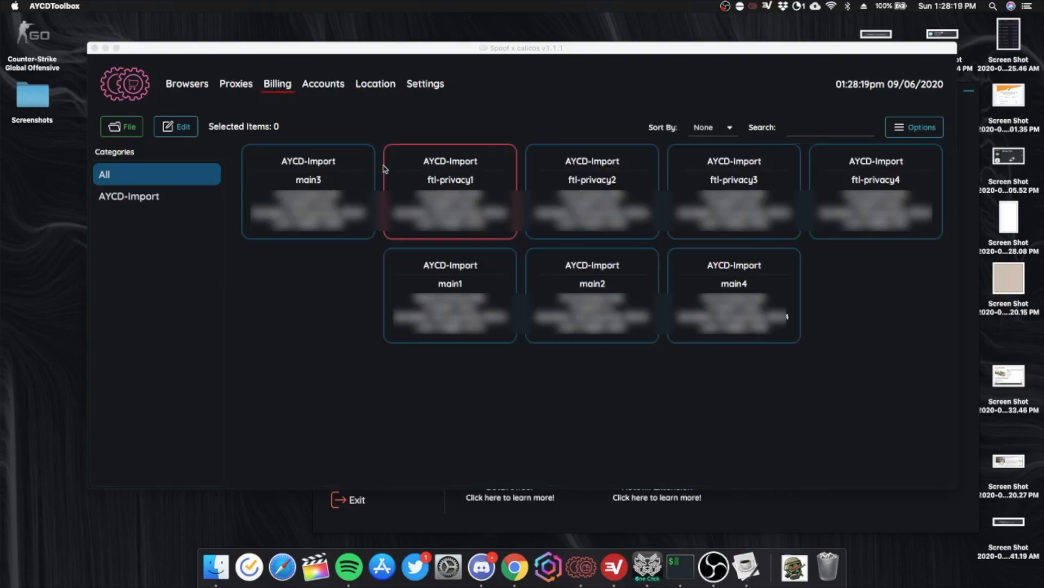
{"action": "left_click", "coordinate": [449, 194]}
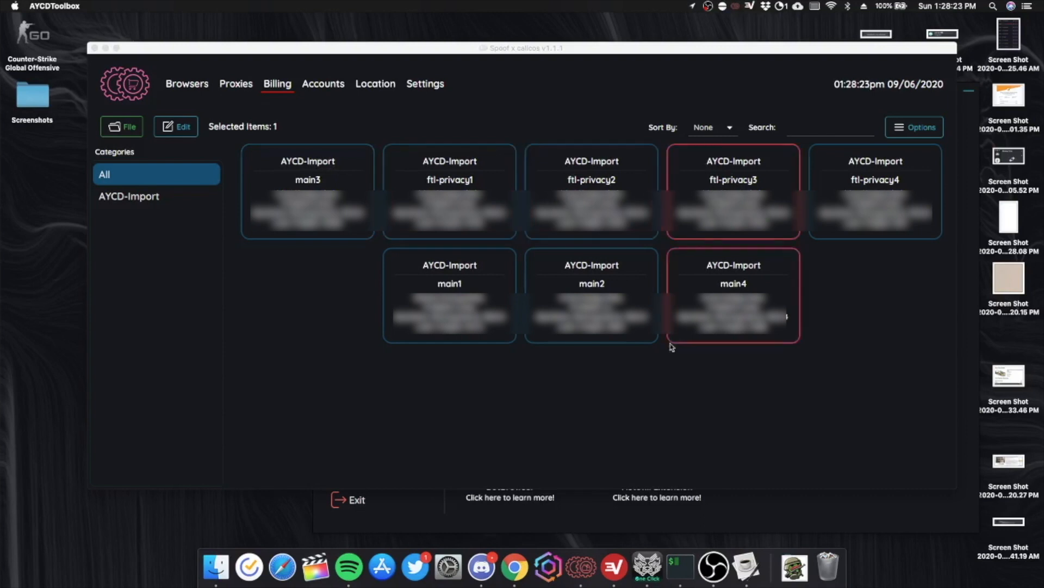
{"action": "left_click", "coordinate": [124, 84]}
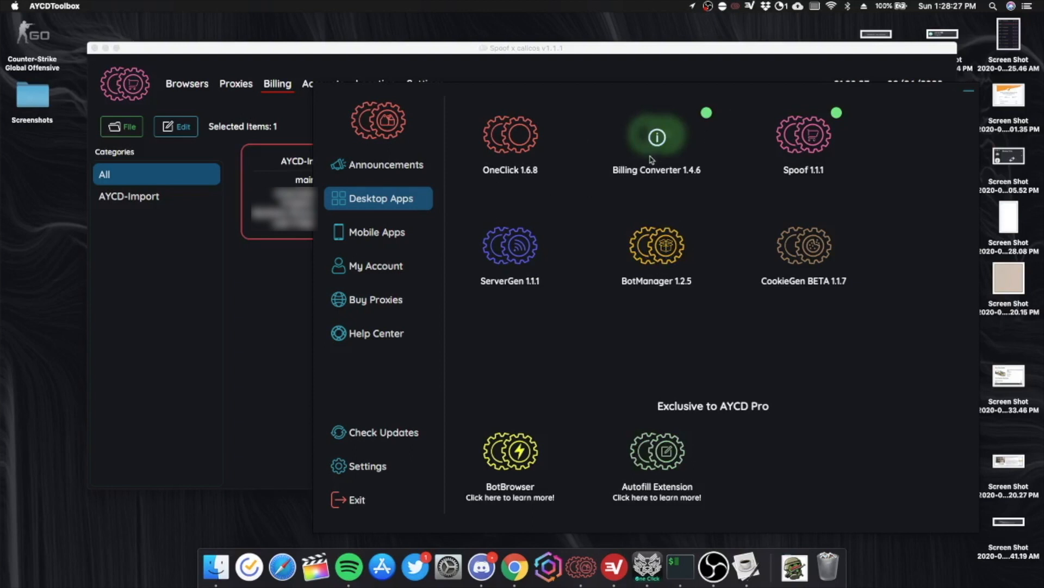
{"action": "mouse_move", "coordinate": [660, 188]}
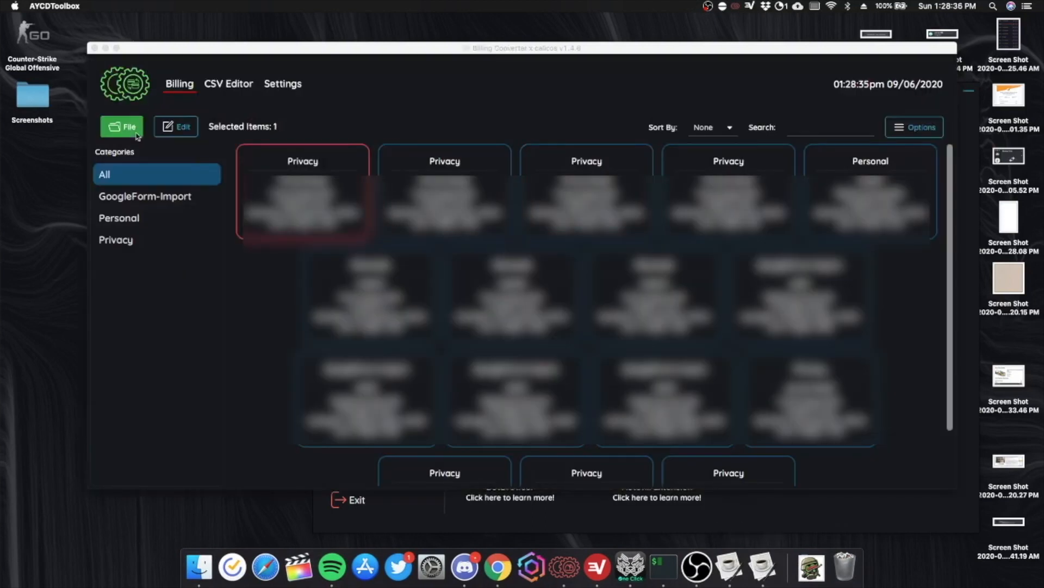
Export the billing profiles from Billing Converter in AYCD format
{"action": "left_click", "coordinate": [122, 126]}
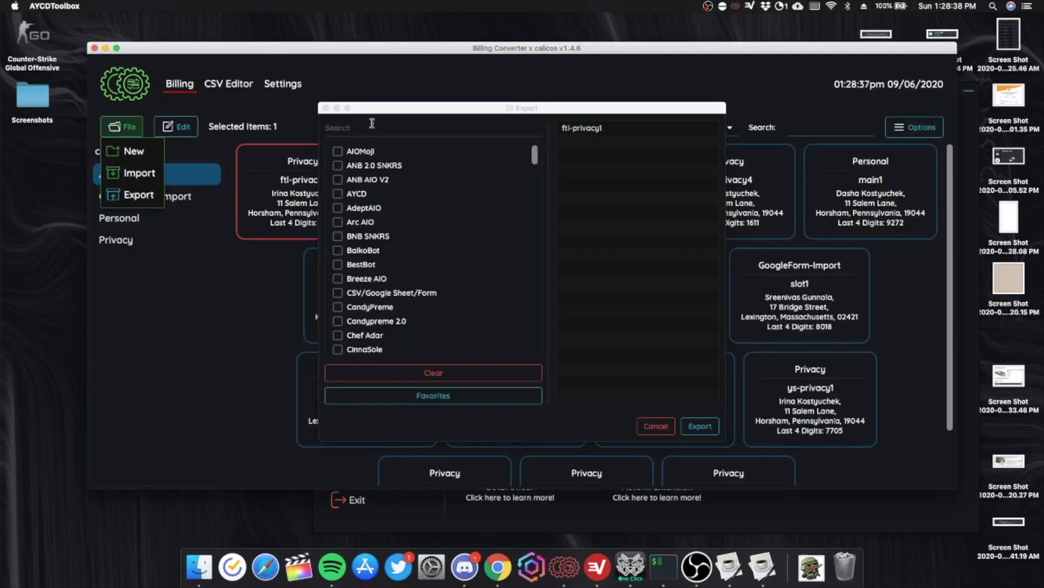
{"action": "left_click", "coordinate": [338, 193]}
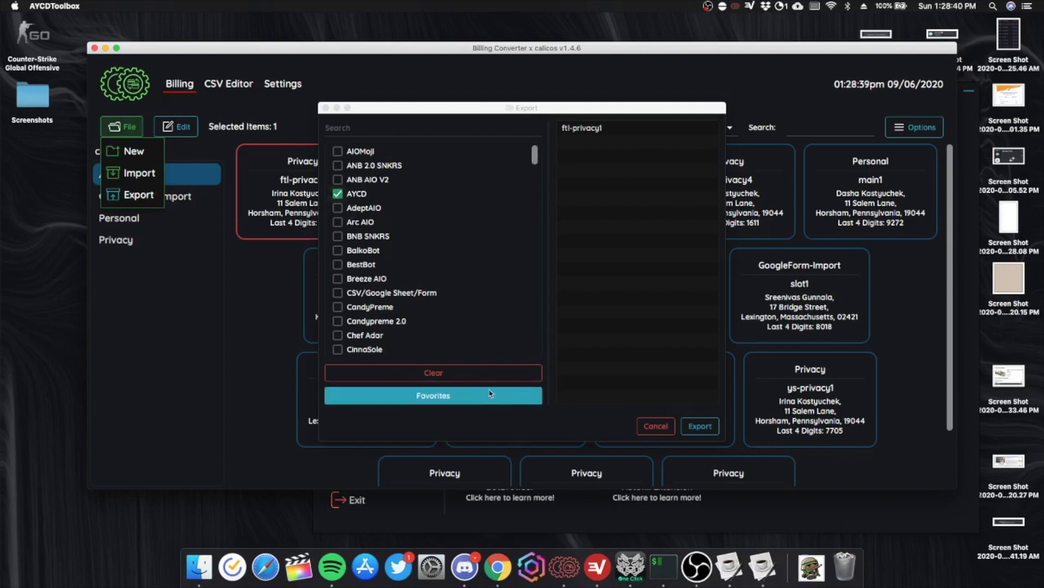
{"action": "left_click", "coordinate": [655, 426]}
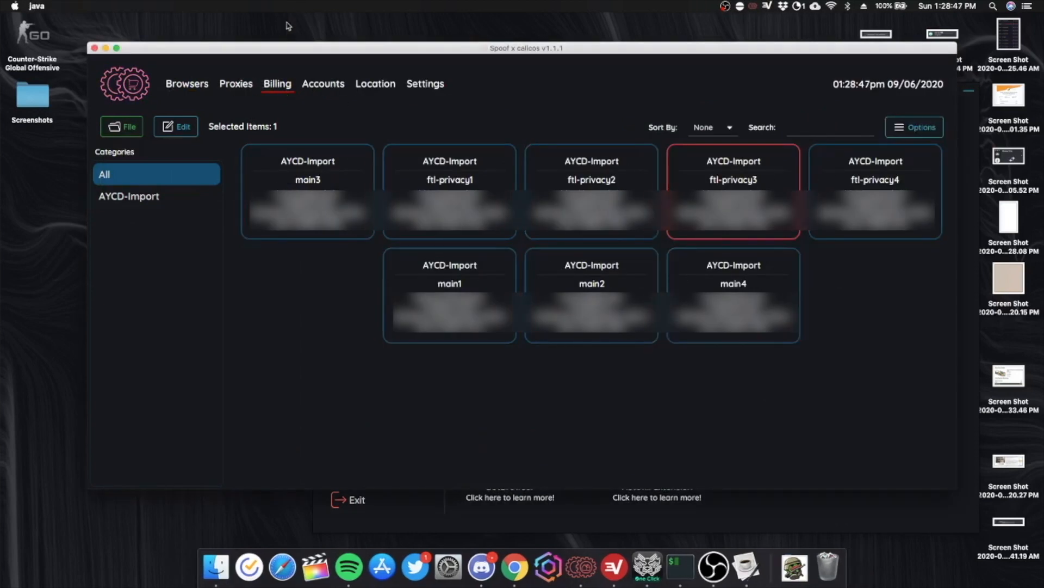
Visit Spoof's Proxies and Browsers pages and start a new task, keeping Yeezy Supply as store
{"action": "left_click", "coordinate": [235, 83]}
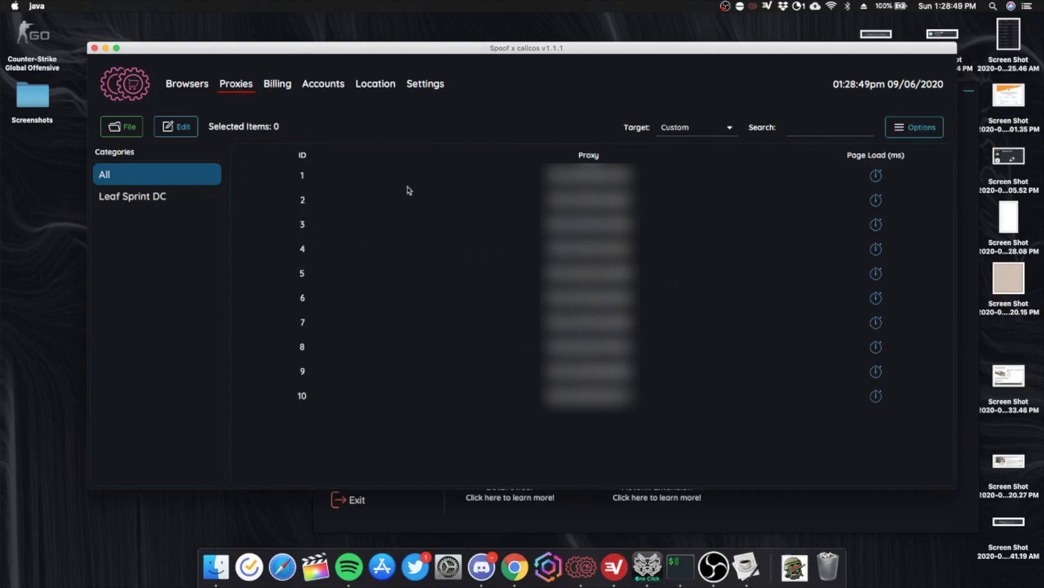
{"action": "left_click", "coordinate": [186, 84]}
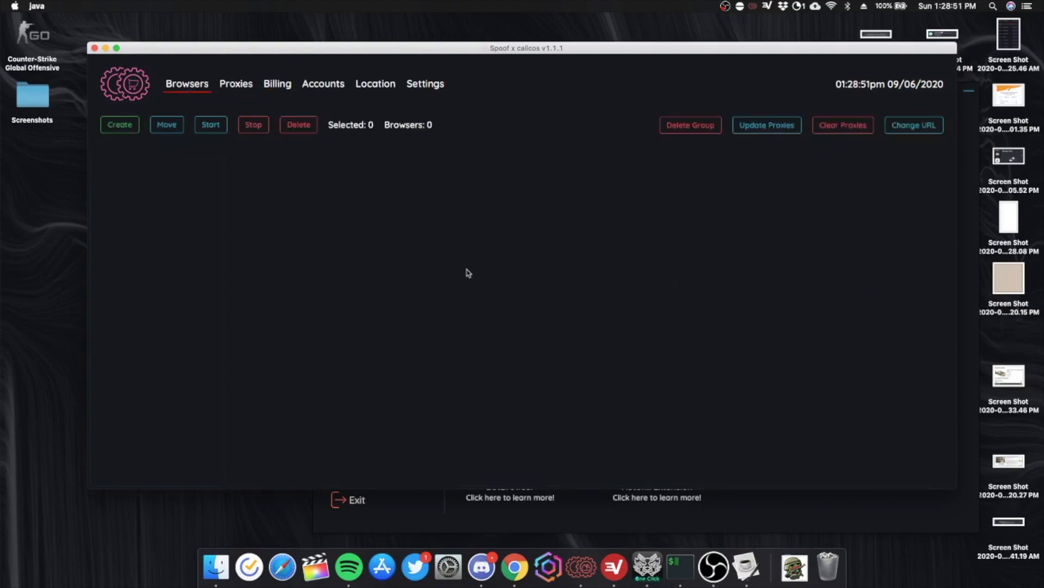
{"action": "left_click", "coordinate": [119, 124]}
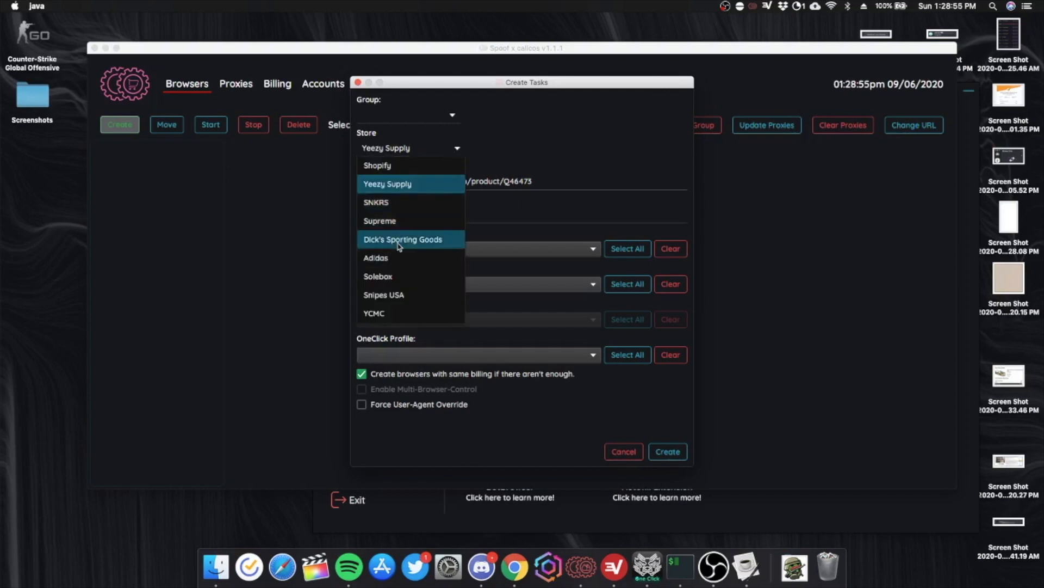
{"action": "mouse_move", "coordinate": [375, 259]}
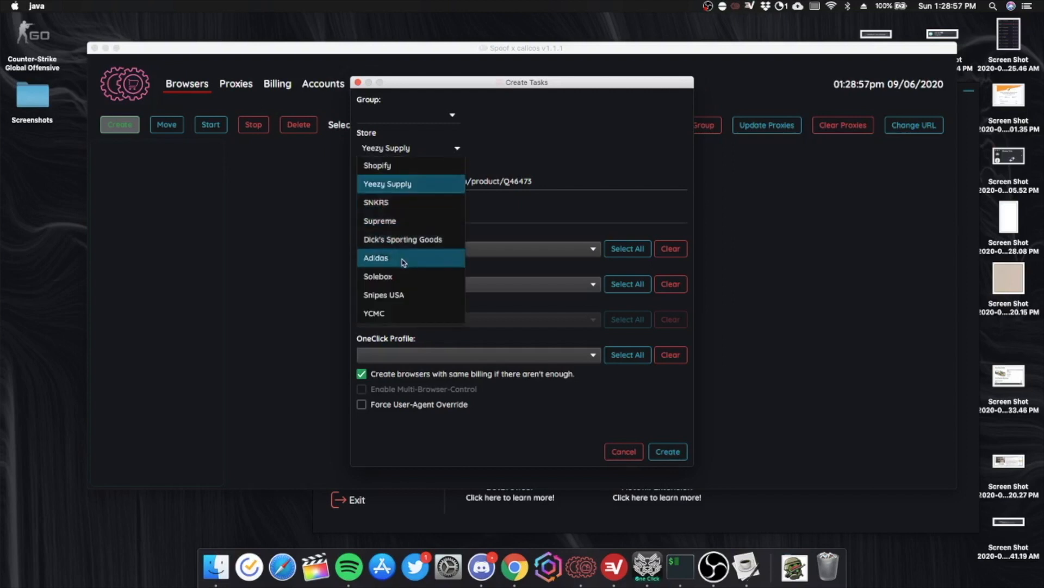
{"action": "mouse_move", "coordinate": [412, 295]}
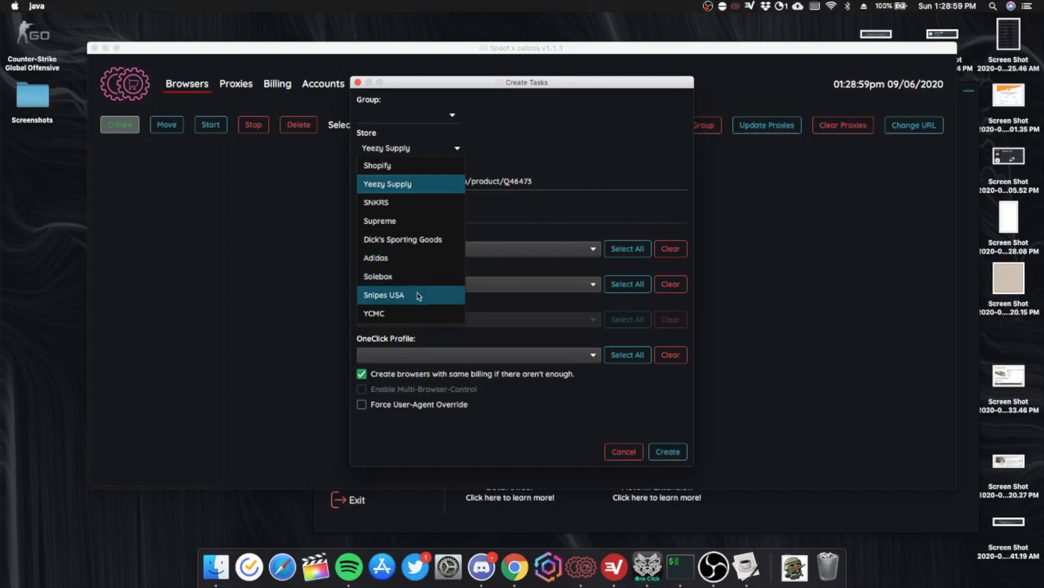
{"action": "mouse_move", "coordinate": [439, 251]}
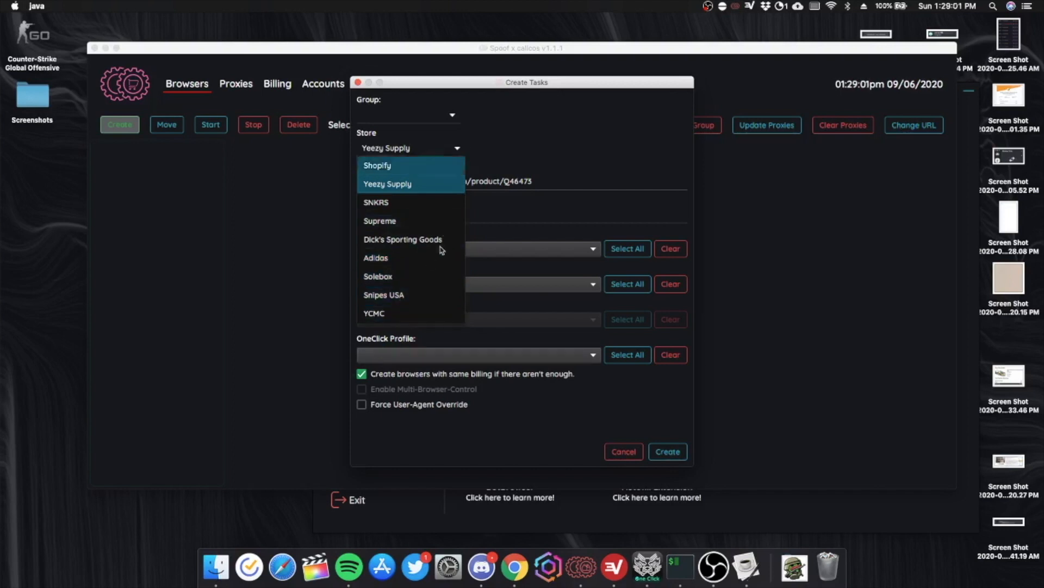
{"action": "left_click", "coordinate": [387, 183]}
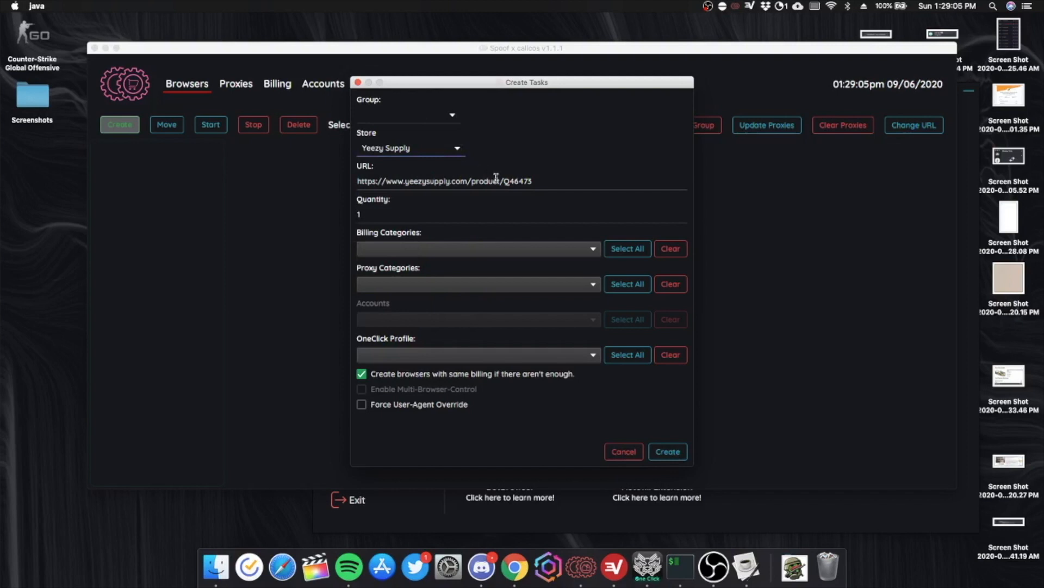
{"action": "left_click", "coordinate": [590, 248]}
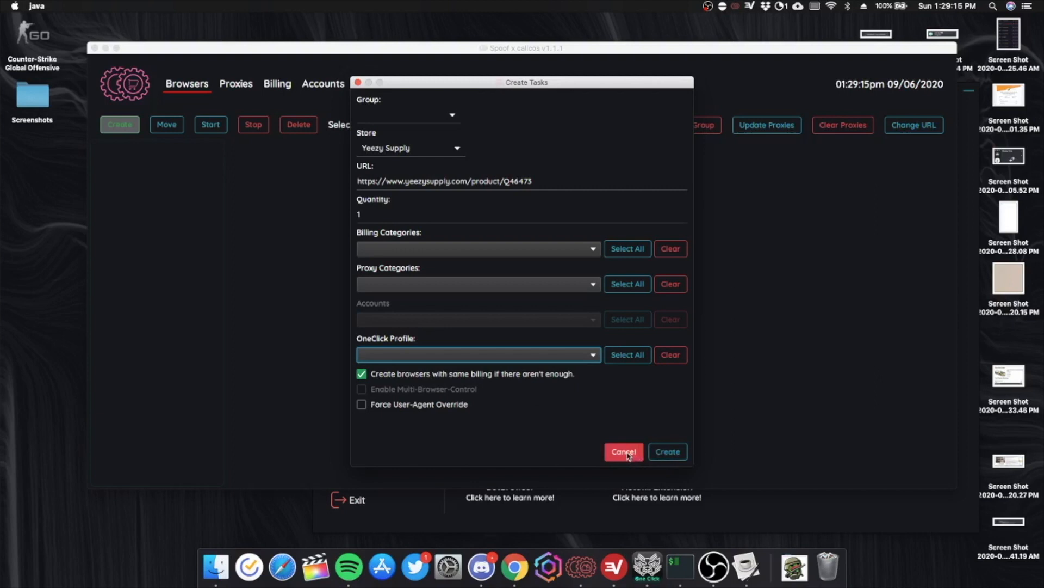
Cancel the task creation and close the Spoof app
{"action": "left_click", "coordinate": [622, 450]}
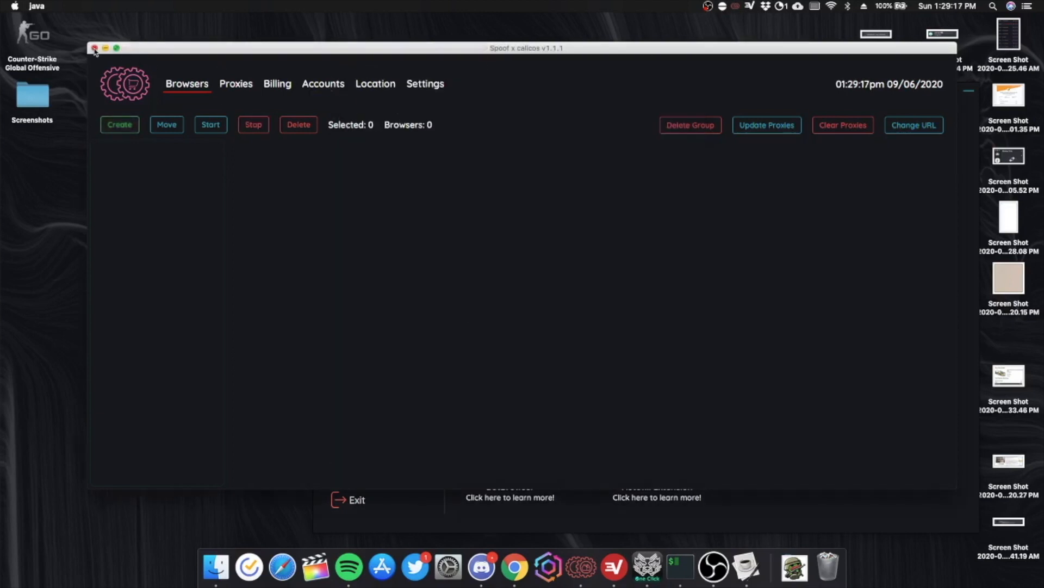
{"action": "left_click", "coordinate": [95, 49]}
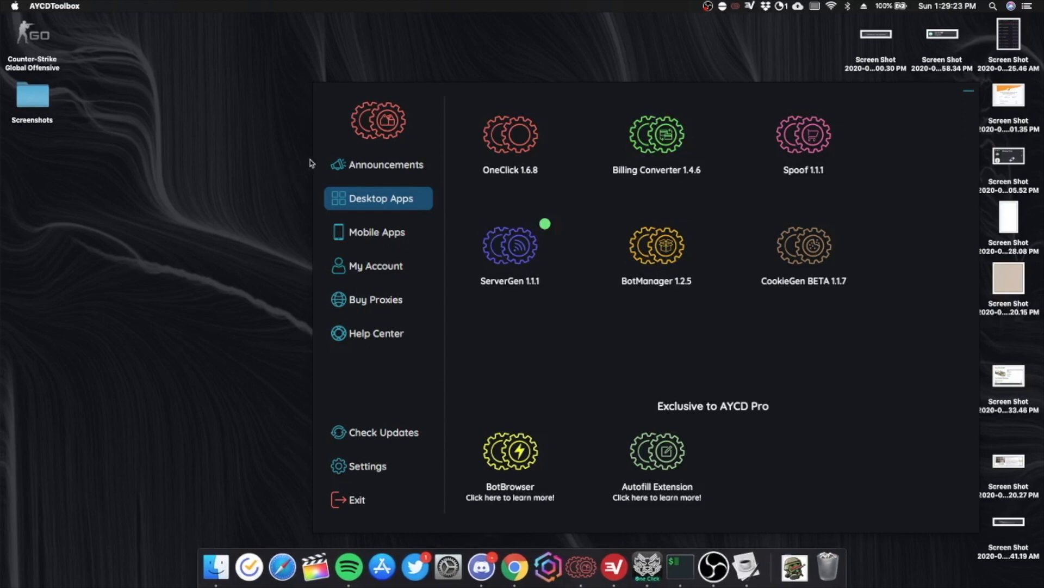
Launch ServerGen and dismiss its 1.1.1 release notes after acknowledging them
{"action": "left_click", "coordinate": [509, 245]}
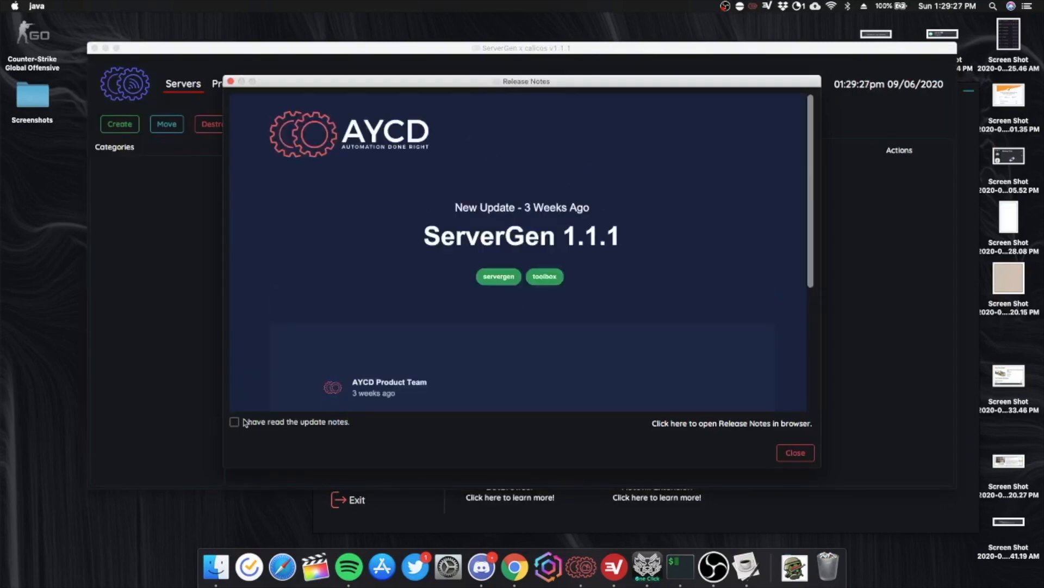
{"action": "left_click", "coordinate": [234, 422]}
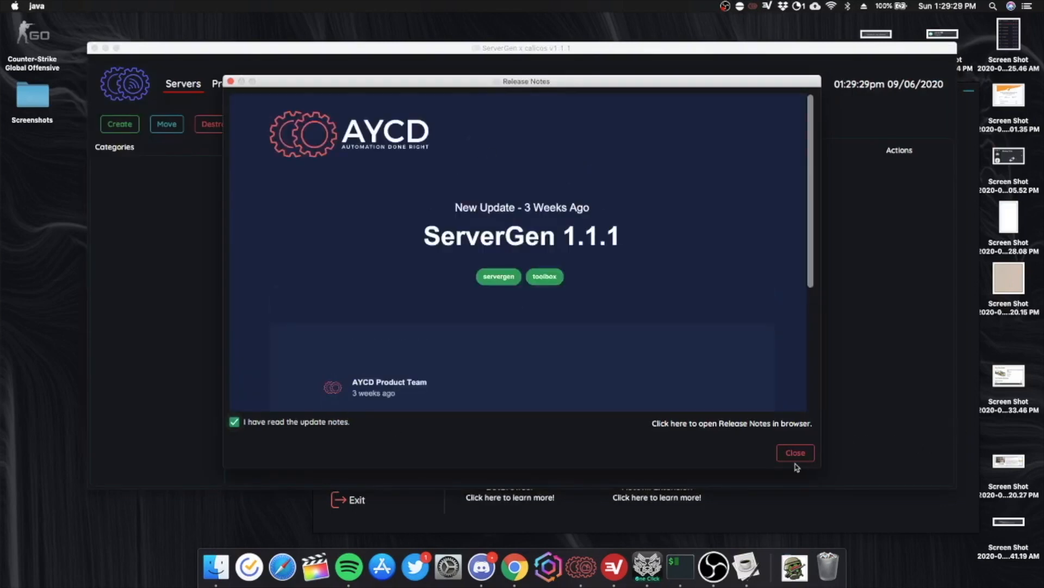
{"action": "left_click", "coordinate": [794, 453]}
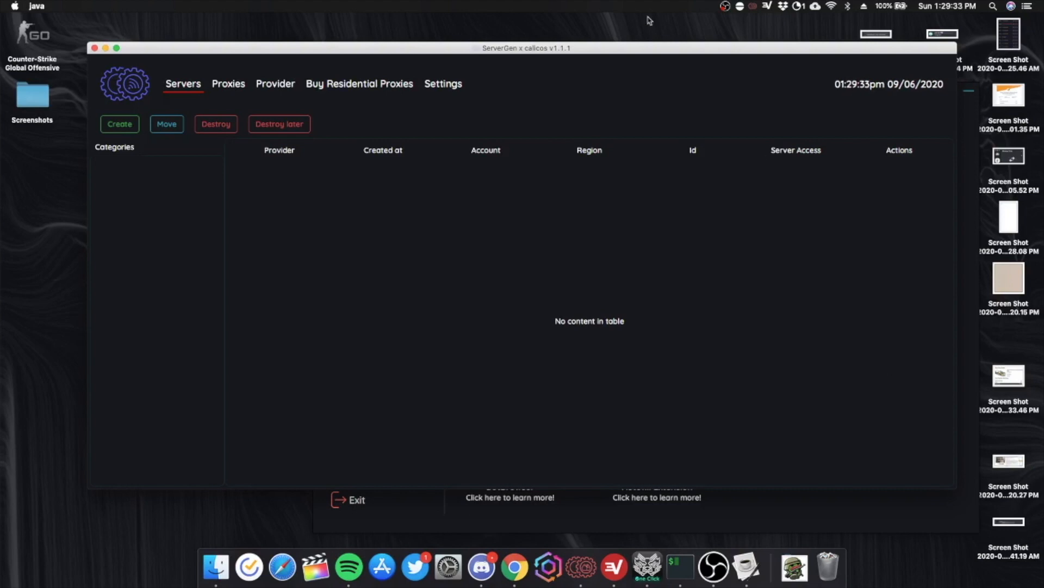
Visit ServerGen's Proxies and Provider pages and open the AYCD Proxy Dashboard in Chrome
{"action": "left_click", "coordinate": [228, 84]}
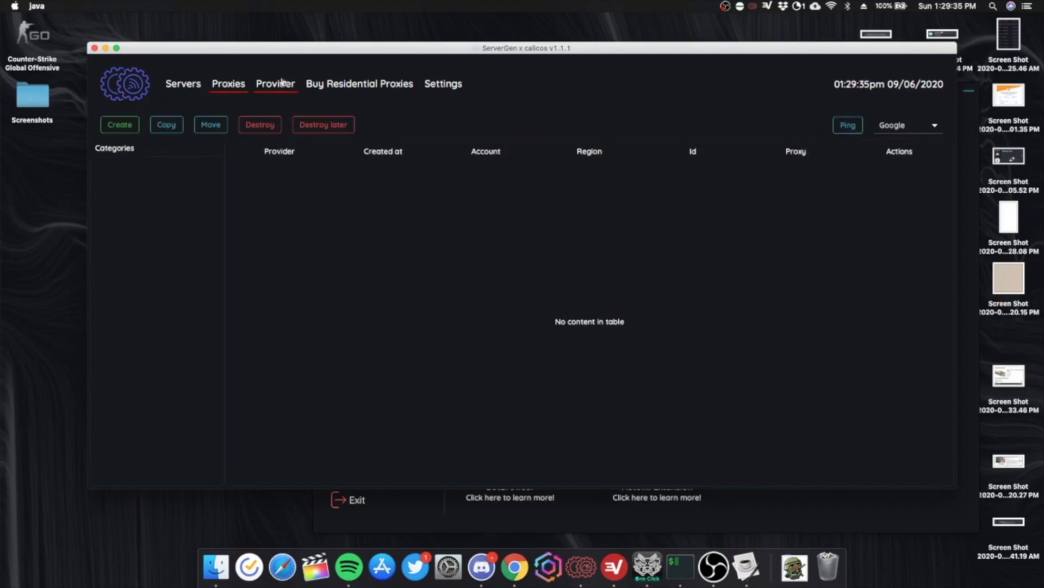
{"action": "left_click", "coordinate": [274, 84]}
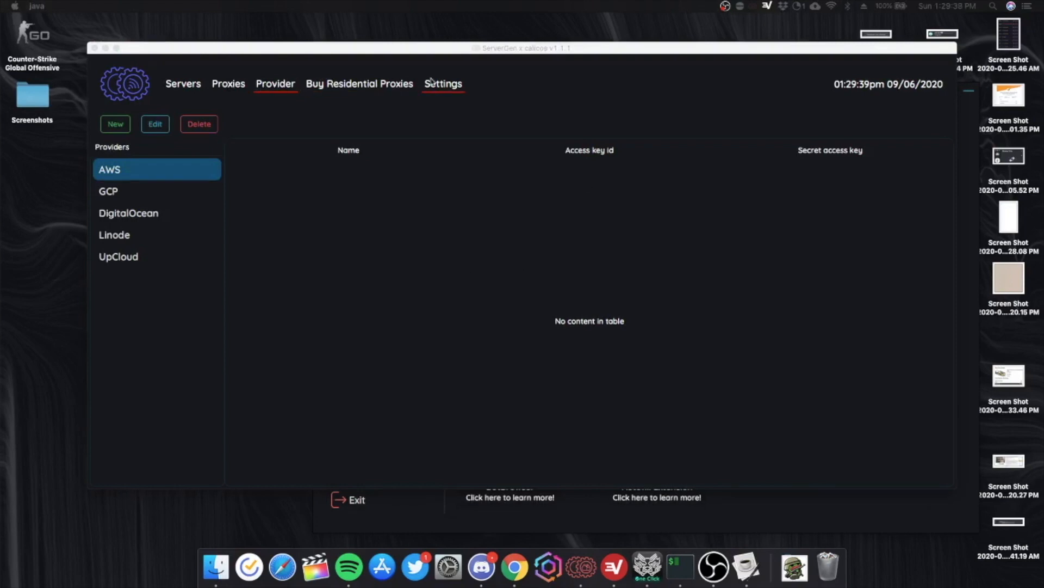
{"action": "left_click", "coordinate": [443, 84]}
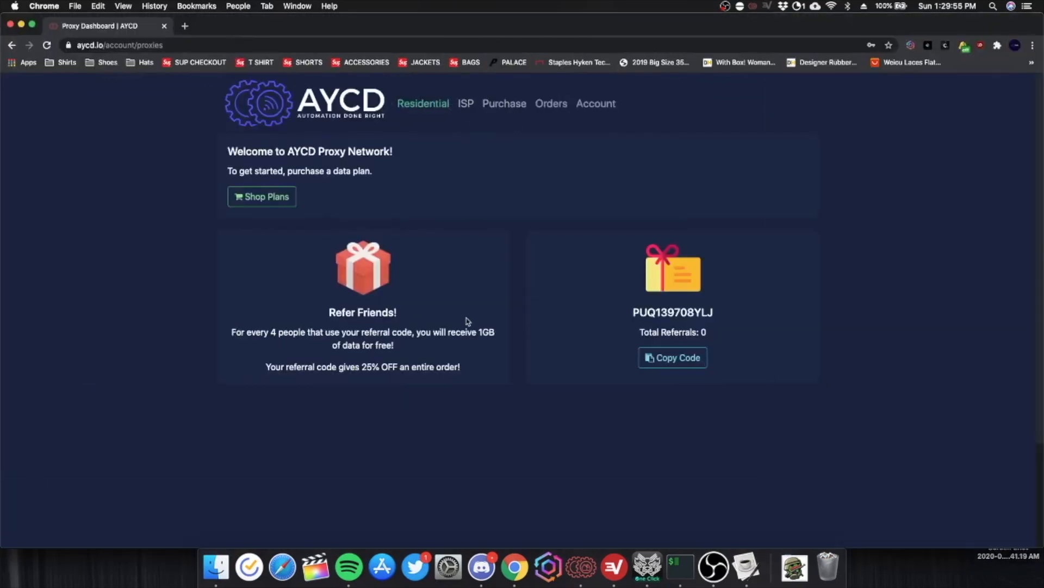
Leave the Chrome Proxy Dashboard and return to ServerGen's provider accounts page
{"action": "left_click", "coordinate": [261, 196]}
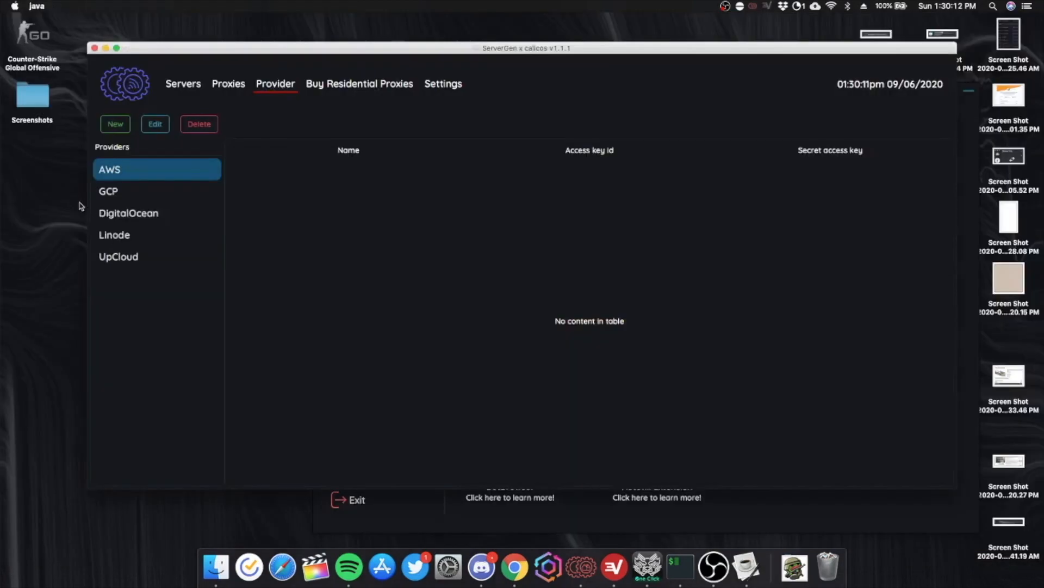
Review the UpCloud, DigitalOcean, GCP and AWS provider credential pages in ServerGen
{"action": "left_click", "coordinate": [118, 257]}
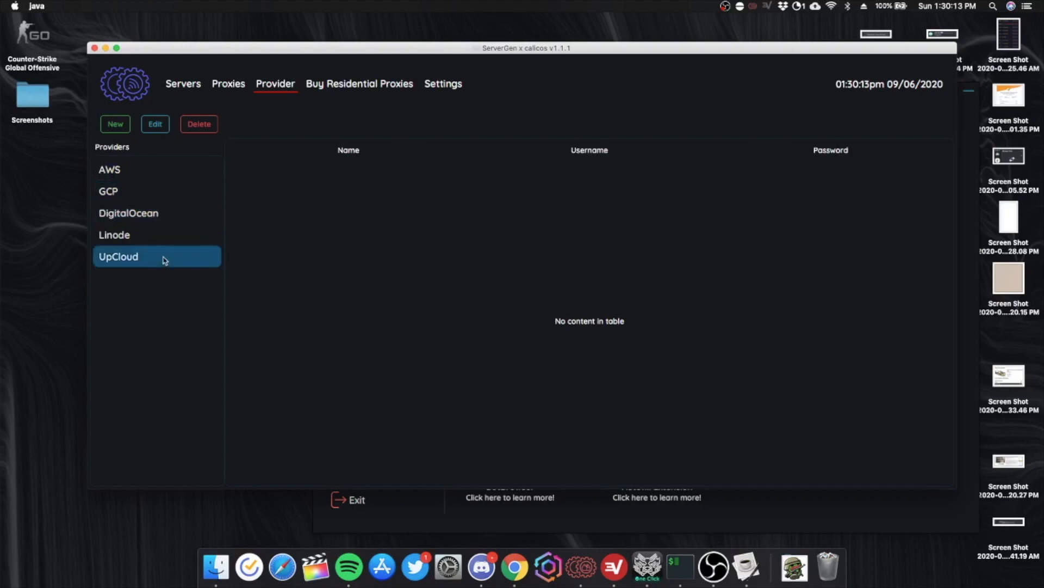
{"action": "left_click", "coordinate": [128, 212]}
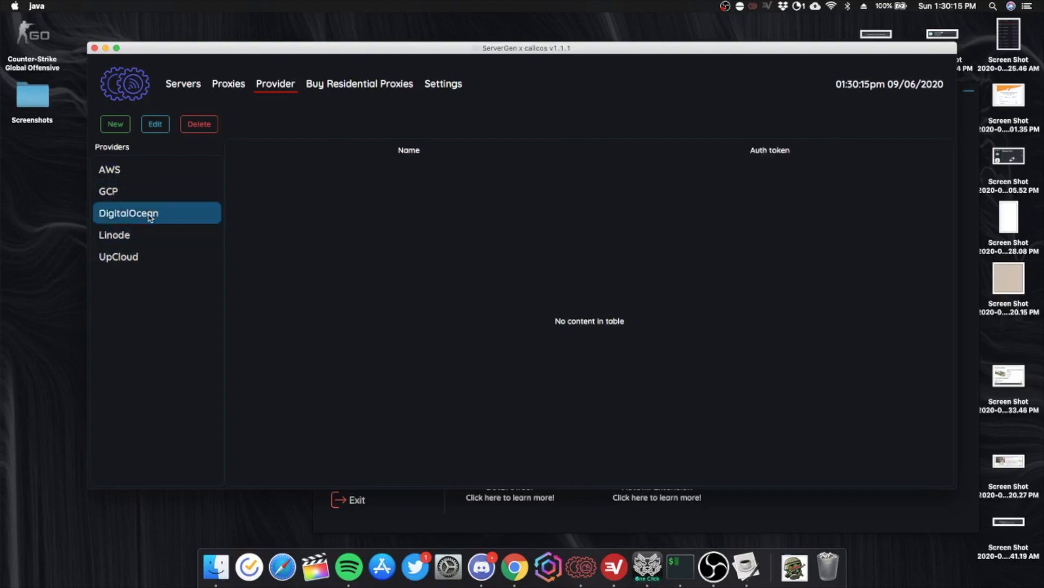
{"action": "left_click", "coordinate": [108, 191]}
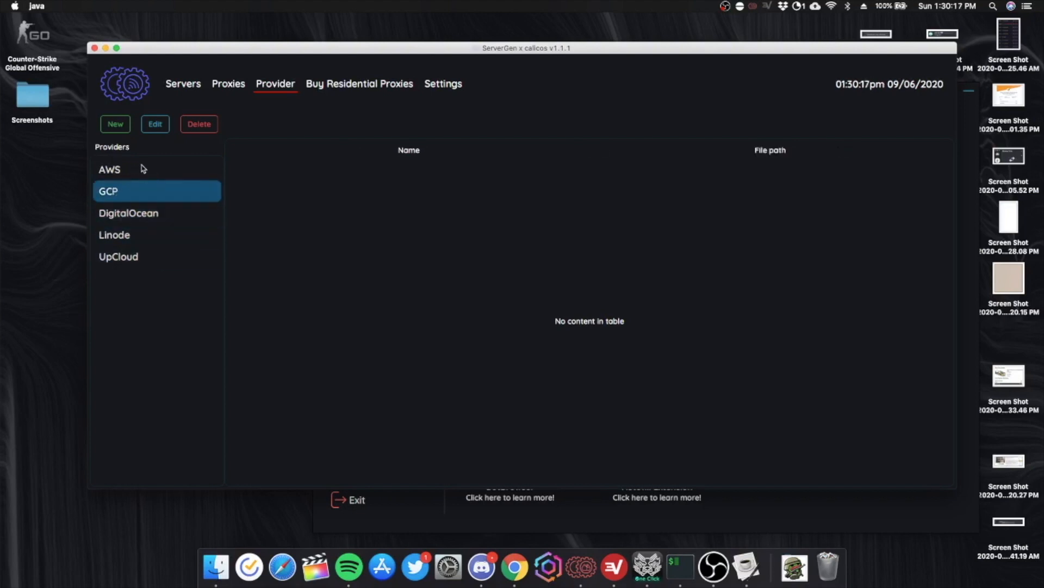
{"action": "left_click", "coordinate": [109, 170]}
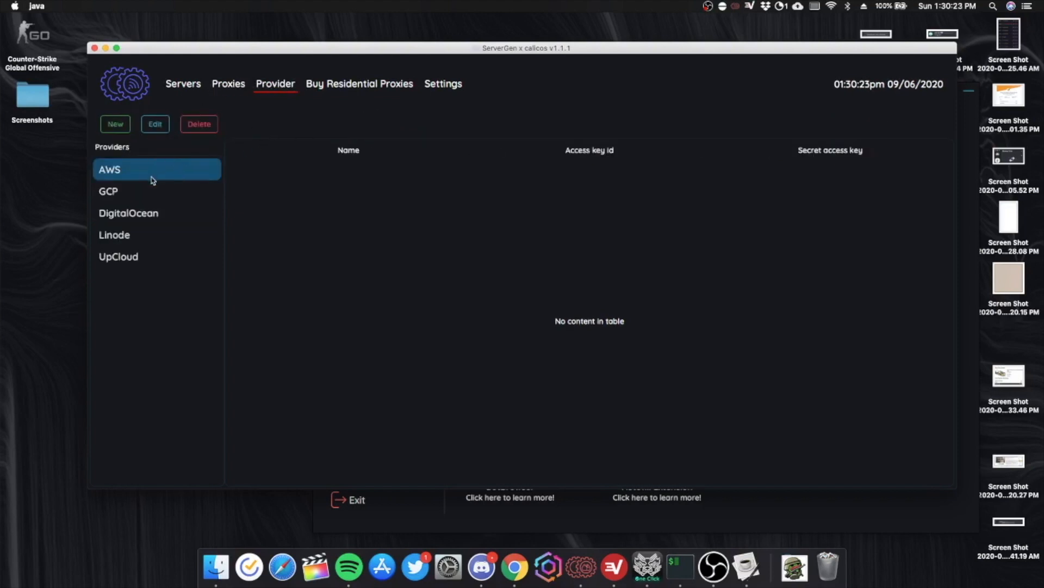
{"action": "left_click", "coordinate": [109, 191]}
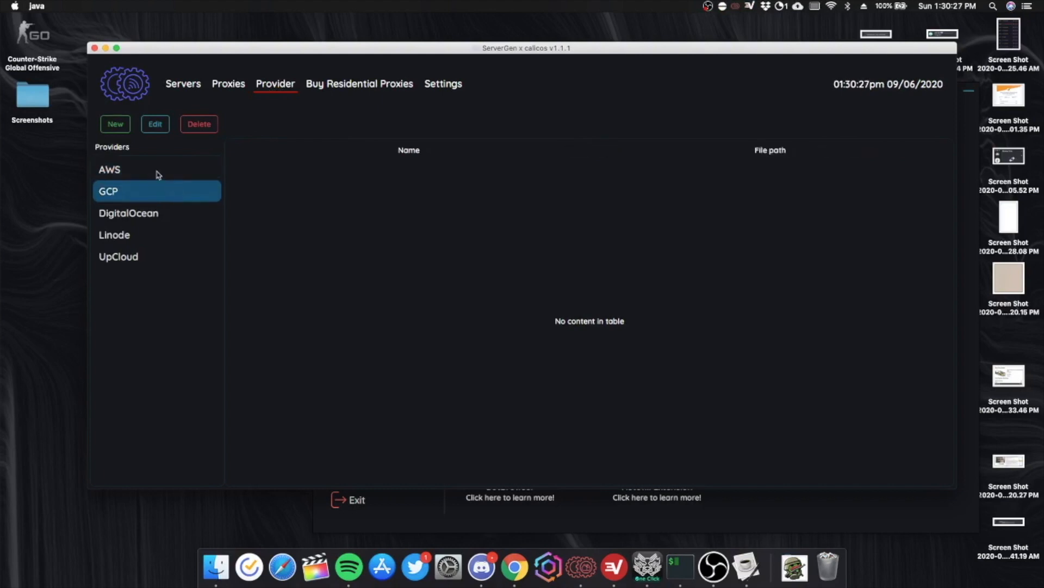
{"action": "mouse_move", "coordinate": [147, 170]}
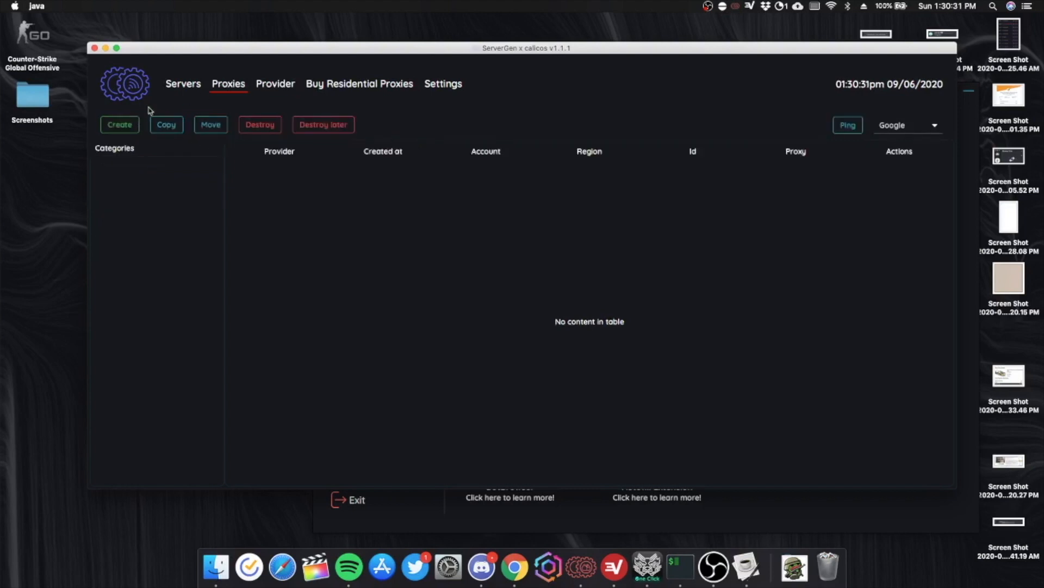
Cancel the Generate Servers dialog without creating any, then close ServerGen
{"action": "left_click", "coordinate": [183, 83]}
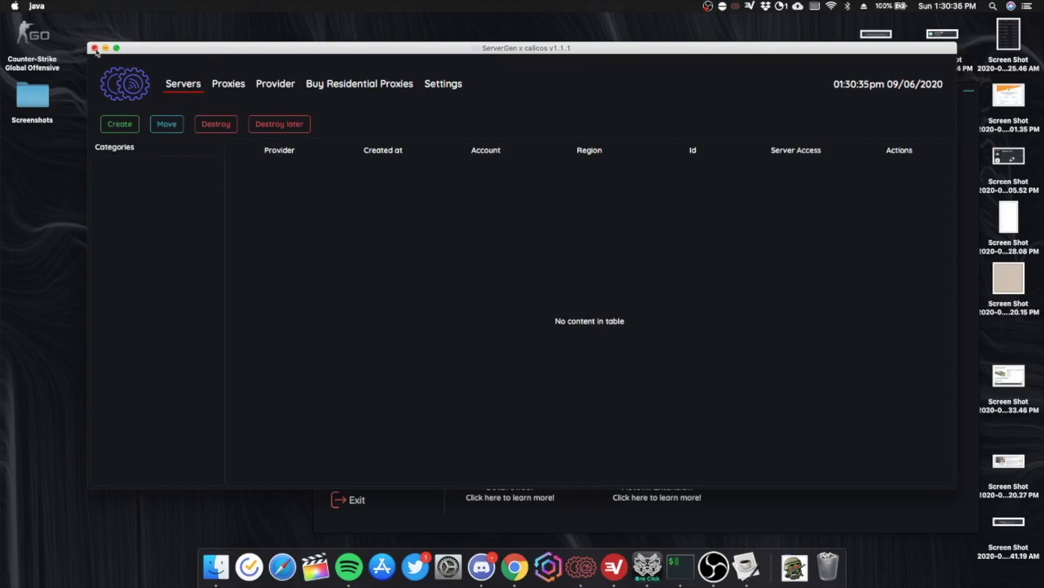
{"action": "left_click", "coordinate": [119, 124]}
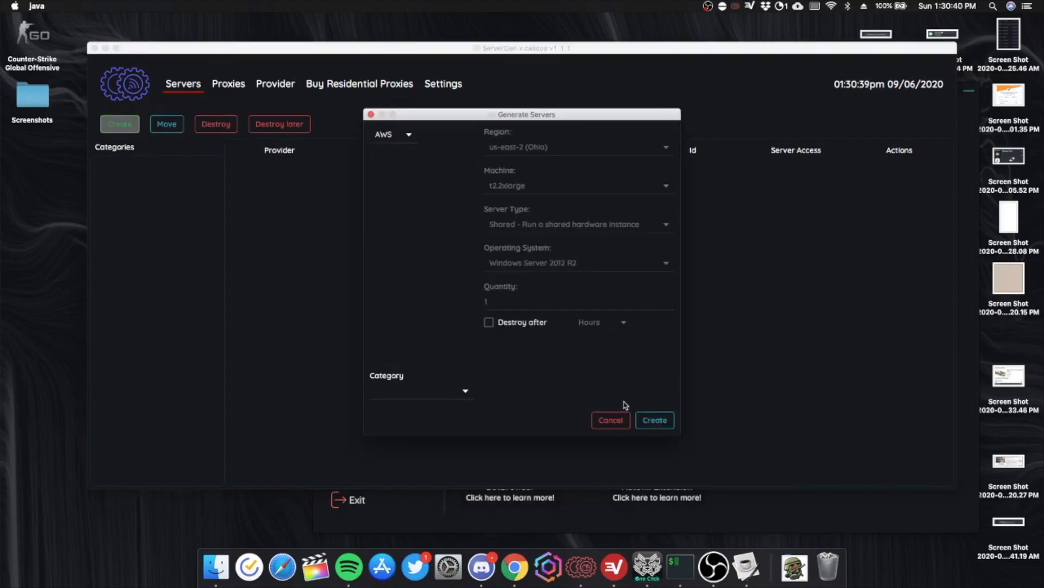
{"action": "left_click", "coordinate": [609, 420]}
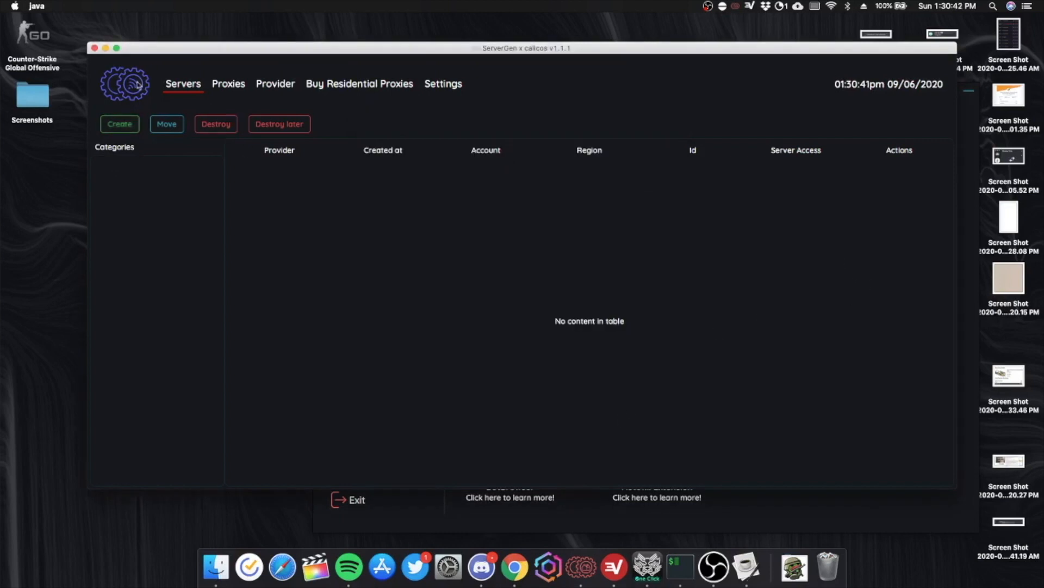
{"action": "left_click", "coordinate": [348, 500]}
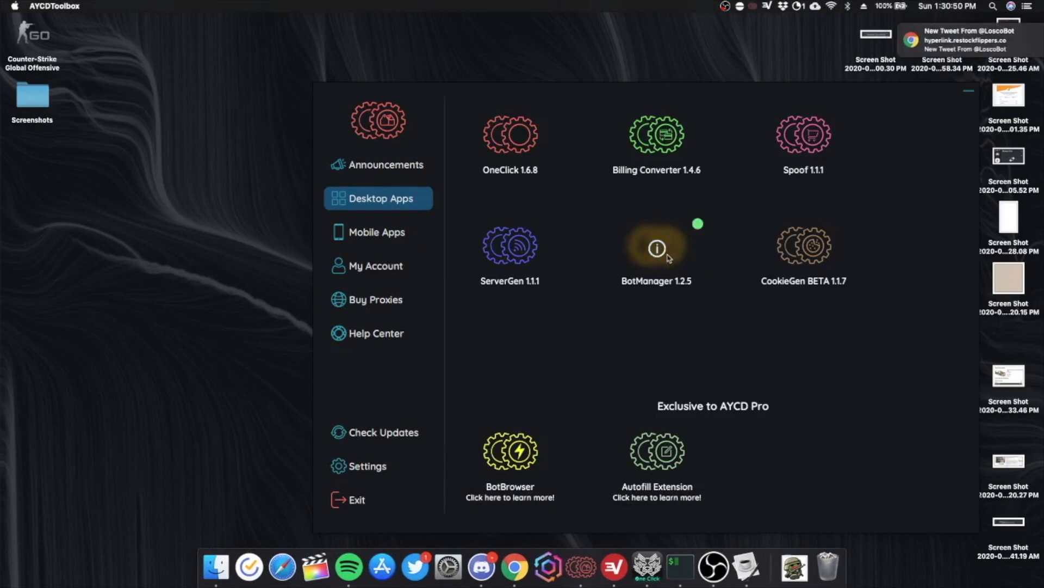
Launch BotManager and look through its Sales, Expenses and Vault sections
{"action": "left_click", "coordinate": [657, 247]}
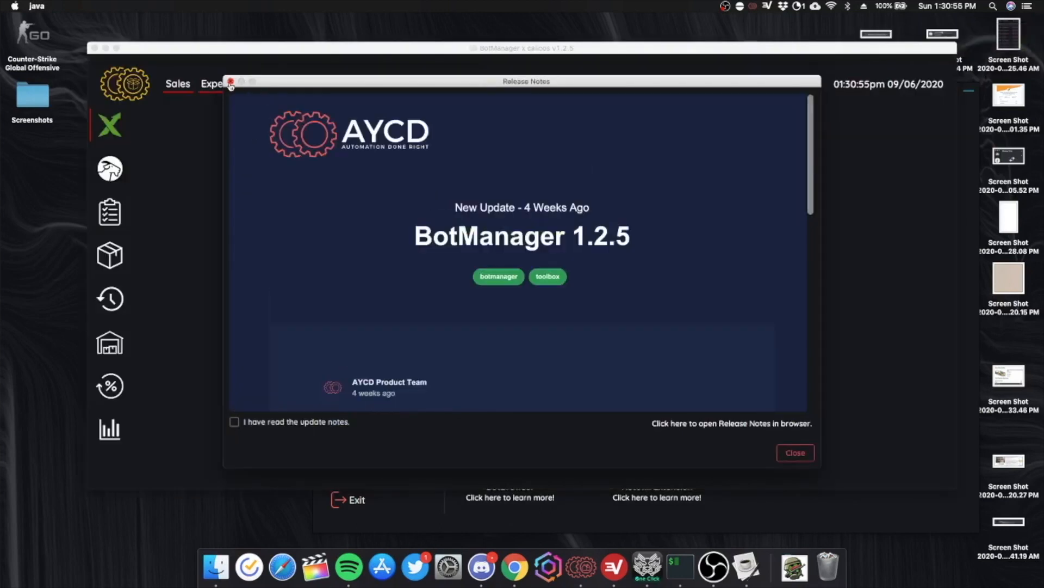
{"action": "left_click", "coordinate": [794, 453]}
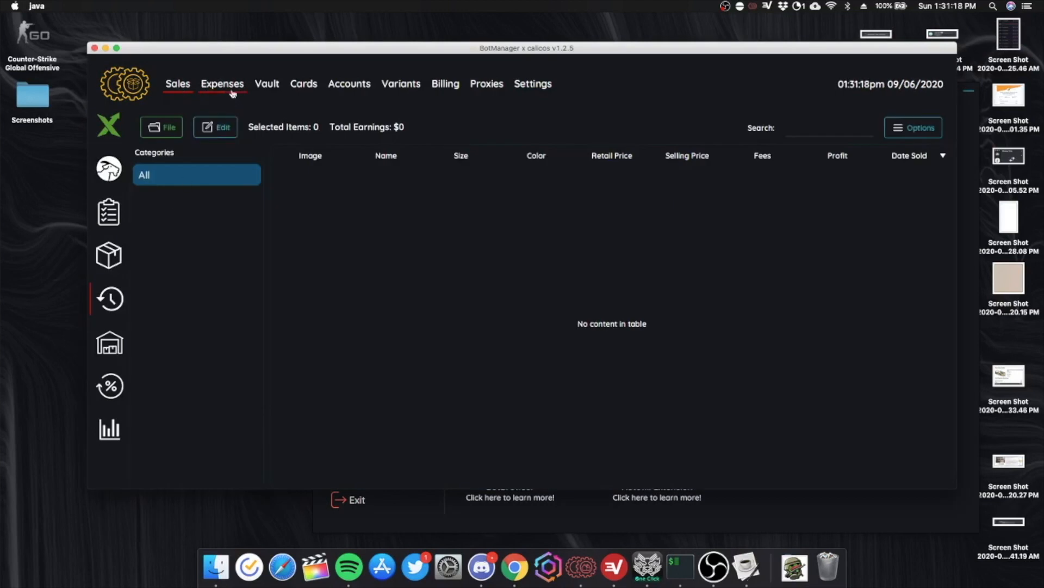
{"action": "left_click", "coordinate": [222, 84]}
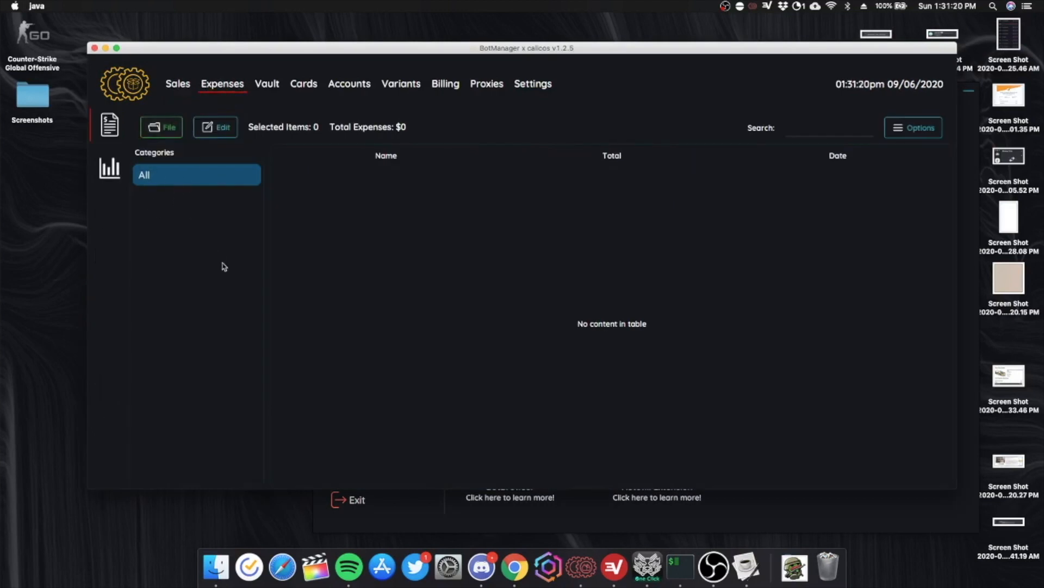
{"action": "left_click", "coordinate": [267, 83]}
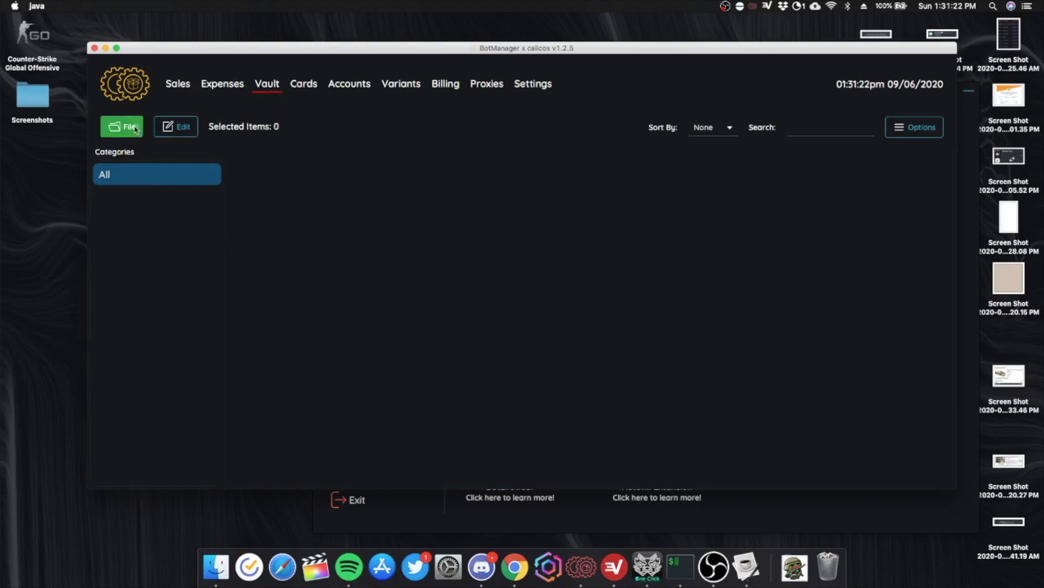
{"action": "left_click", "coordinate": [122, 126]}
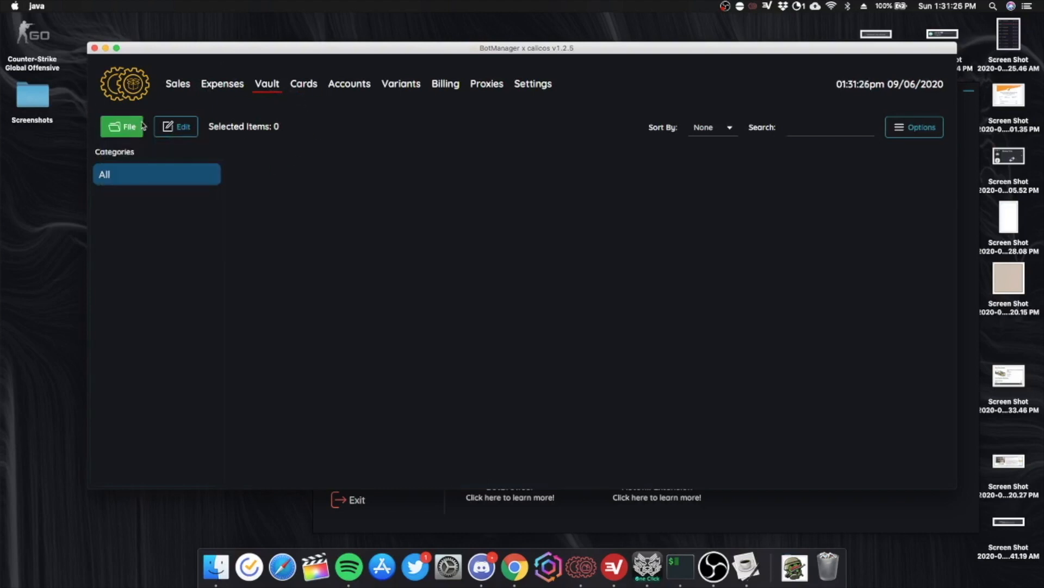
View the Cards section's empty expenses chart for today, then move on to Accounts
{"action": "left_click", "coordinate": [303, 84]}
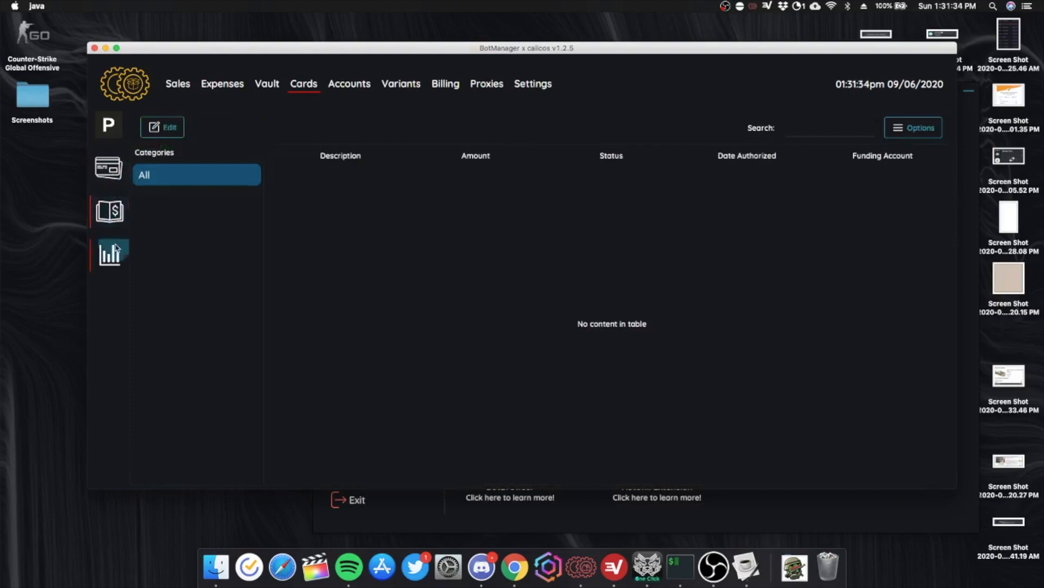
{"action": "left_click", "coordinate": [109, 255]}
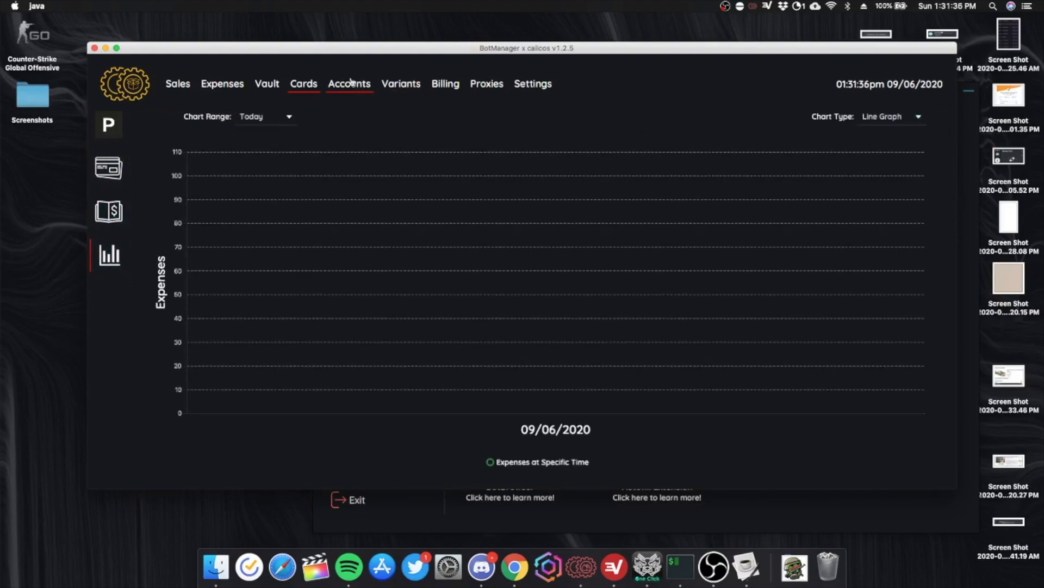
{"action": "left_click", "coordinate": [348, 84]}
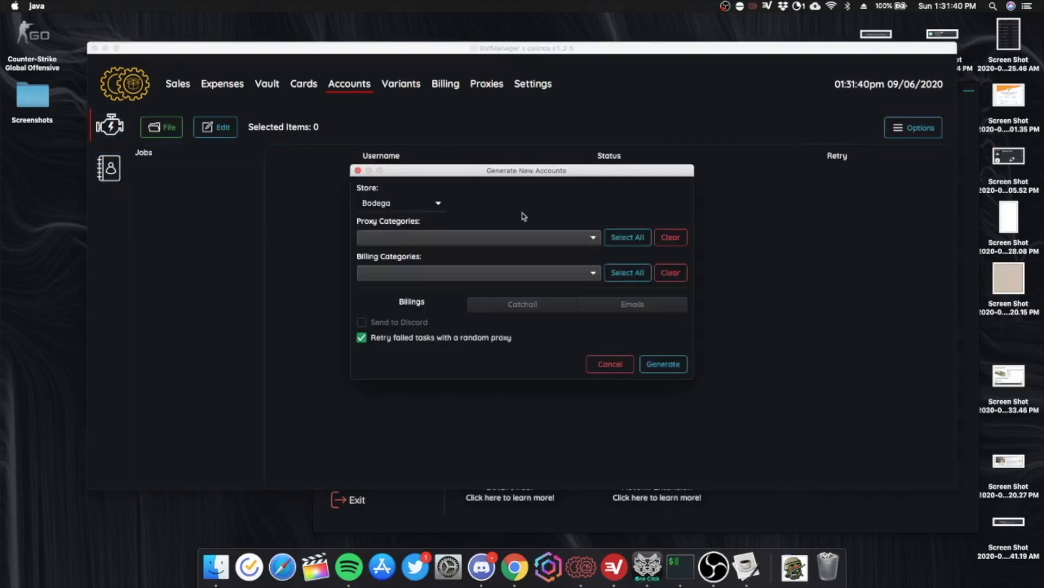
View the store list, then start and cancel a new product variant fetch in Variants
{"action": "left_click", "coordinate": [401, 203]}
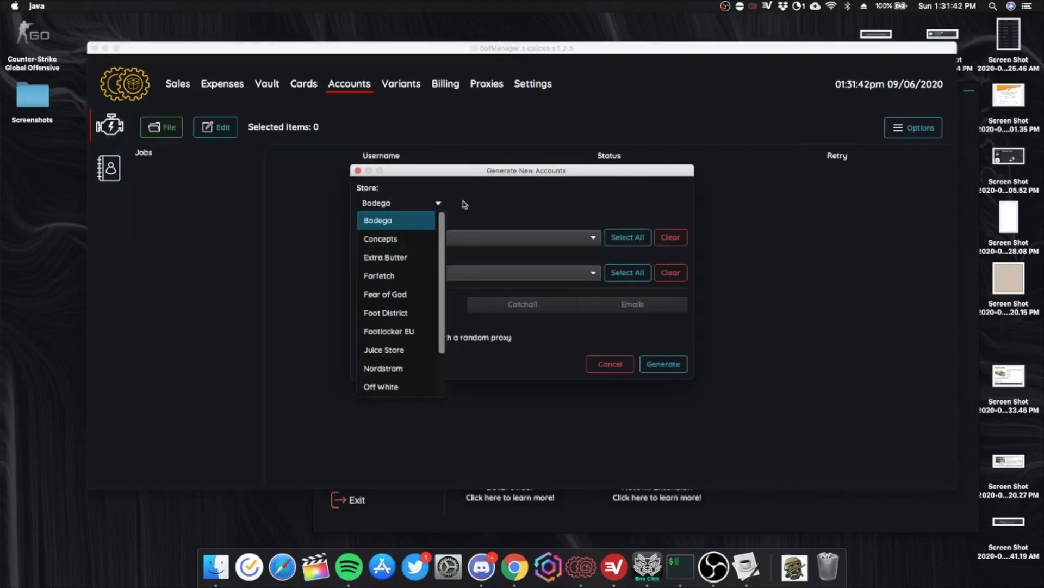
{"action": "left_click", "coordinate": [400, 84]}
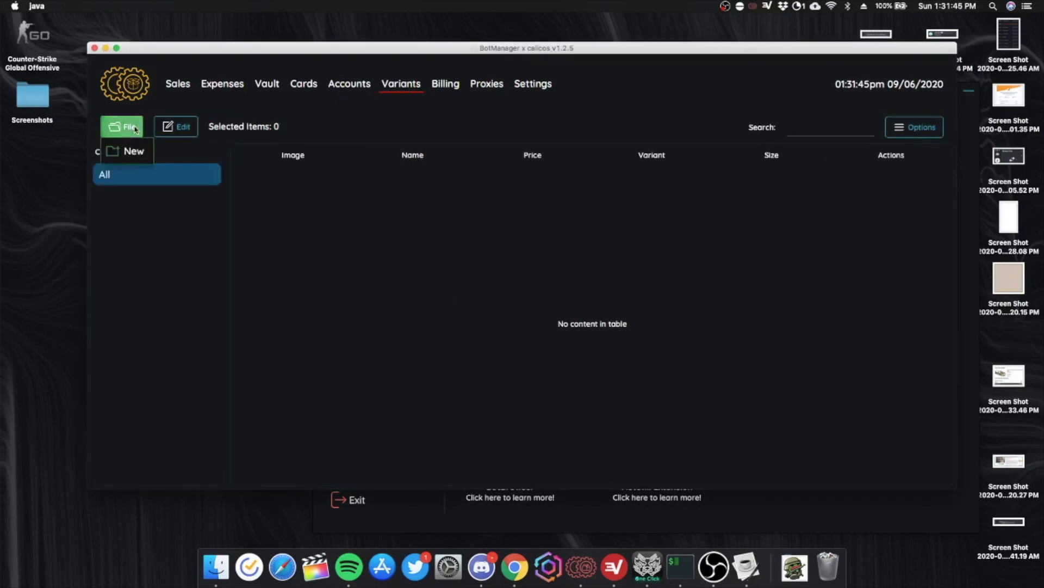
{"action": "left_click", "coordinate": [133, 150]}
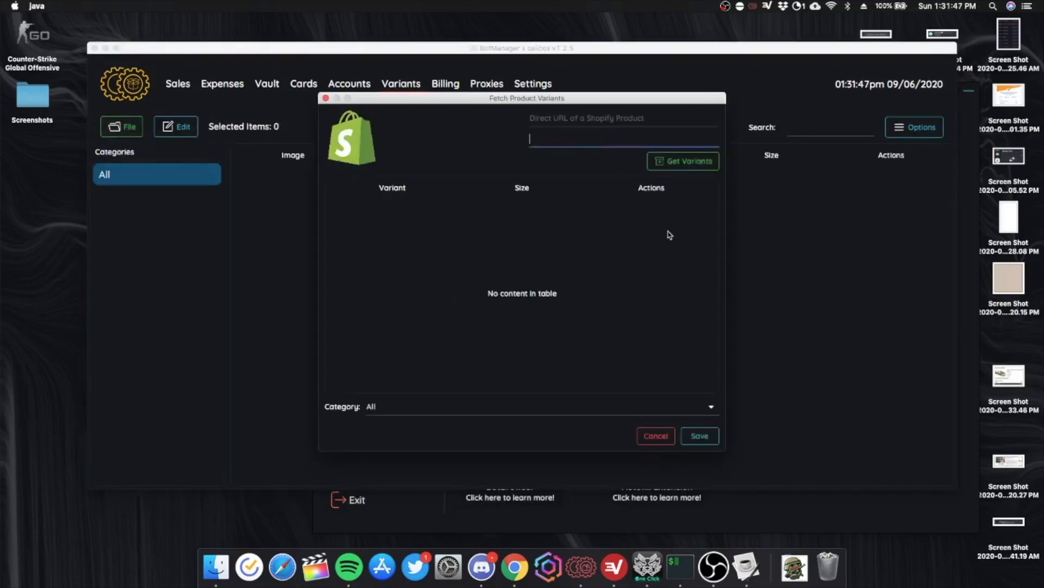
{"action": "left_click", "coordinate": [655, 435]}
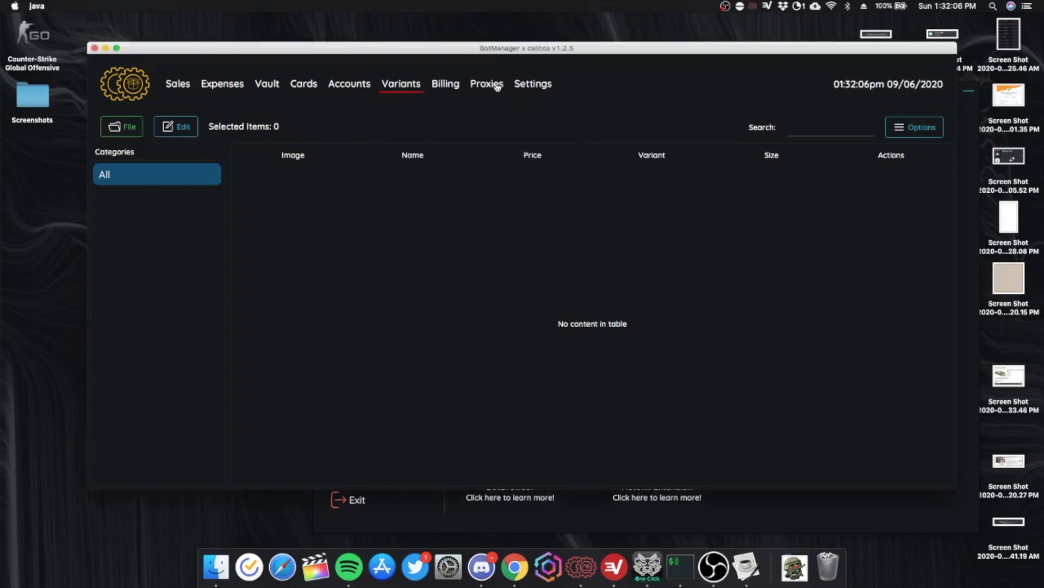
{"action": "mouse_move", "coordinate": [737, 92]}
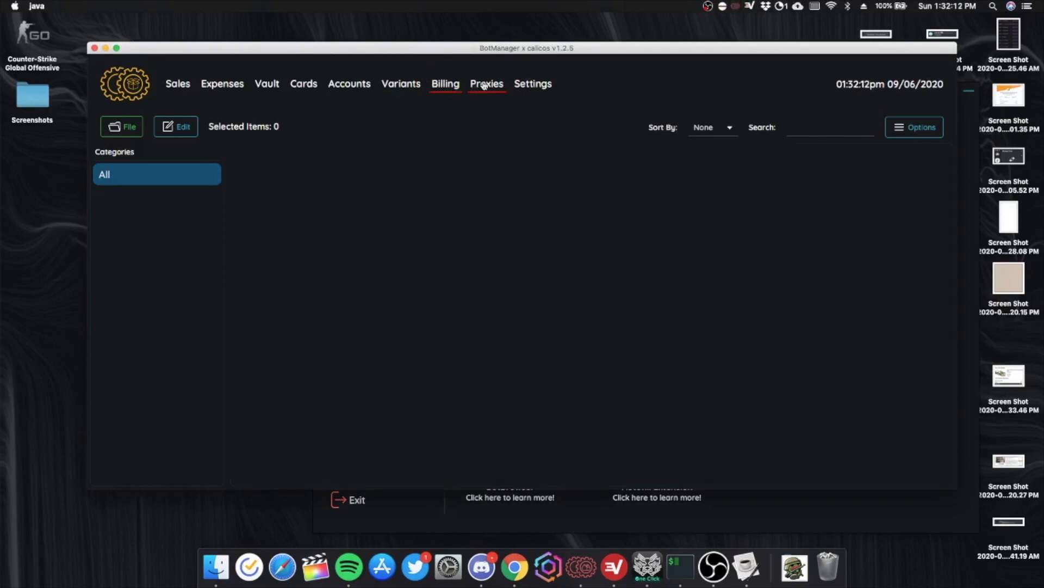
Start a new billing profile in Billing and discard it
{"action": "left_click", "coordinate": [122, 126]}
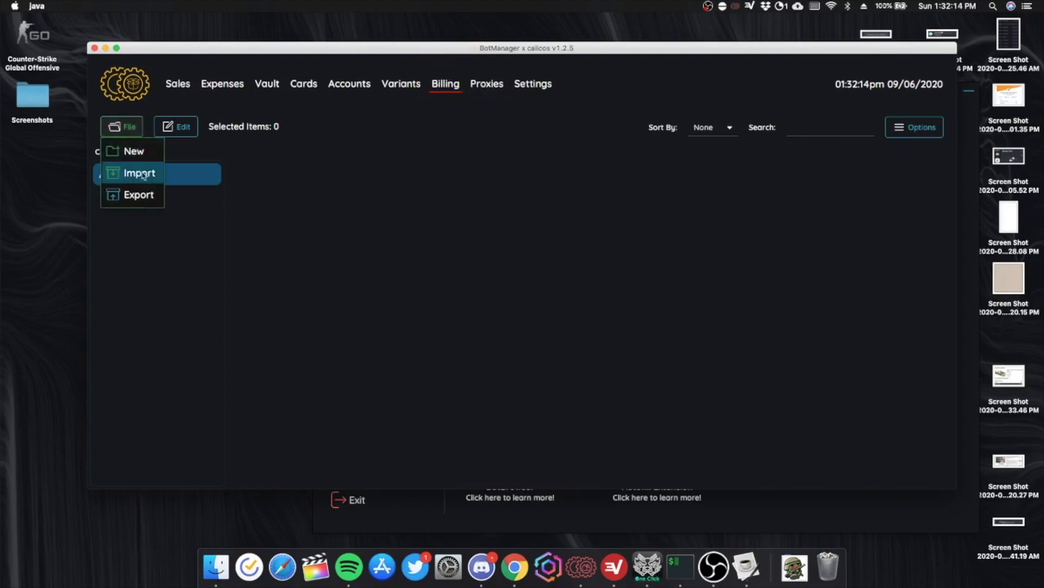
{"action": "mouse_move", "coordinate": [608, 177]}
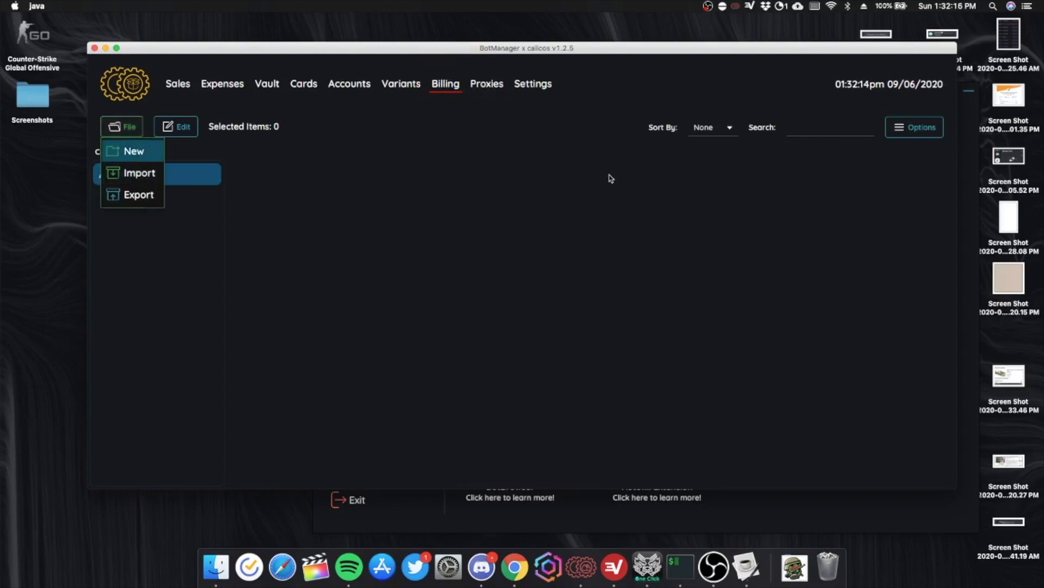
{"action": "left_click", "coordinate": [132, 150]}
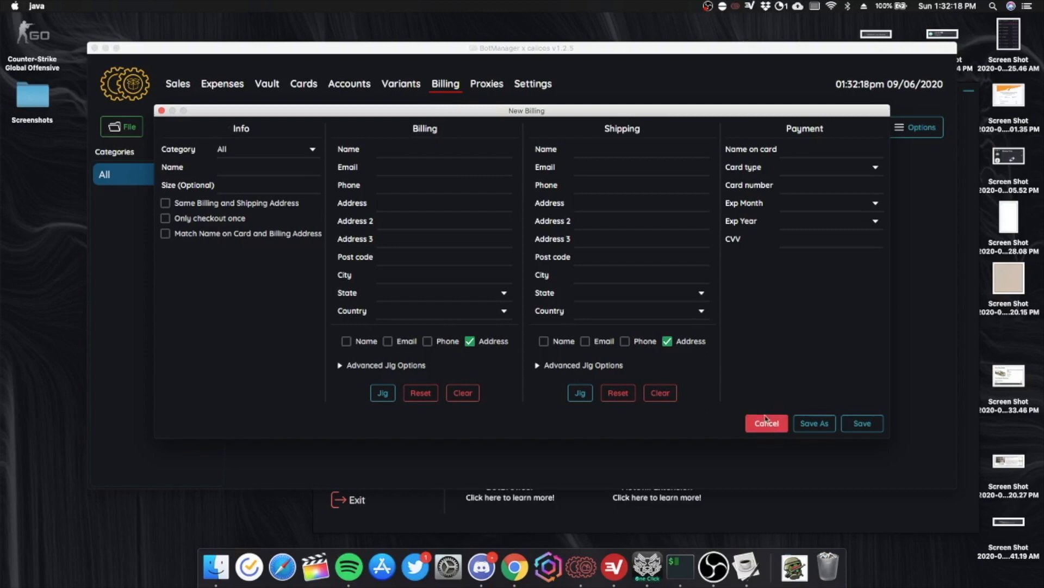
{"action": "left_click", "coordinate": [766, 423]}
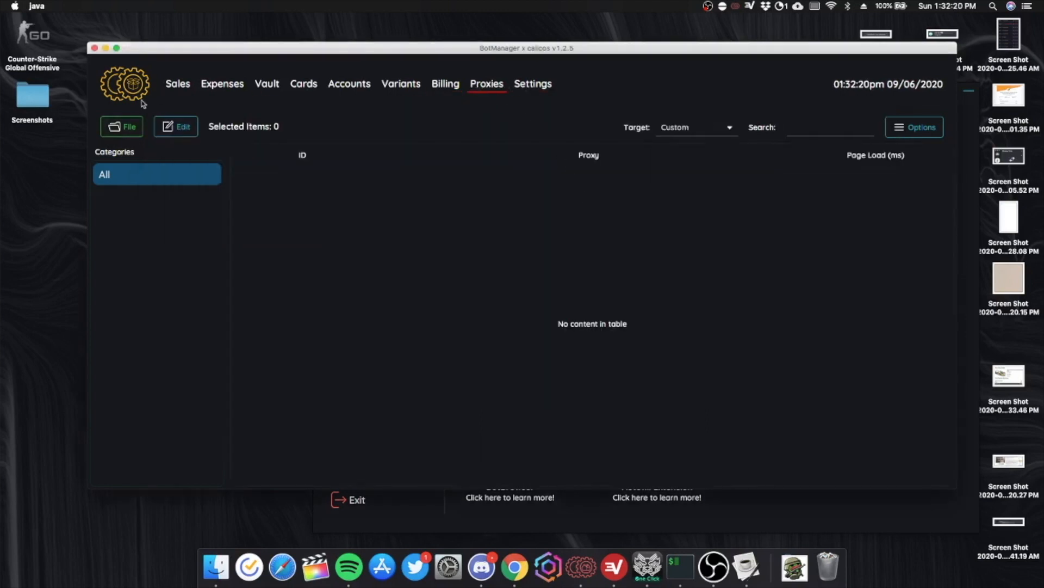
Set the StockX seller level to Seller Level 2 (9.0%) in Settings, then view Proxies
{"action": "left_click", "coordinate": [532, 84]}
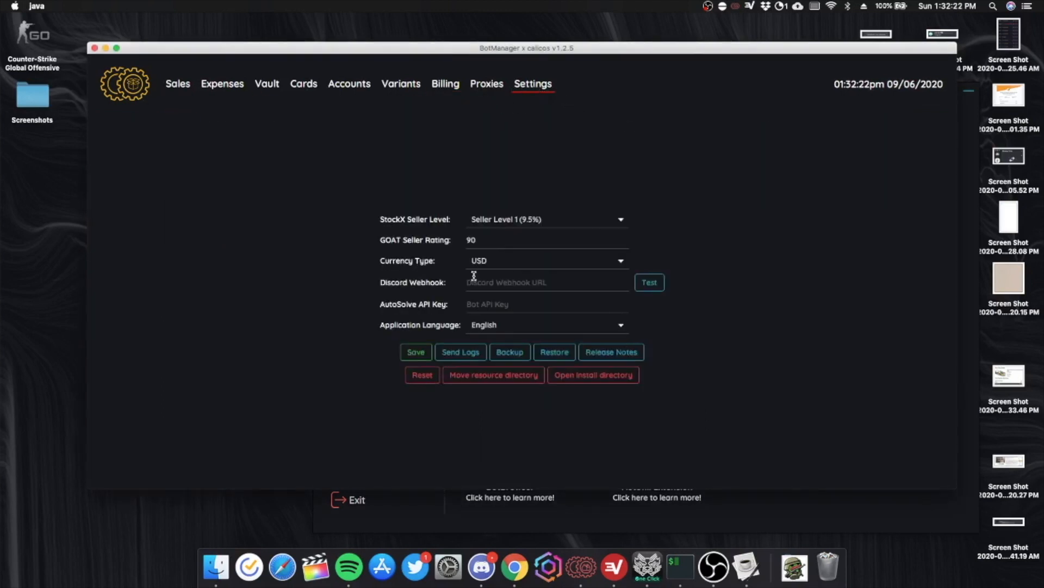
{"action": "left_click", "coordinate": [546, 282]}
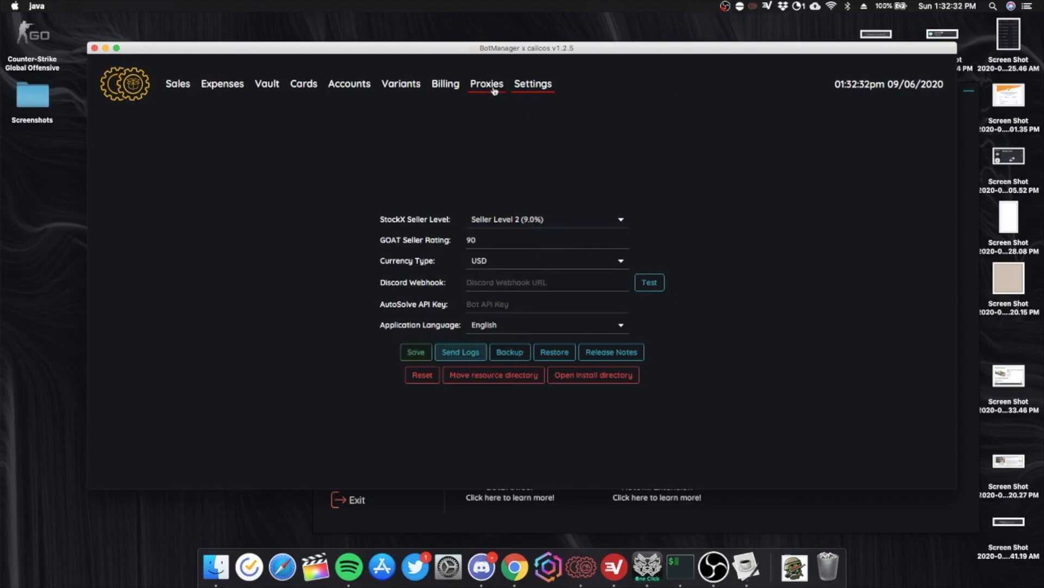
{"action": "left_click", "coordinate": [486, 83]}
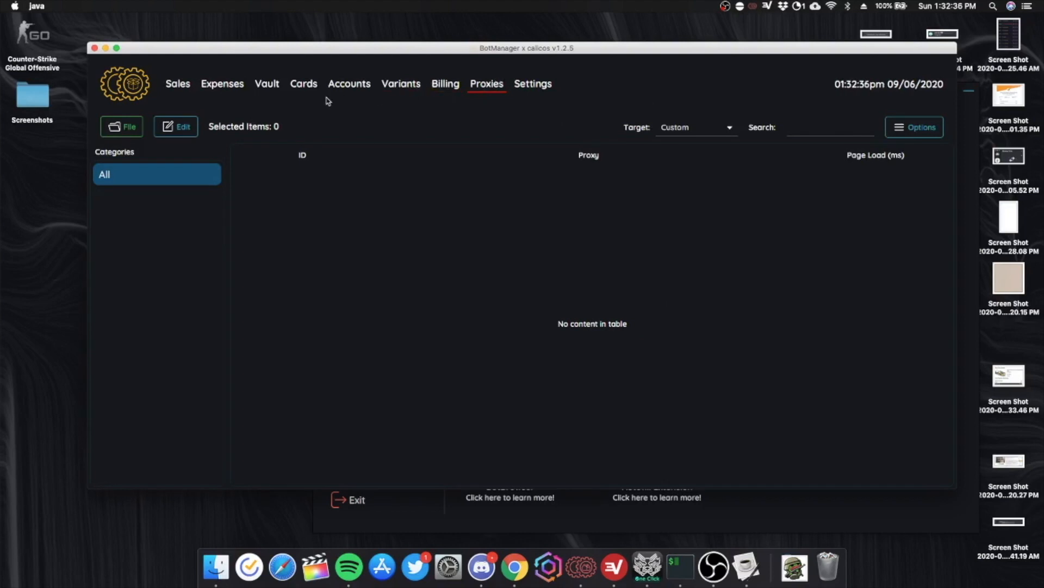
Shut down BotManager and return to the Desktop Apps list
{"action": "left_click", "coordinate": [349, 501]}
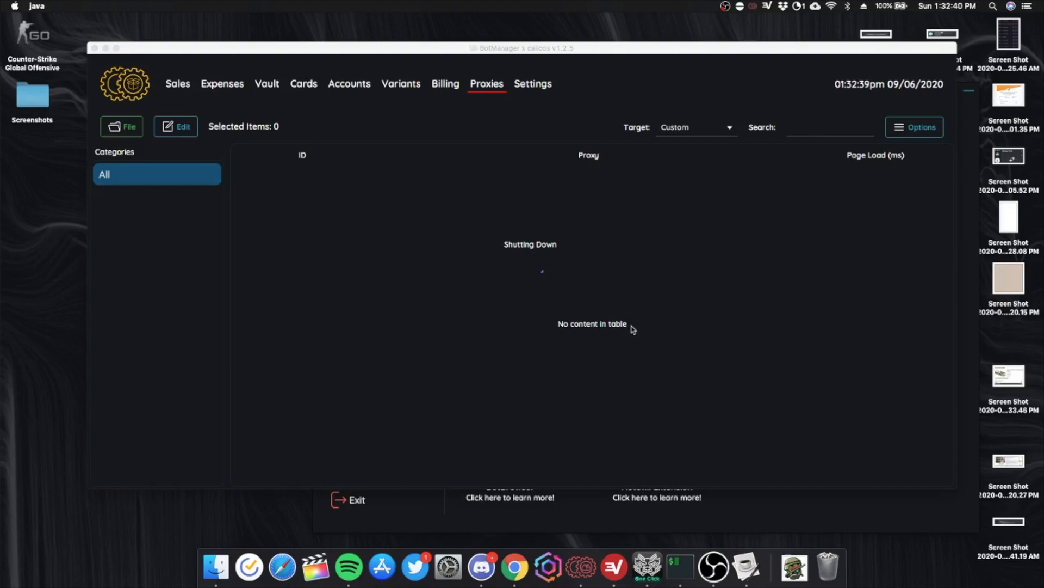
{"action": "left_click", "coordinate": [348, 499]}
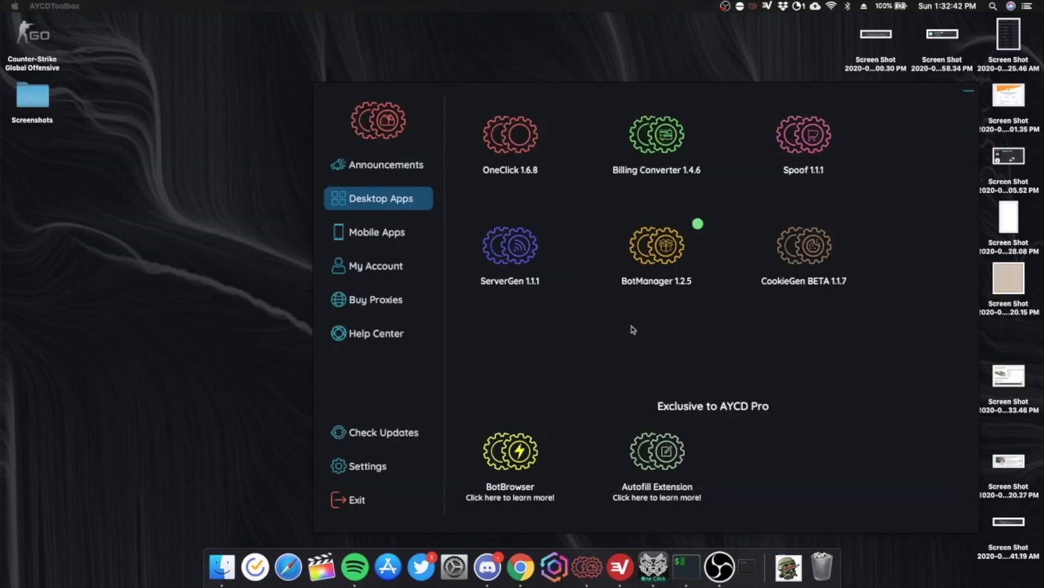
{"action": "mouse_move", "coordinate": [803, 245]}
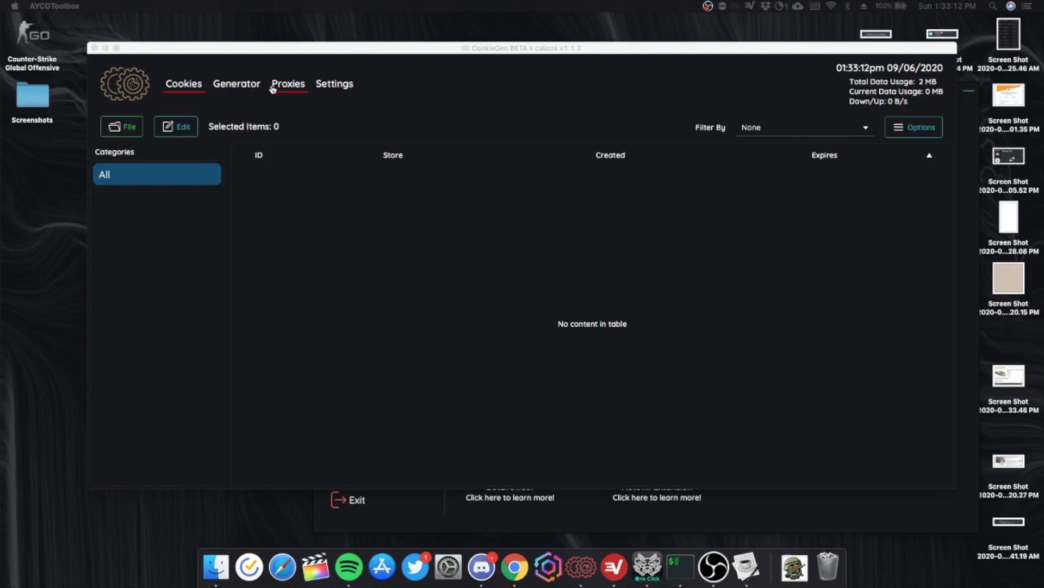
Browse the store list in CookieGen's Generate Cookies dialog and cancel without generating
{"action": "left_click", "coordinate": [236, 84]}
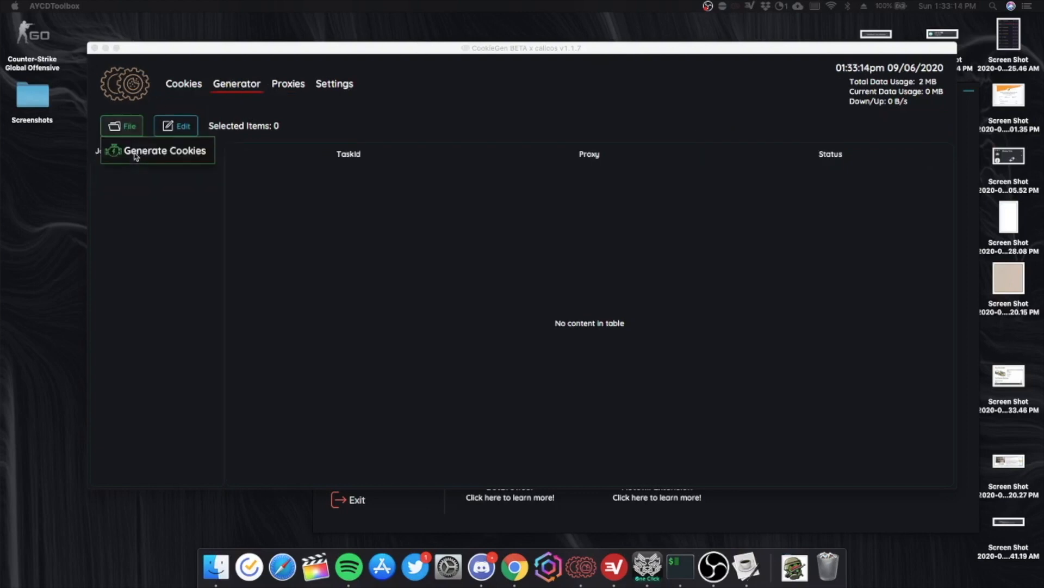
{"action": "left_click", "coordinate": [165, 150]}
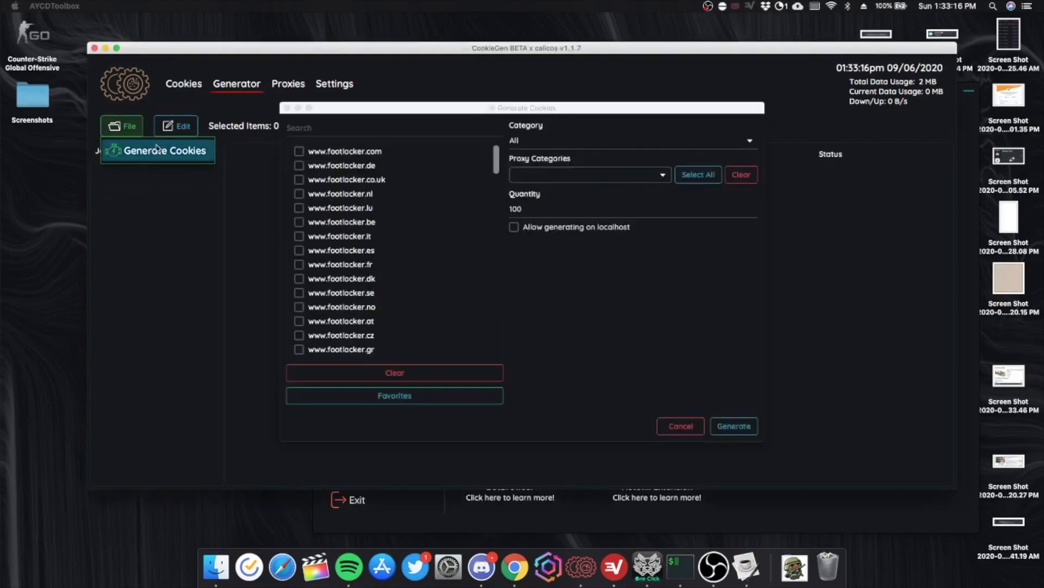
{"action": "scroll", "scroll_direction": "down", "scroll_amount": 3}
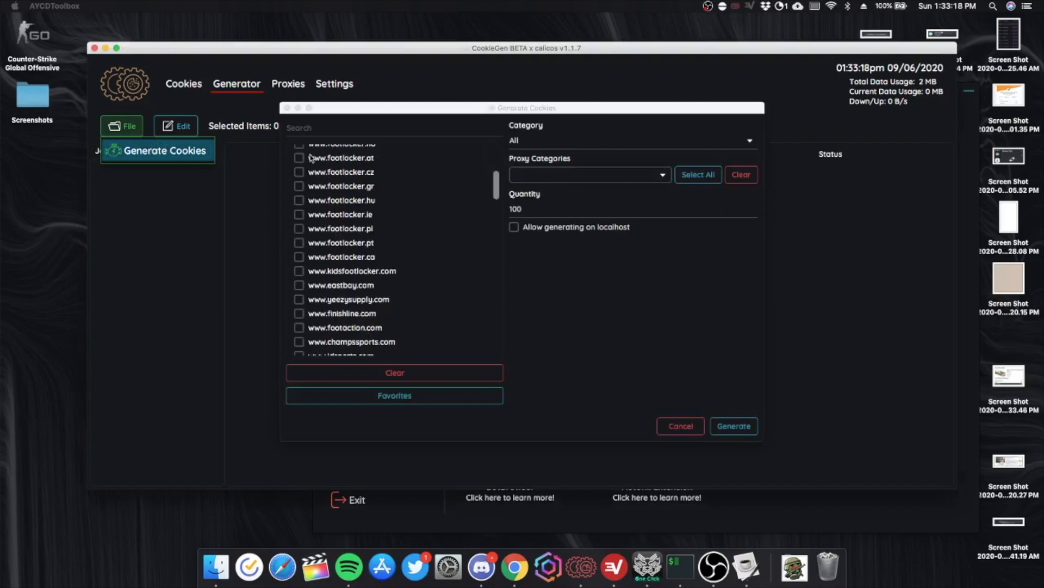
{"action": "scroll", "scroll_direction": "down", "scroll_amount": 3}
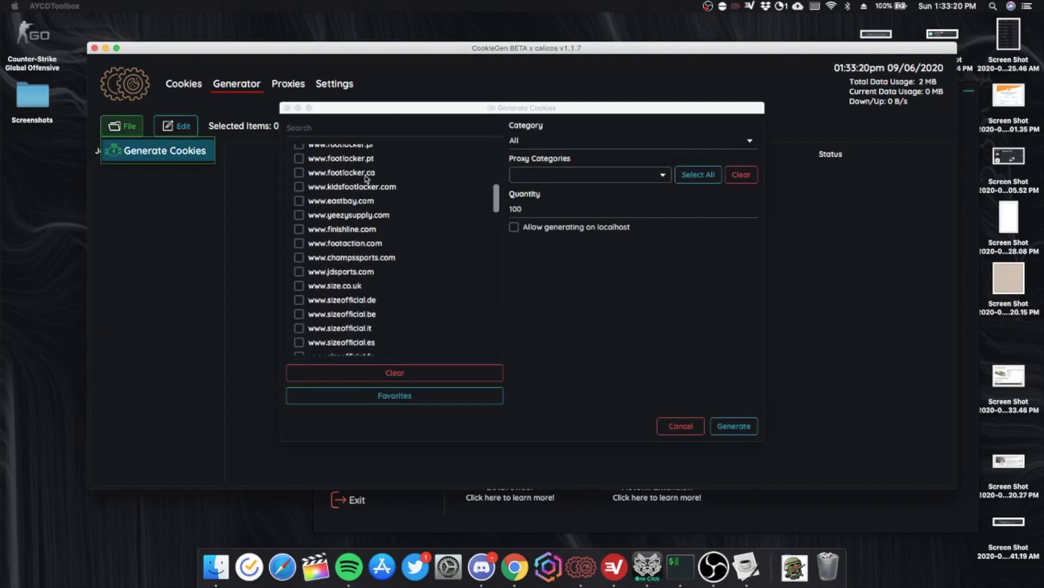
{"action": "mouse_move", "coordinate": [425, 283]}
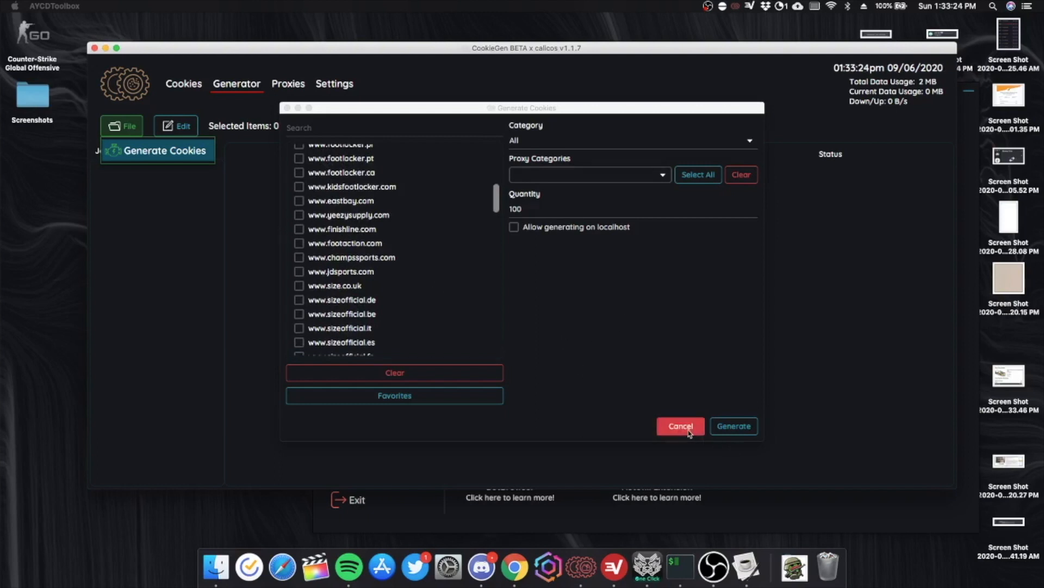
{"action": "left_click", "coordinate": [679, 425]}
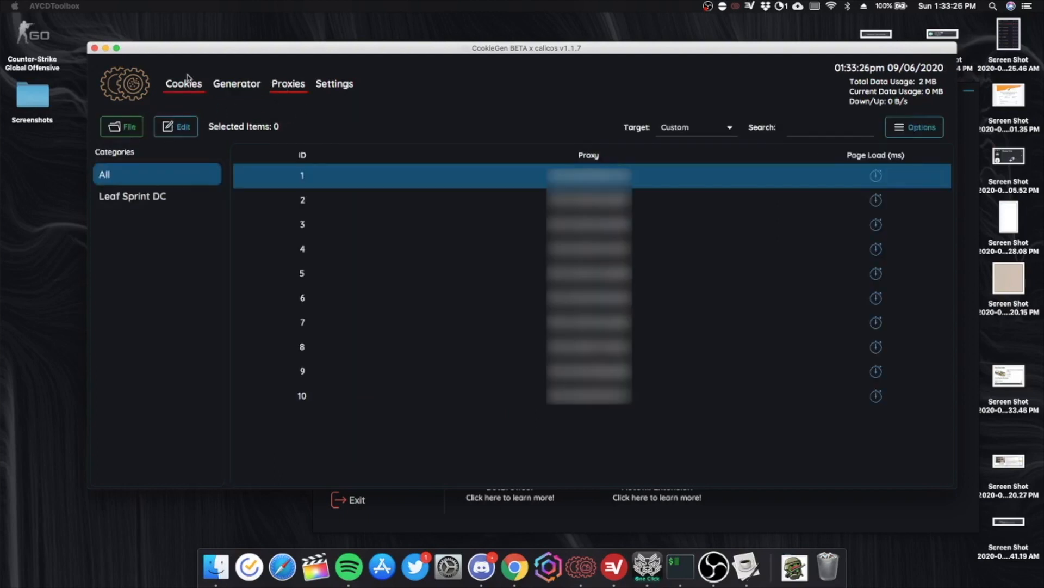
Start an export of all cookies from the Cookies list and cancel it without exporting
{"action": "left_click", "coordinate": [182, 84]}
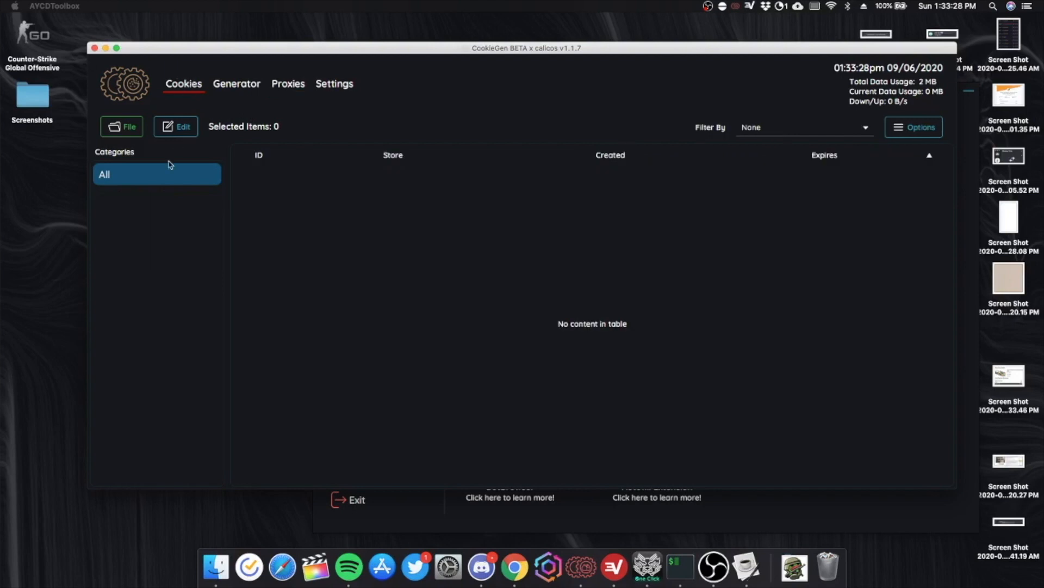
{"action": "mouse_move", "coordinate": [437, 136]}
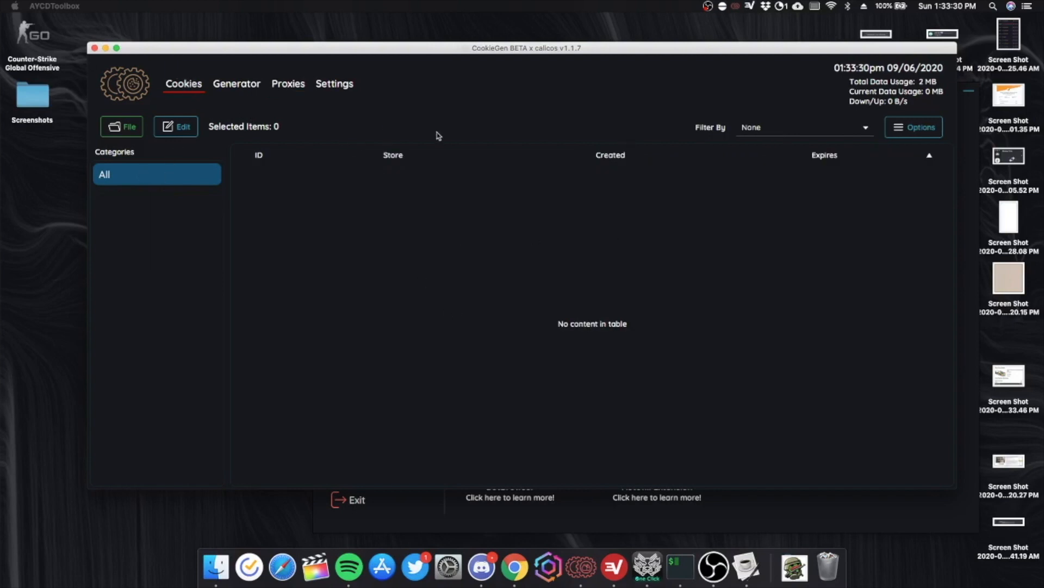
{"action": "left_click", "coordinate": [121, 127]}
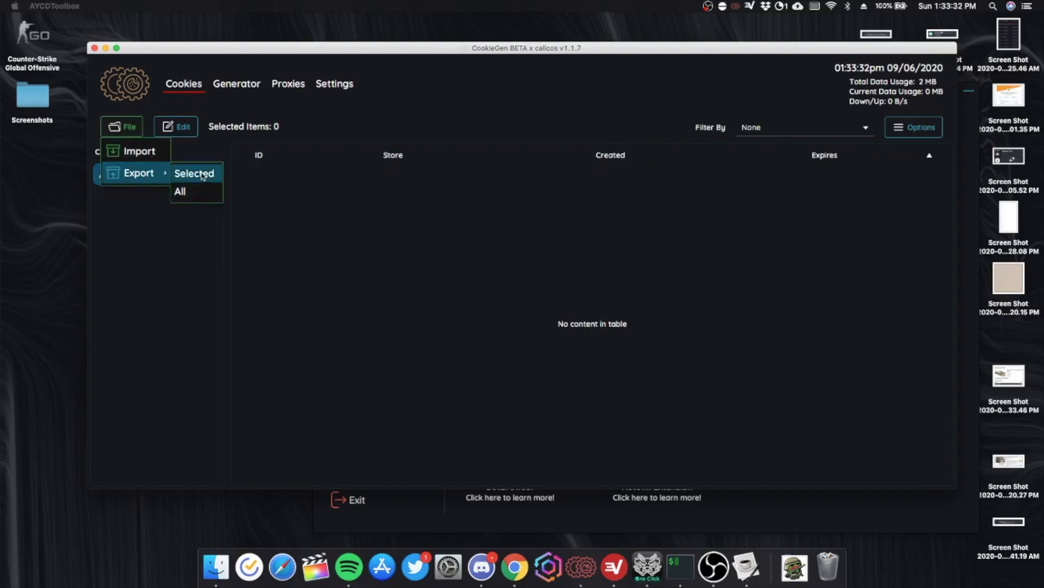
{"action": "left_click", "coordinate": [179, 191]}
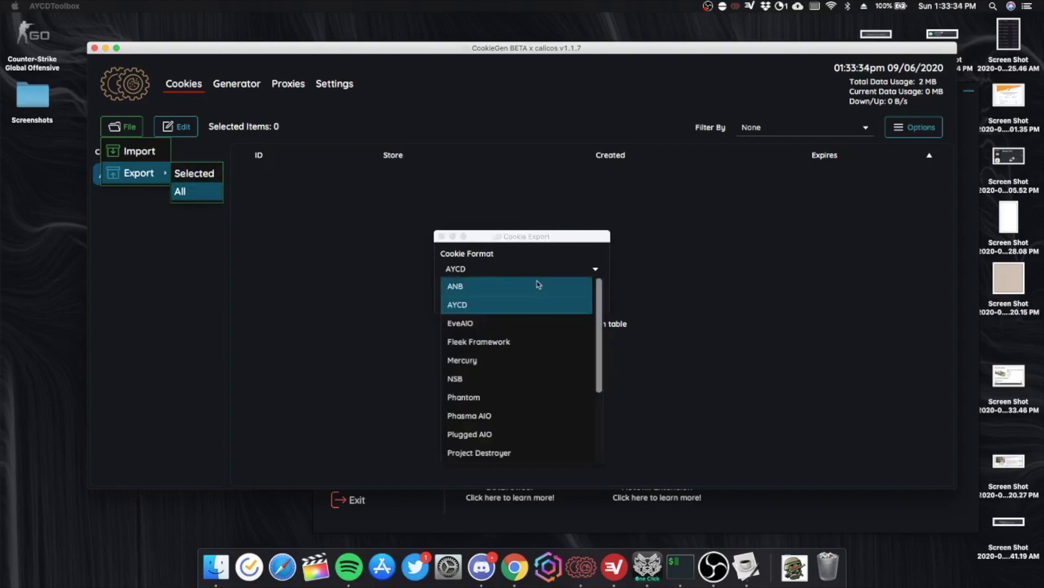
{"action": "mouse_move", "coordinate": [515, 396]}
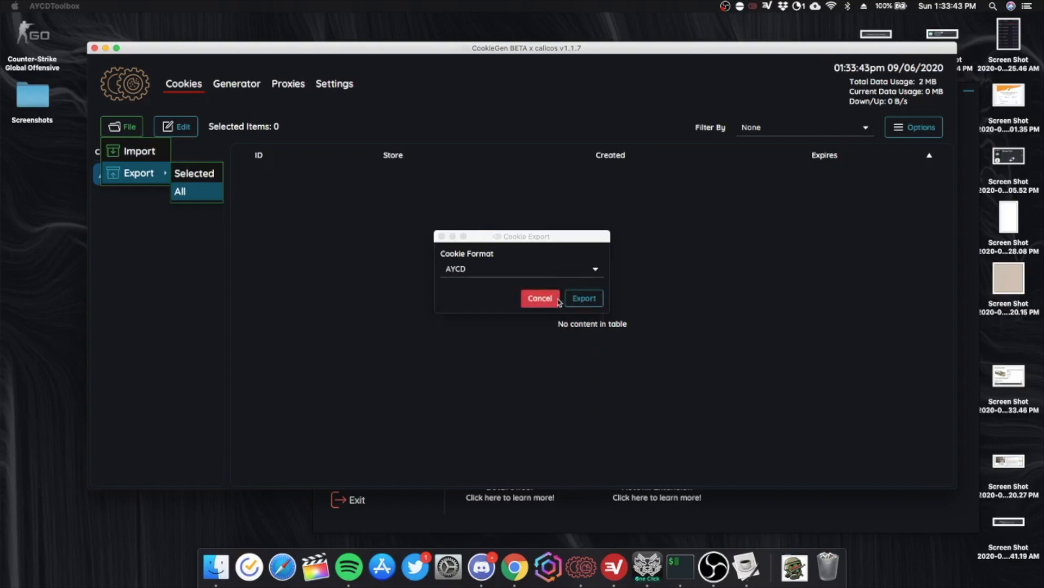
{"action": "left_click", "coordinate": [540, 298]}
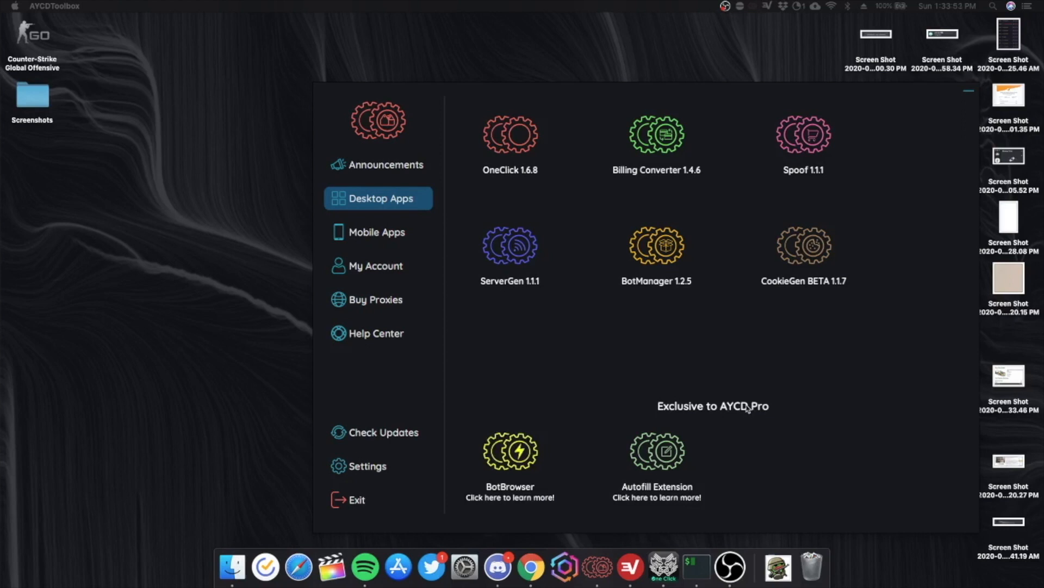
{"action": "mouse_move", "coordinate": [376, 232]}
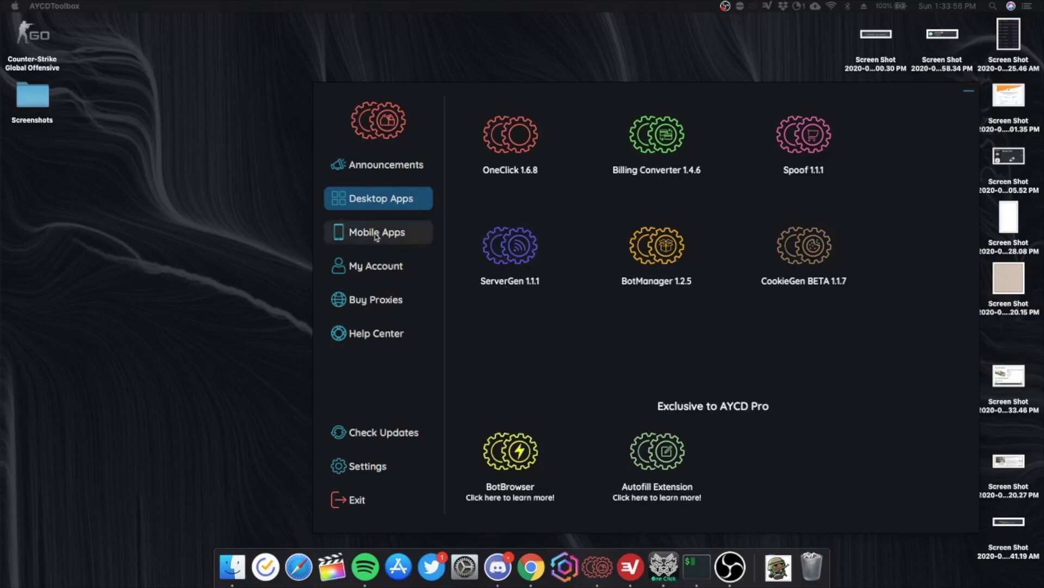
View the Mobile Apps page listing AutoSolve for Android, check for updates, then go to Settings
{"action": "left_click", "coordinate": [378, 232]}
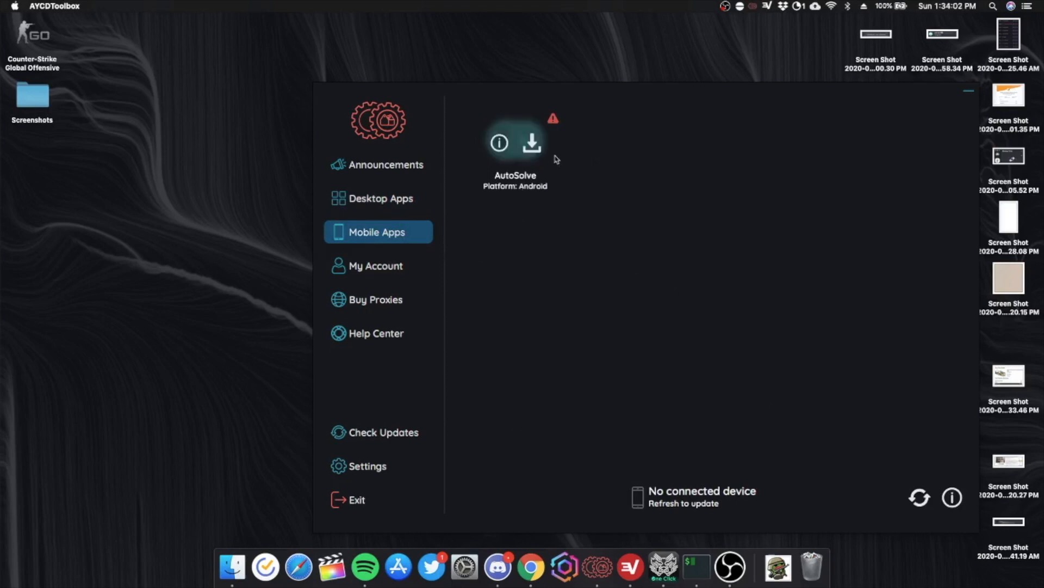
{"action": "mouse_move", "coordinate": [268, 315]}
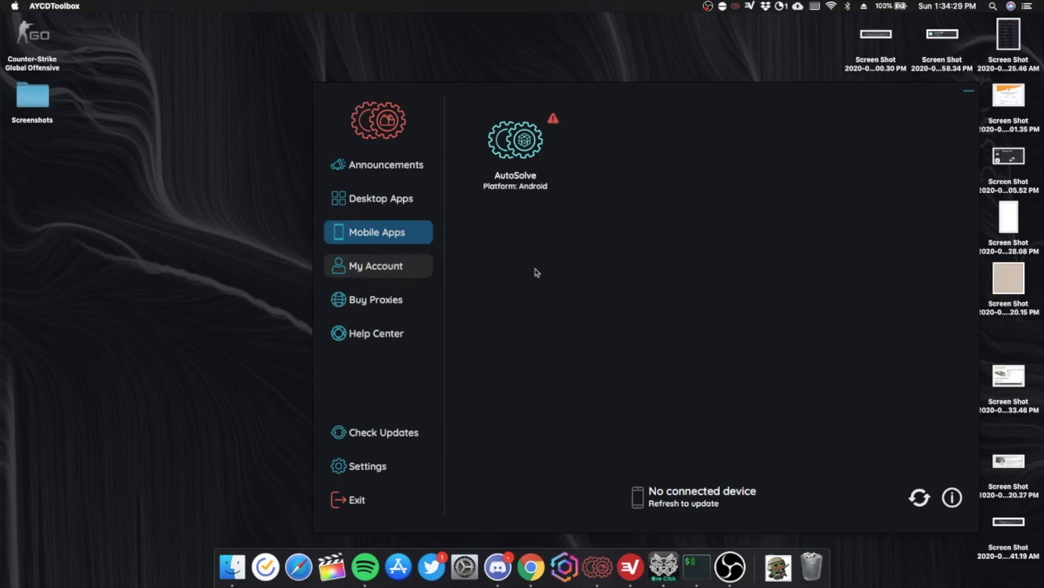
{"action": "mouse_move", "coordinate": [378, 299]}
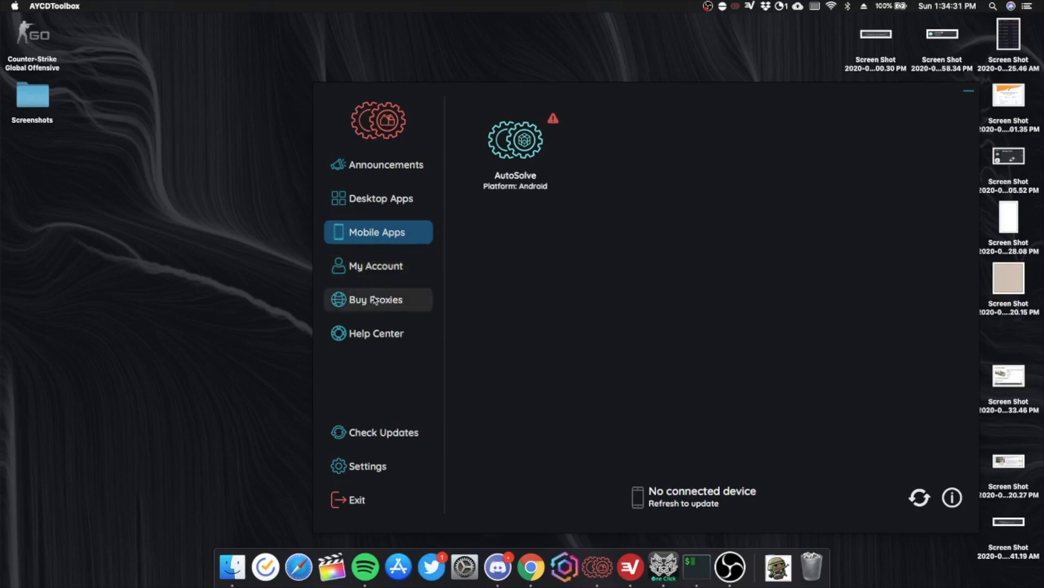
{"action": "mouse_move", "coordinate": [383, 432]}
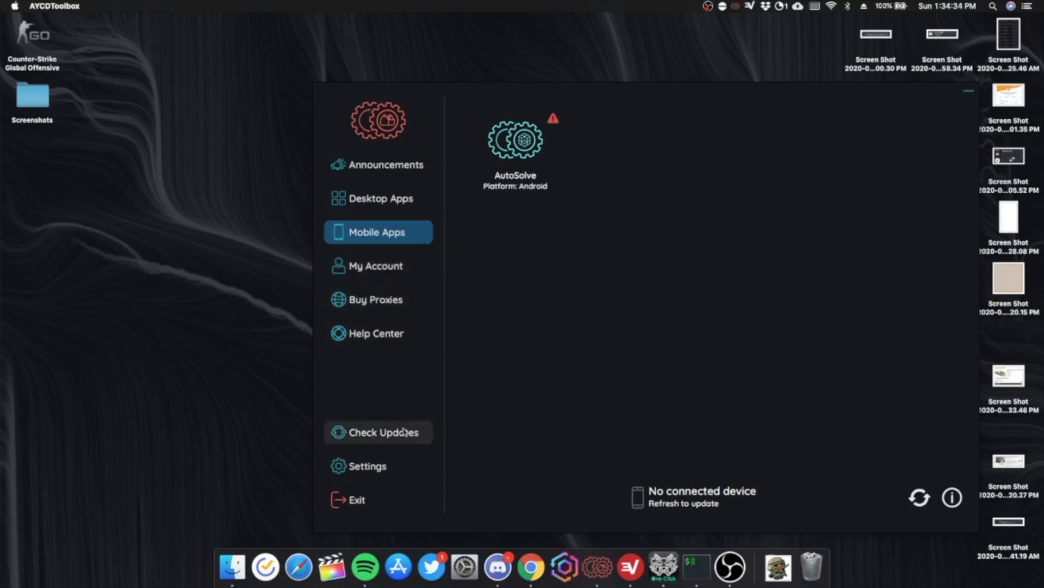
{"action": "left_click", "coordinate": [382, 432]}
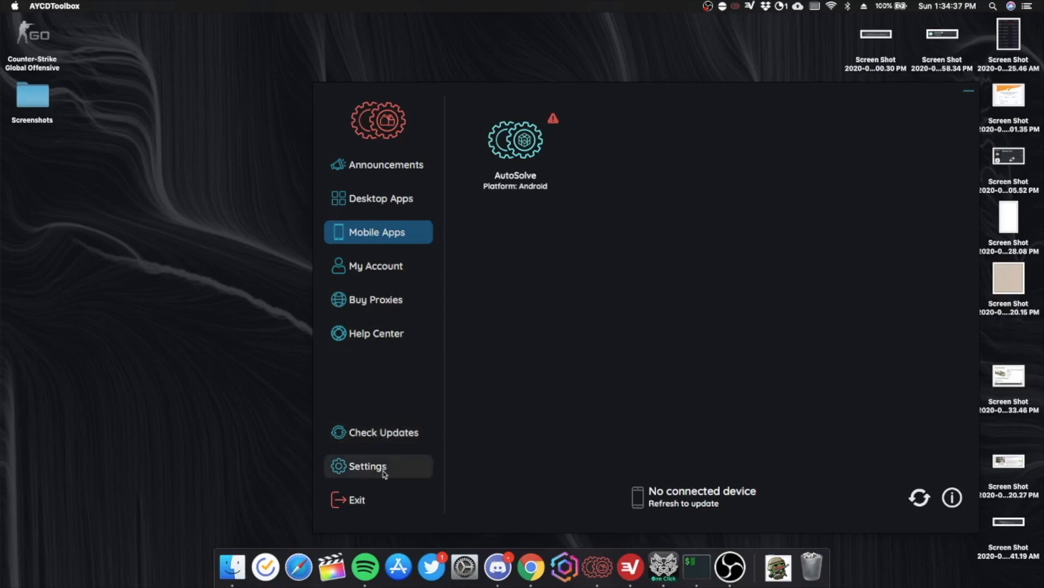
{"action": "mouse_move", "coordinate": [400, 476]}
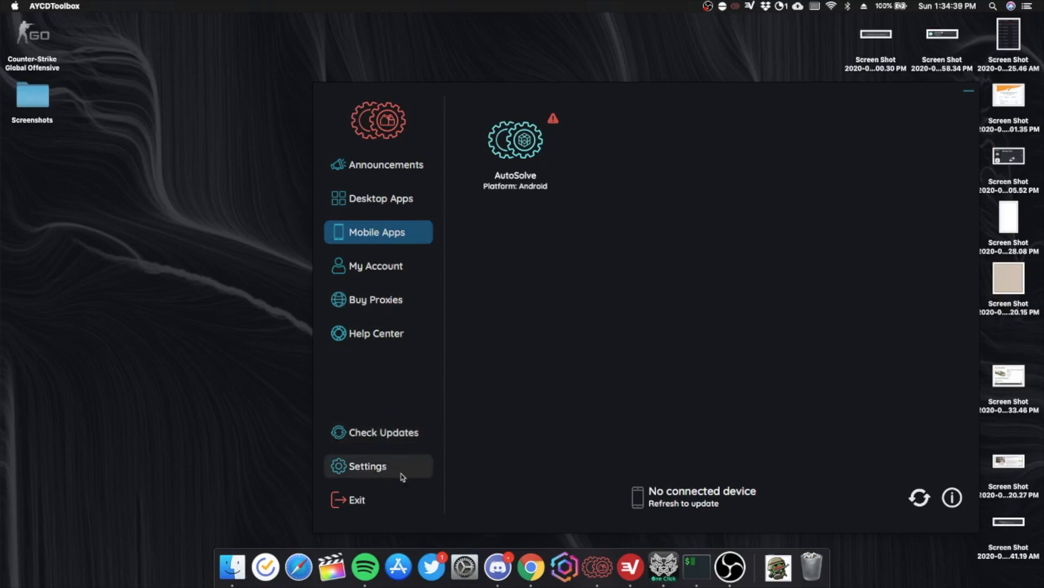
{"action": "left_click", "coordinate": [366, 466]}
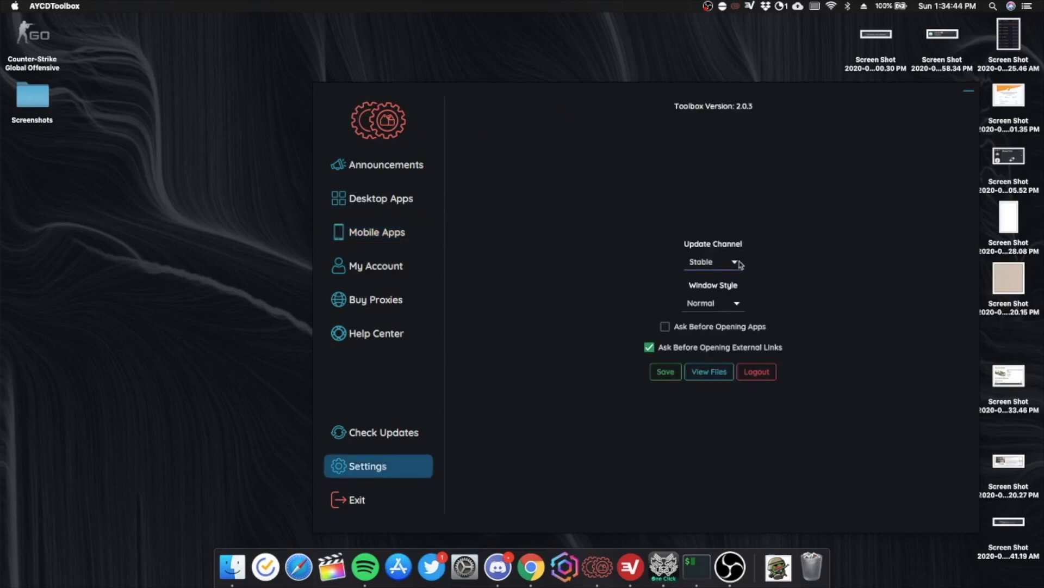
Save the Compact window style, then switch to Mini and preview the desktop apps in it
{"action": "left_click", "coordinate": [711, 304]}
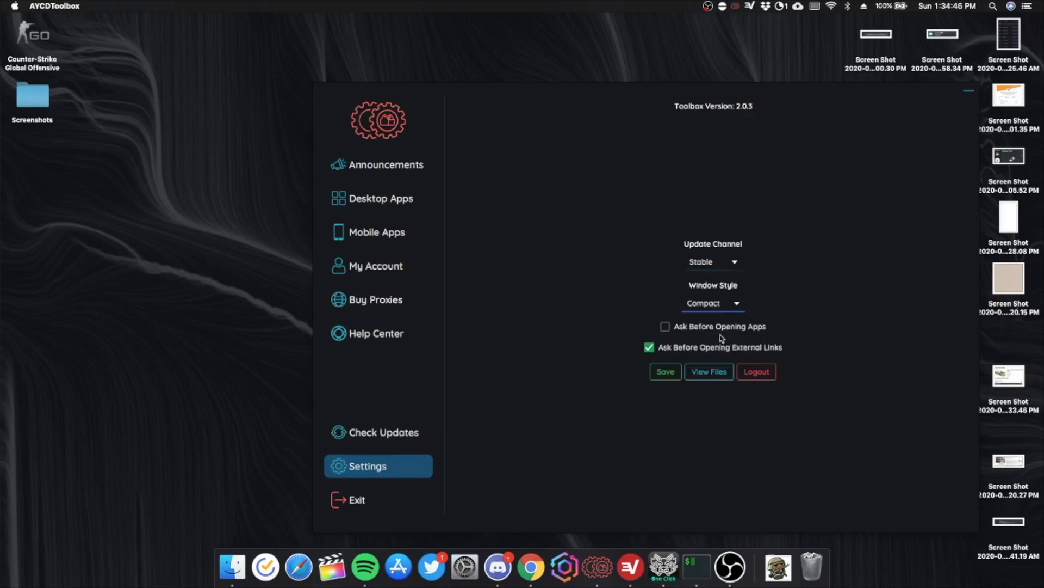
{"action": "left_click", "coordinate": [664, 372]}
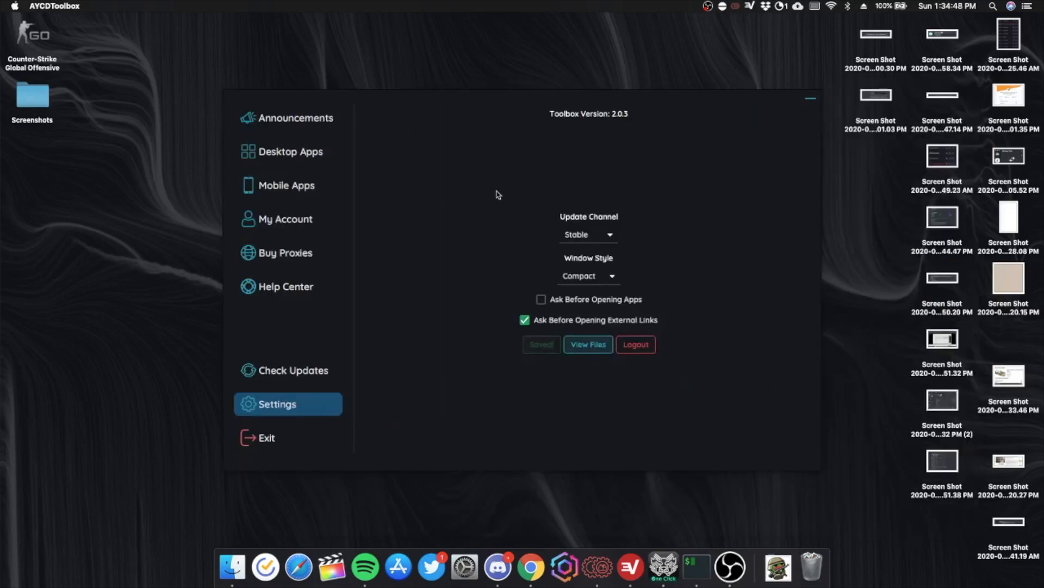
{"action": "left_click", "coordinate": [588, 275]}
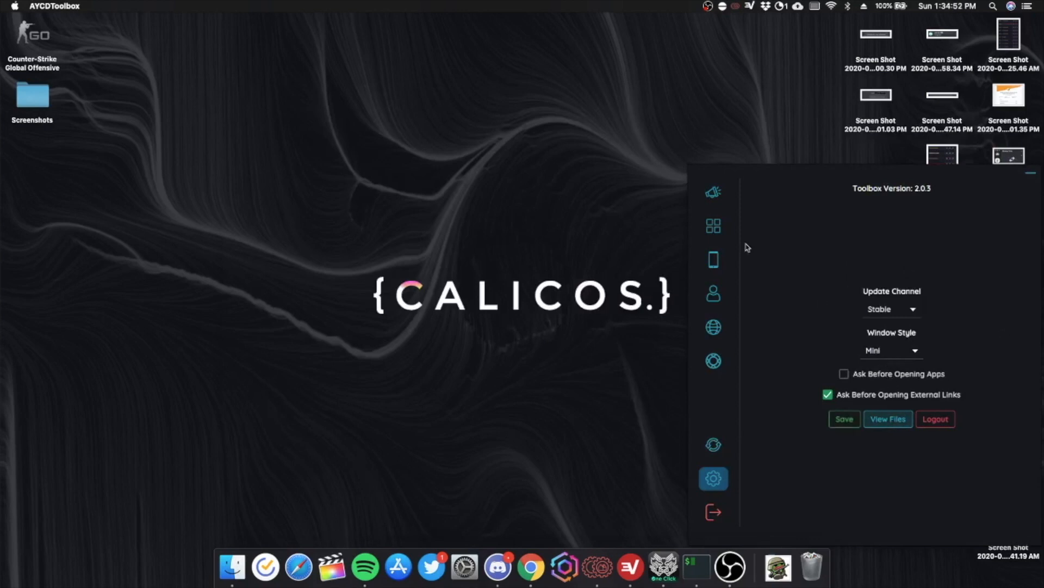
{"action": "left_click", "coordinate": [713, 227]}
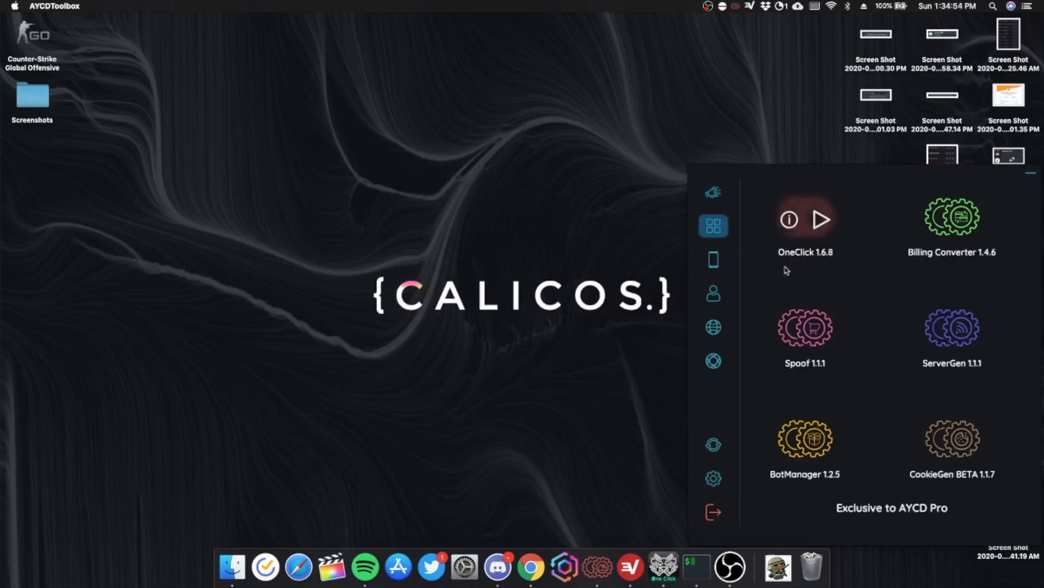
{"action": "mouse_move", "coordinate": [653, 164]}
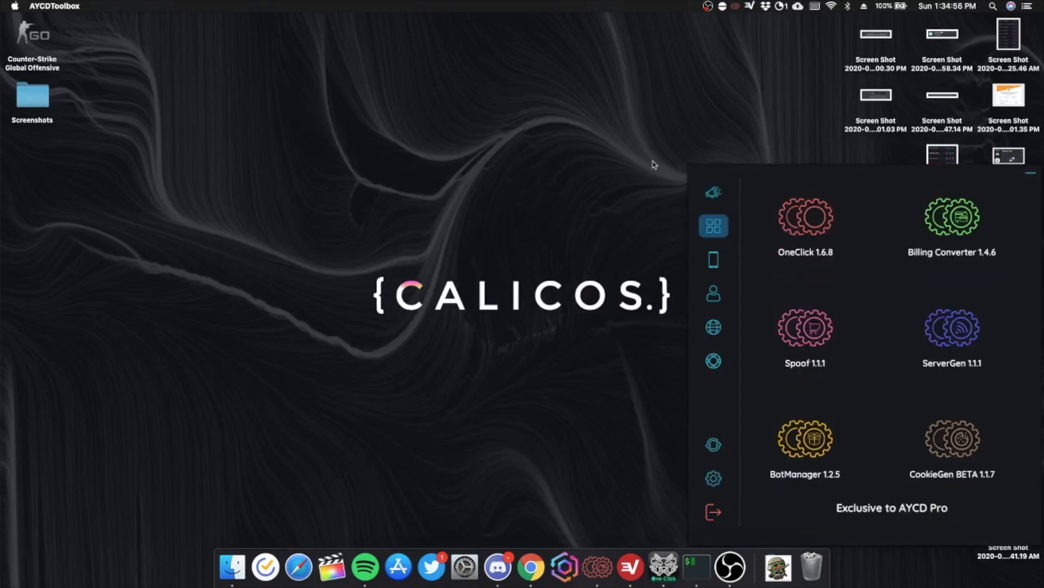
{"action": "left_click", "coordinate": [714, 479]}
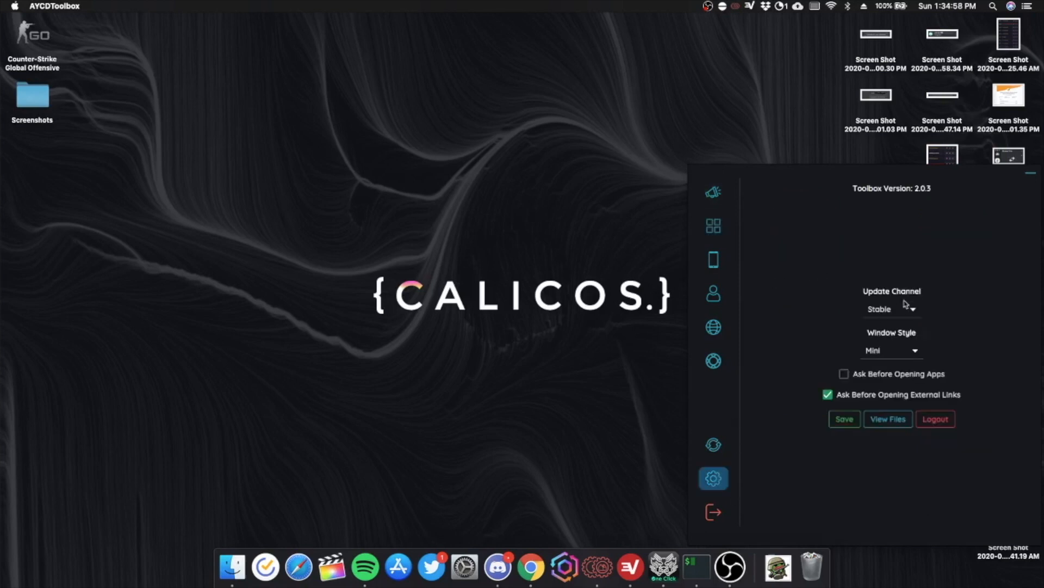
Try the Dev update channel, return to Stable, and uncheck Ask Before Opening External Links
{"action": "left_click", "coordinate": [891, 308]}
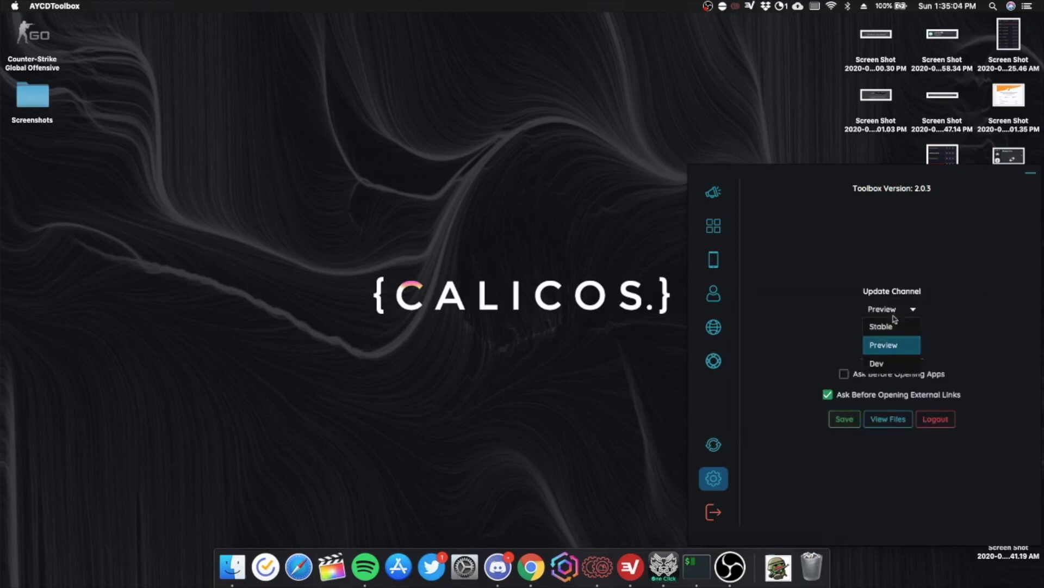
{"action": "left_click", "coordinate": [877, 363]}
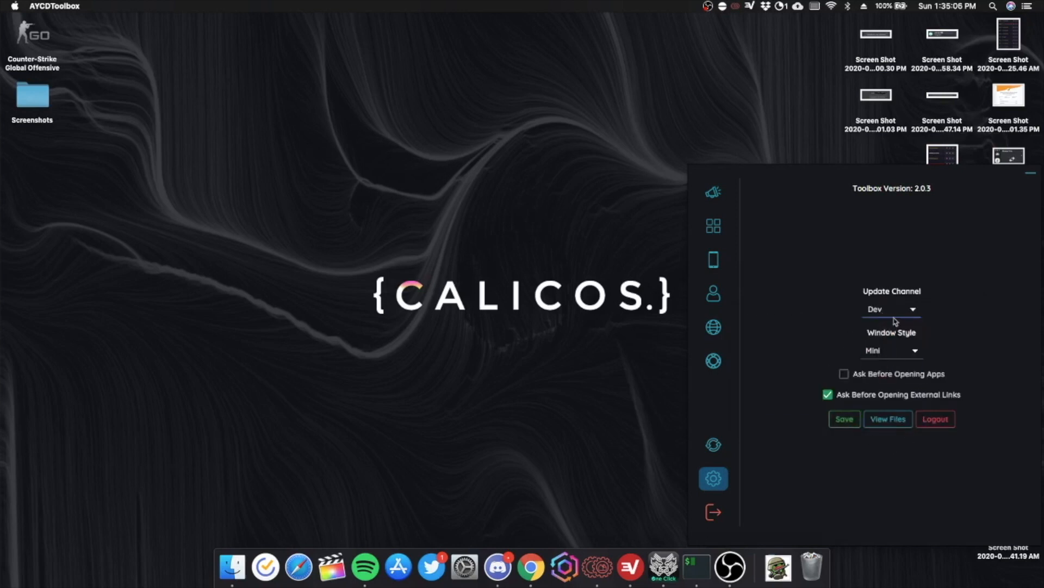
{"action": "left_click", "coordinate": [891, 308]}
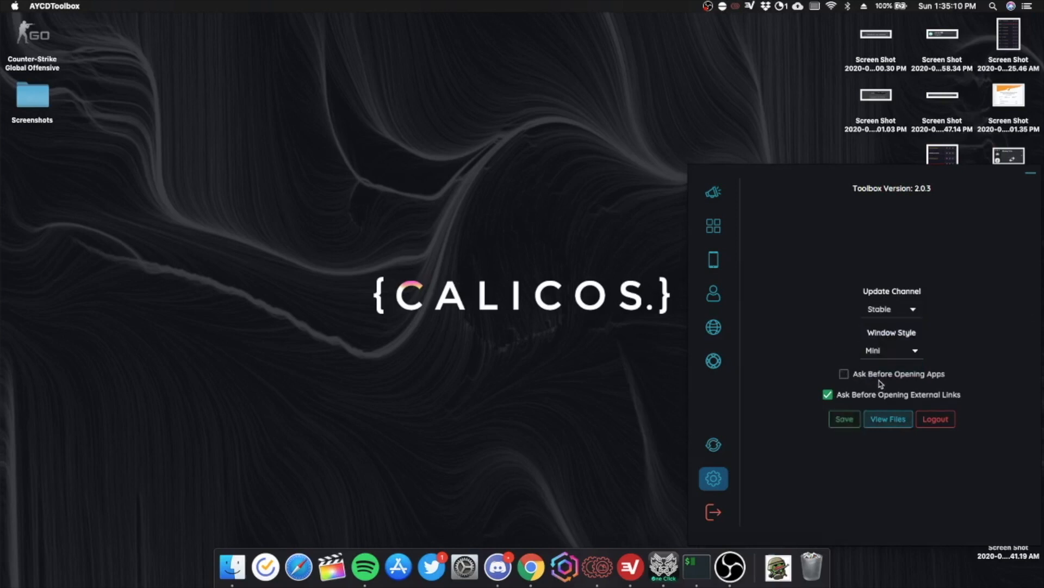
{"action": "mouse_move", "coordinate": [868, 402]}
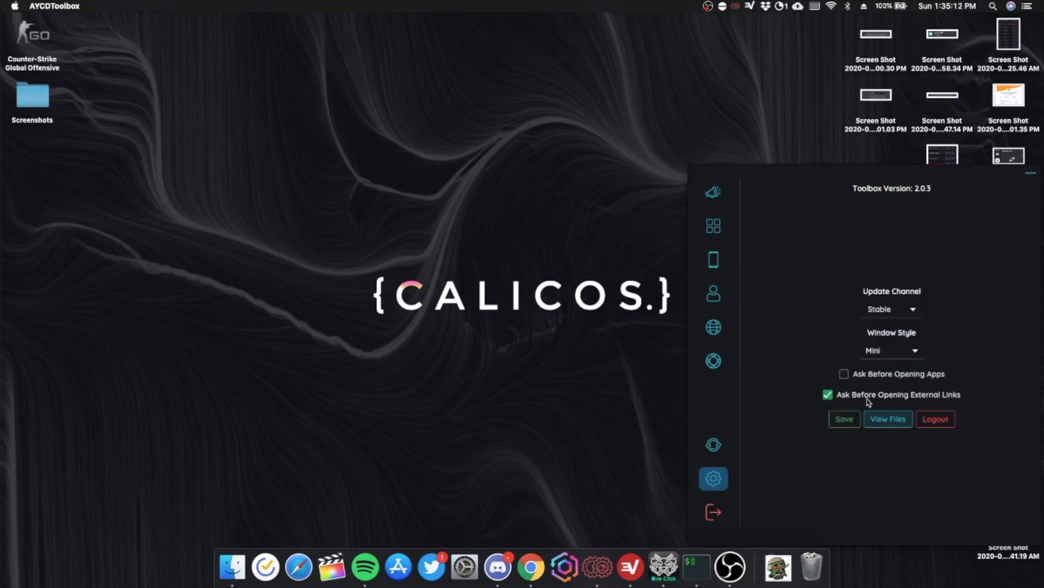
{"action": "left_click", "coordinate": [826, 394]}
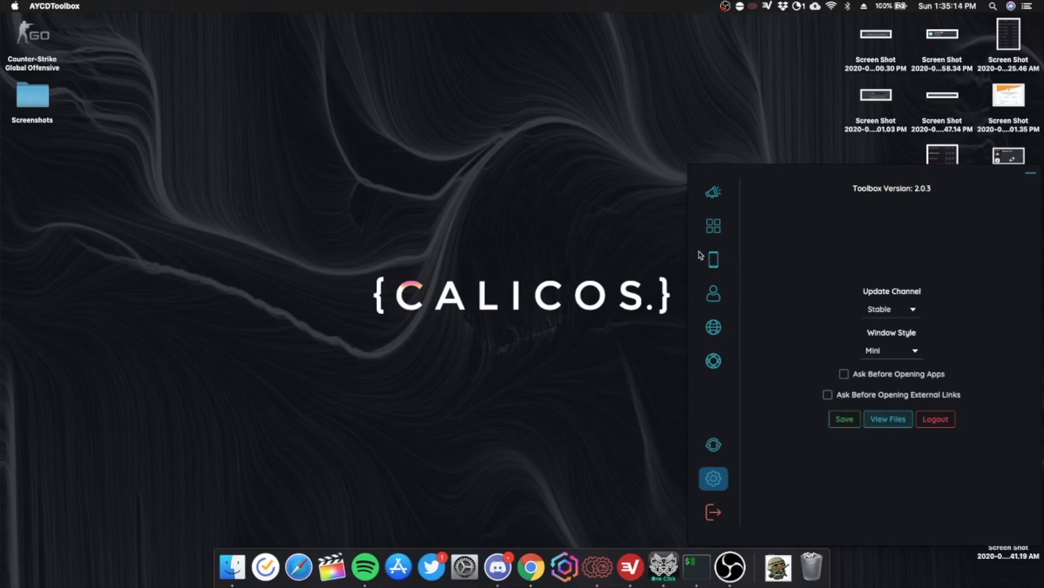
{"action": "mouse_move", "coordinate": [823, 123]}
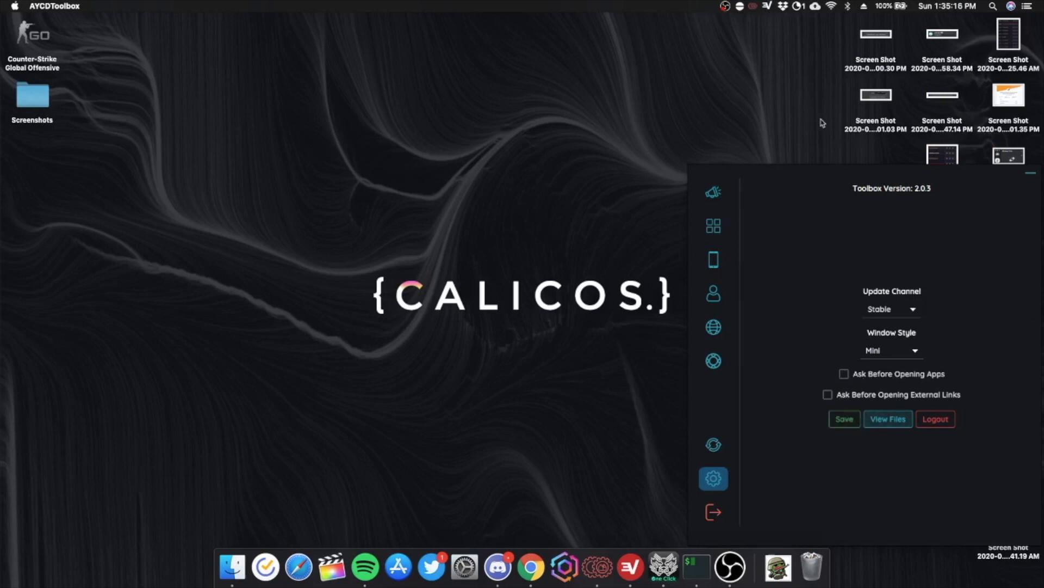
{"action": "mouse_move", "coordinate": [731, 417]}
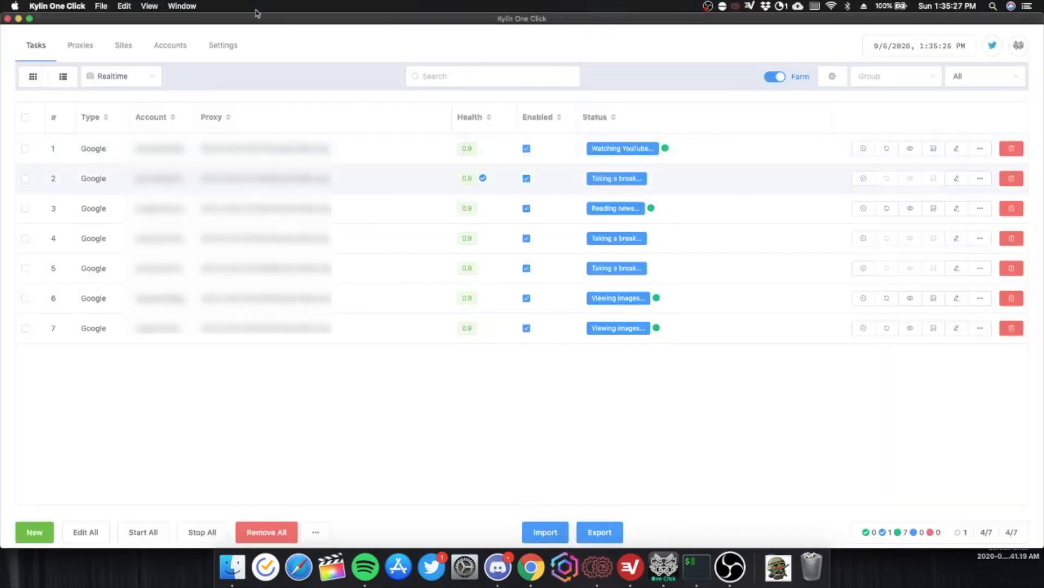
View Kylin One Click's Task settings (1000ms start, 250ms reload, multi-process), then Farm settings
{"action": "left_click", "coordinate": [222, 46]}
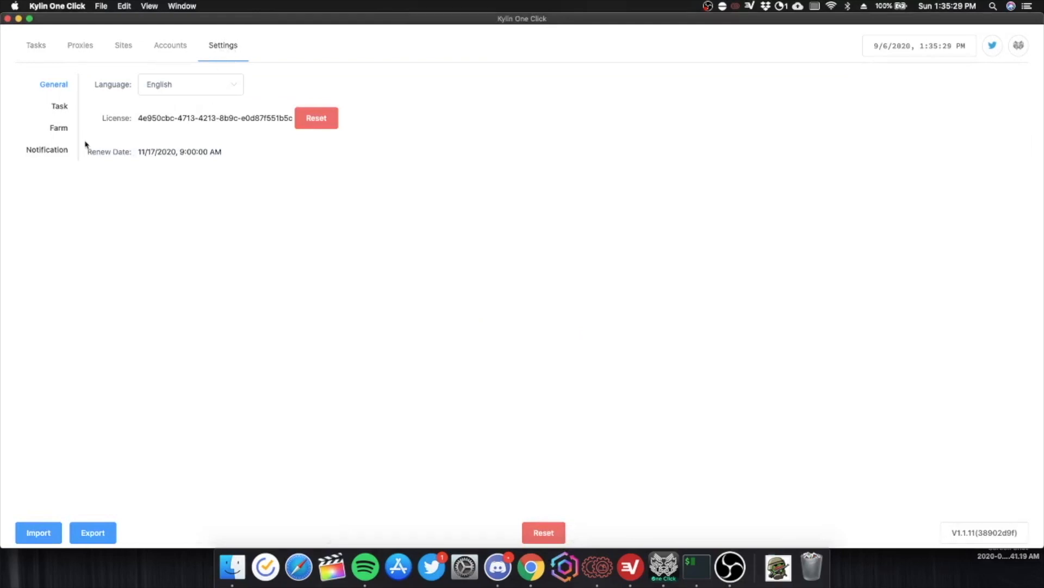
{"action": "mouse_move", "coordinate": [85, 82]}
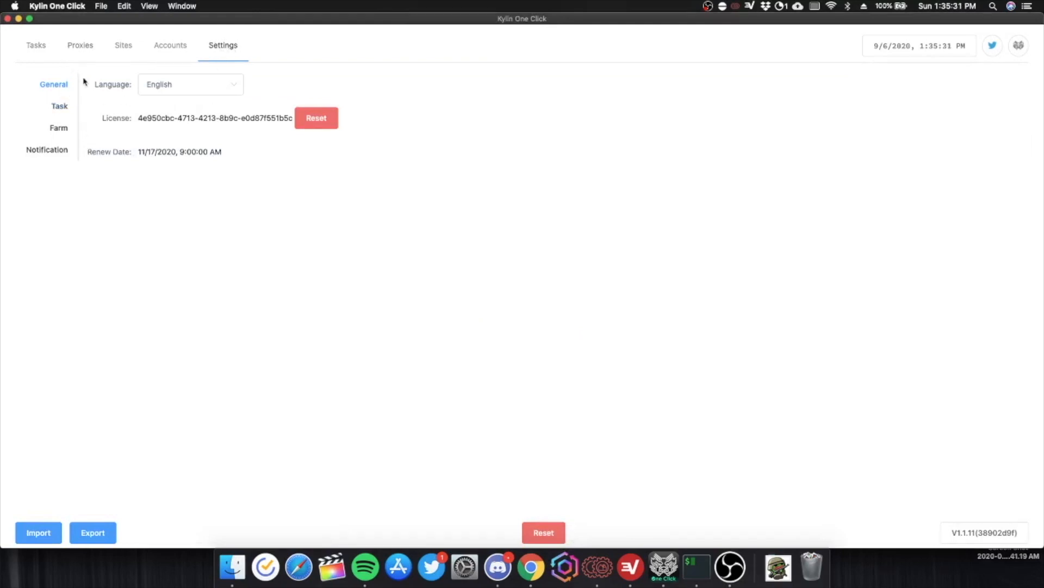
{"action": "left_click", "coordinate": [59, 105]}
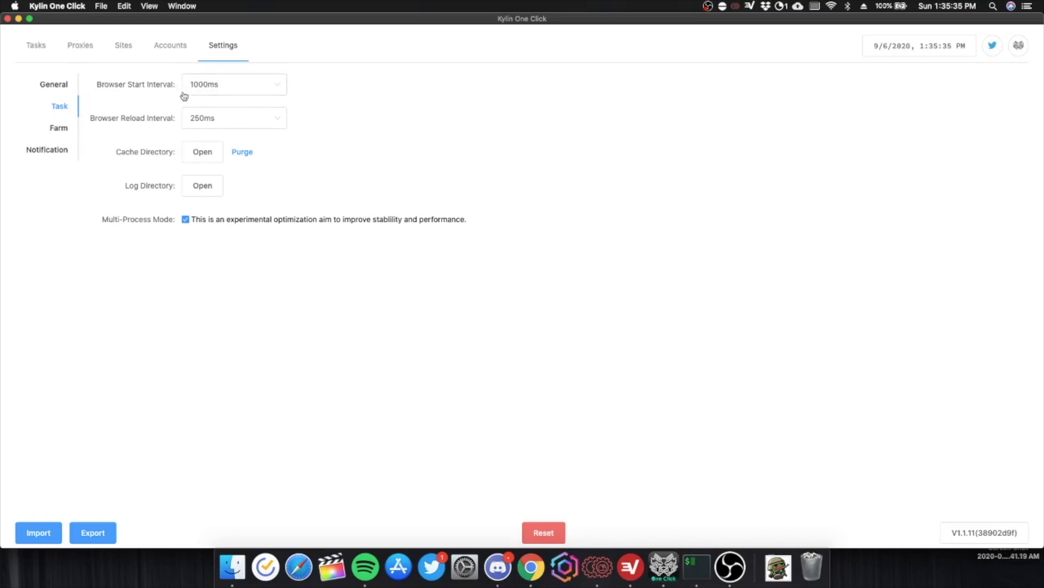
{"action": "mouse_move", "coordinate": [129, 132]}
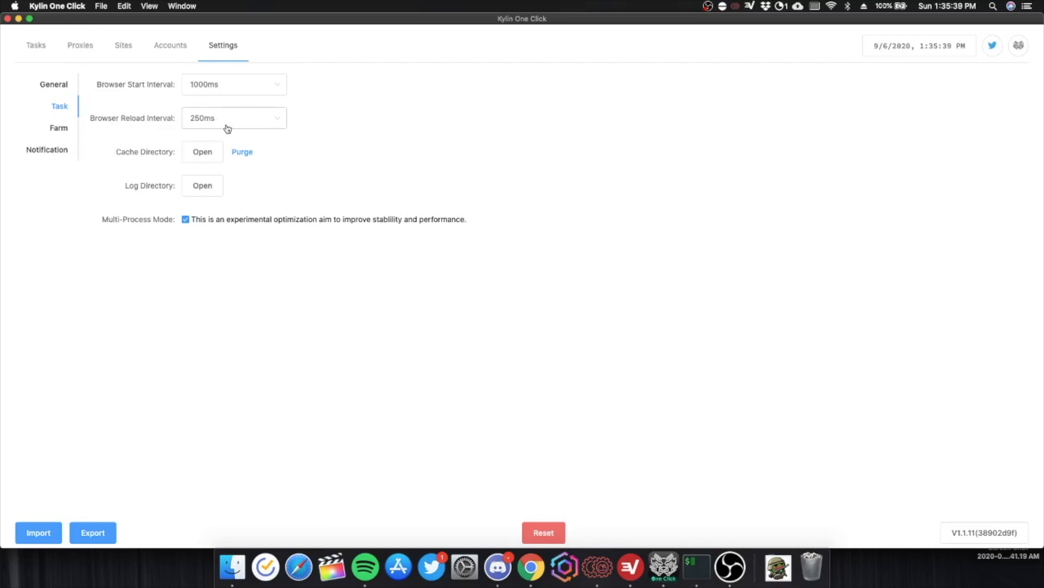
{"action": "mouse_move", "coordinate": [59, 128]}
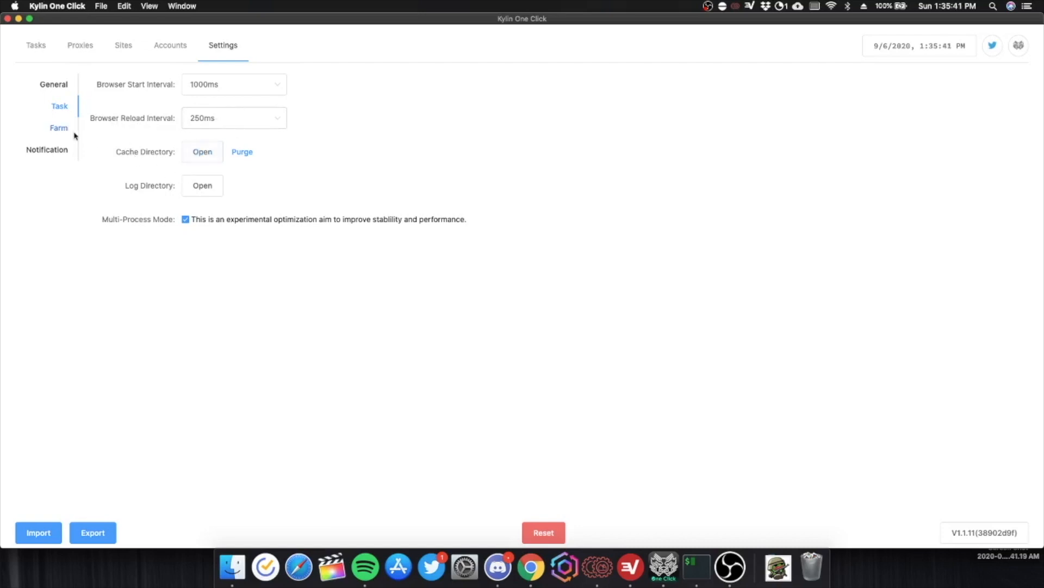
{"action": "mouse_move", "coordinate": [115, 219]}
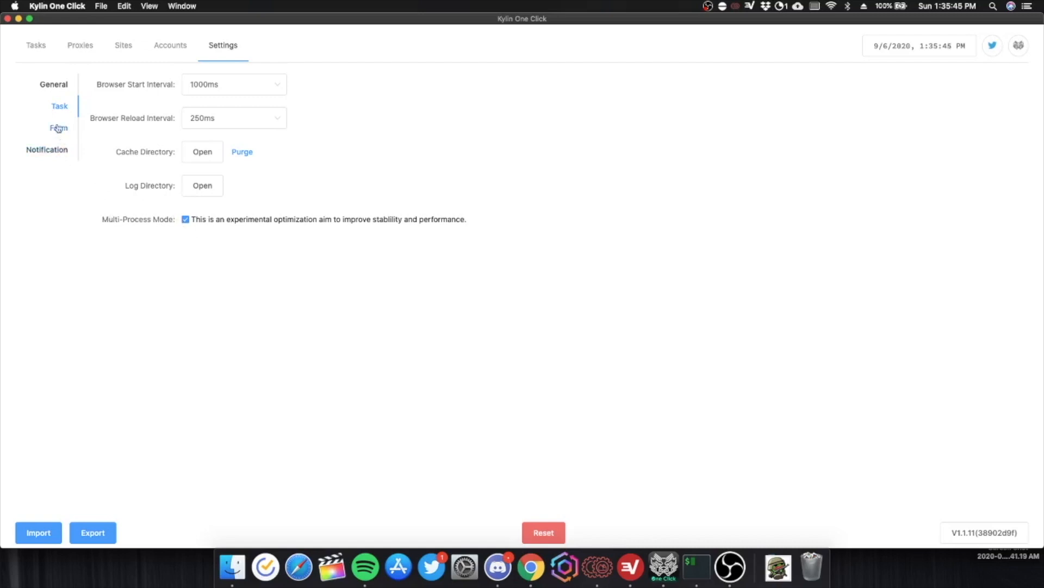
{"action": "left_click", "coordinate": [59, 129]}
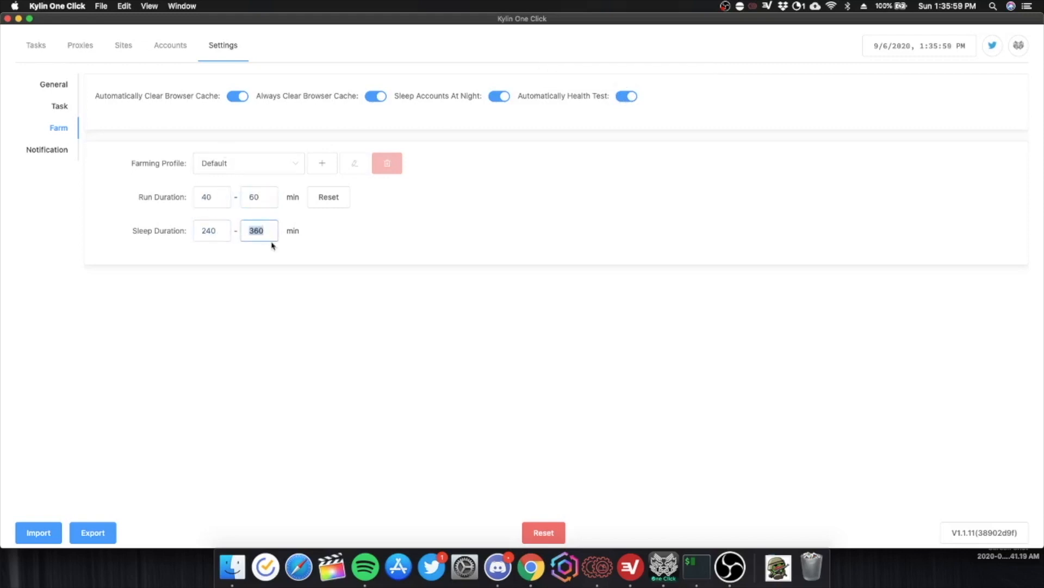
View the Notification settings with Discord Notification enabled and an empty webhook field, then return to Tasks
{"action": "left_click", "coordinate": [47, 149]}
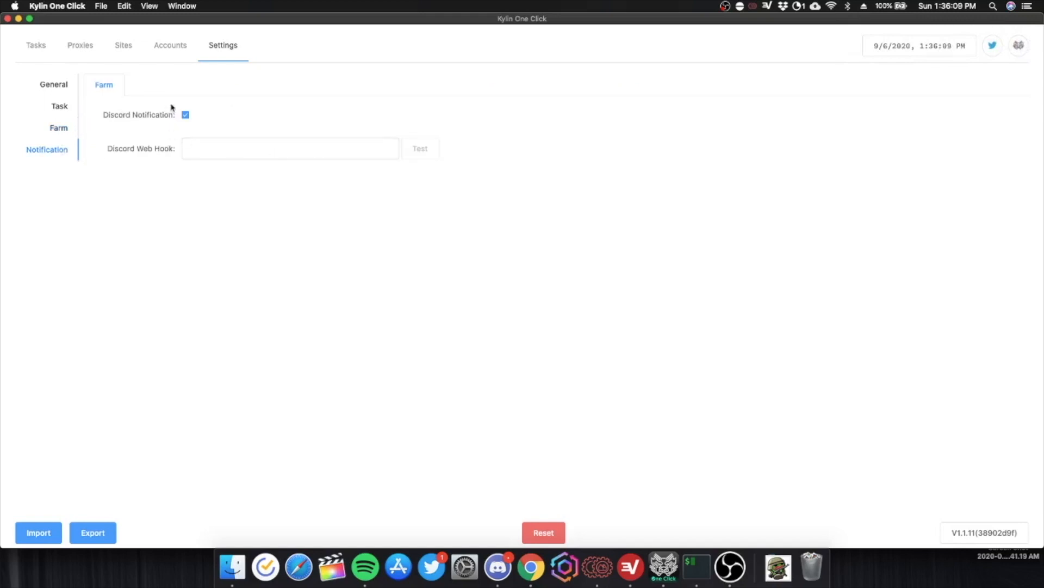
{"action": "left_click", "coordinate": [289, 148]}
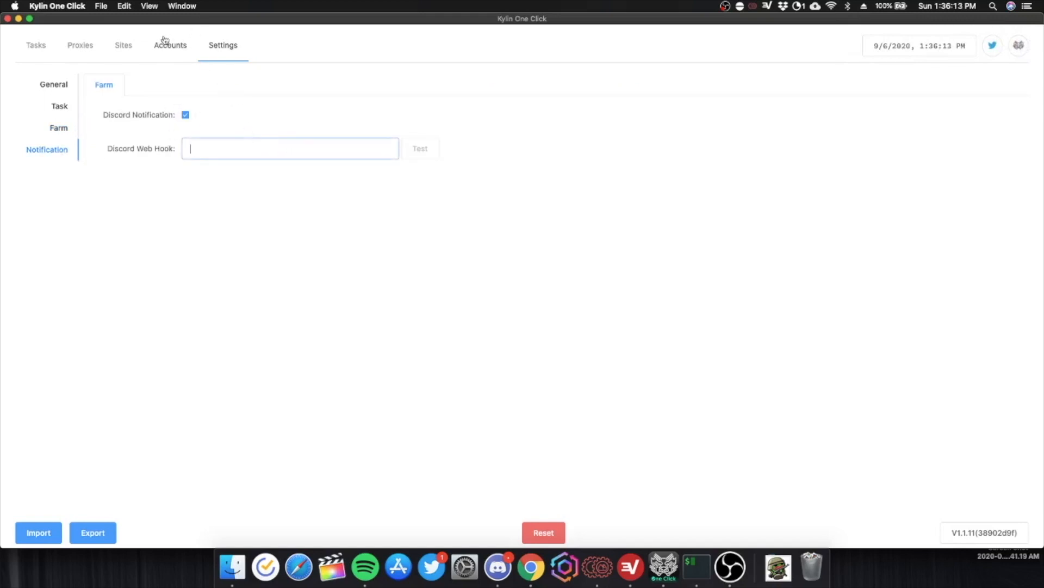
{"action": "left_click", "coordinate": [35, 46]}
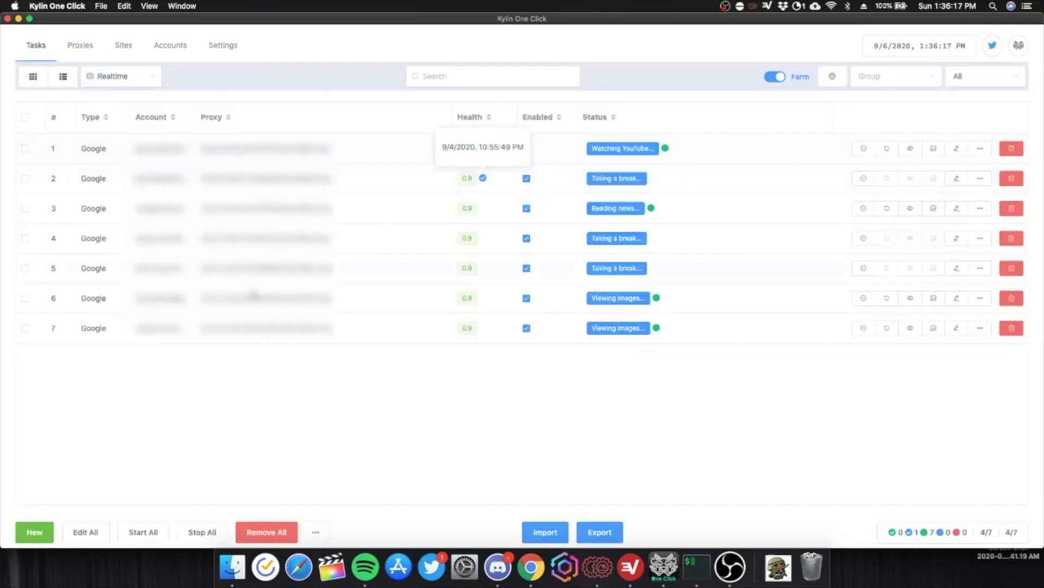
{"action": "mouse_move", "coordinate": [429, 309]}
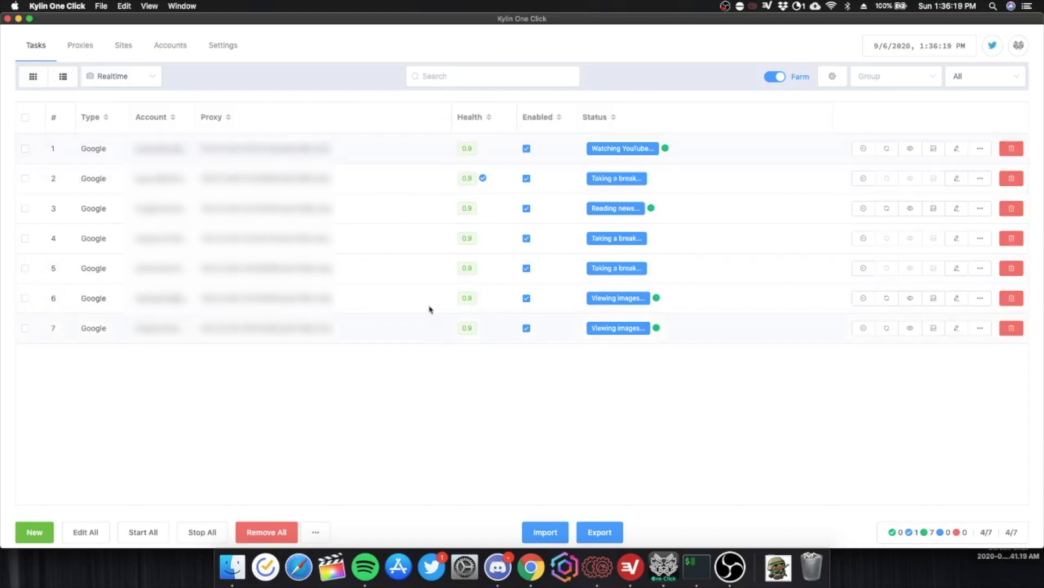
{"action": "mouse_move", "coordinate": [582, 140]}
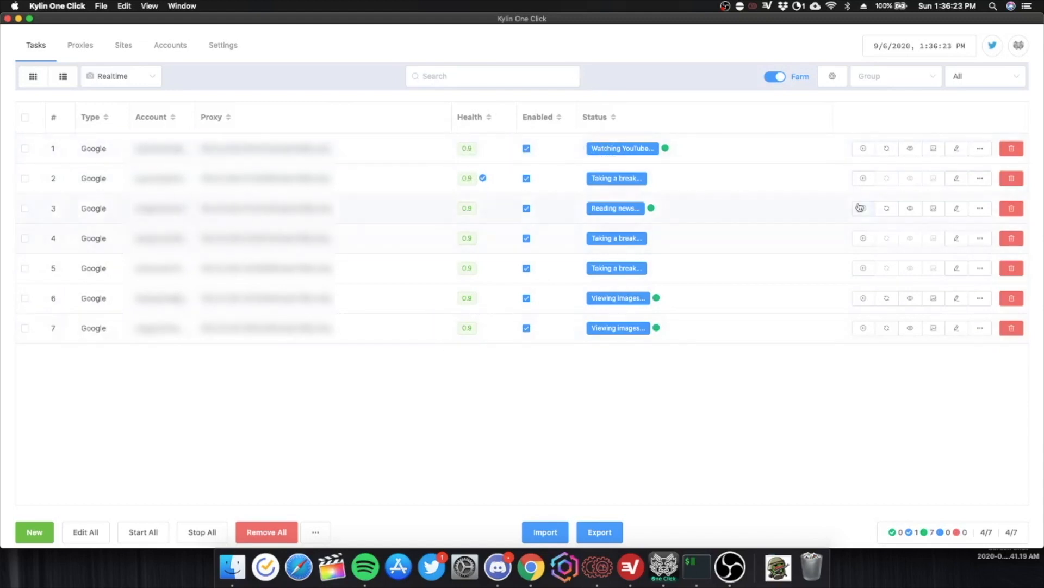
Select the first two farming tasks and close the task's YouTube preview window
{"action": "left_click", "coordinate": [25, 117]}
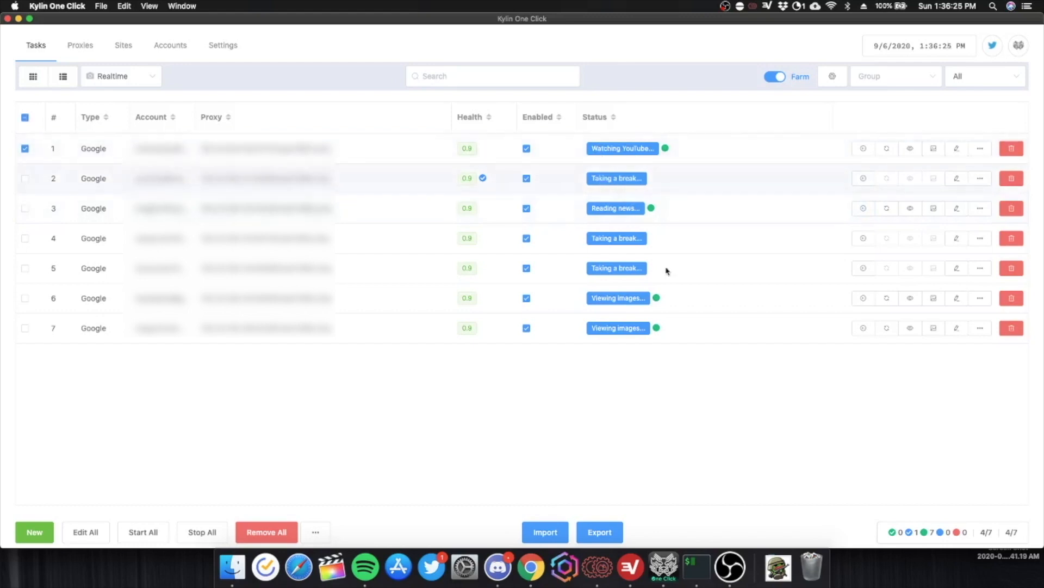
{"action": "left_click", "coordinate": [25, 178]}
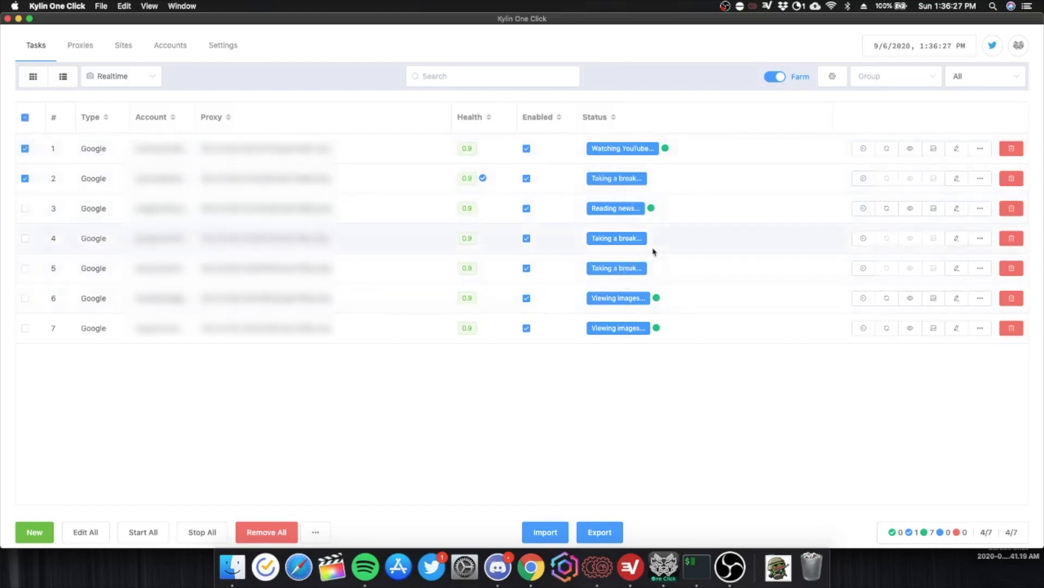
{"action": "mouse_move", "coordinate": [633, 252]}
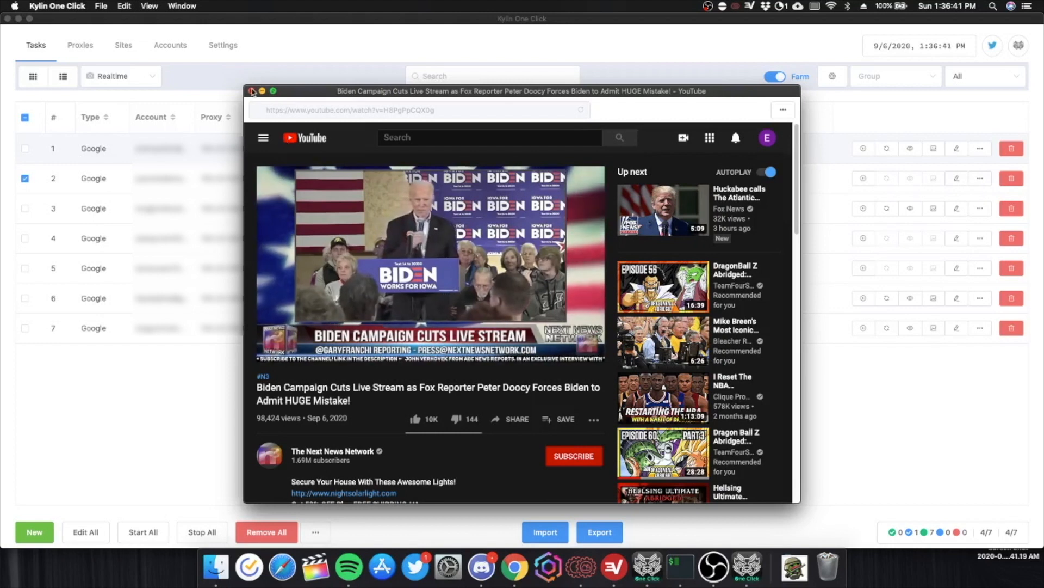
{"action": "left_click", "coordinate": [253, 91]}
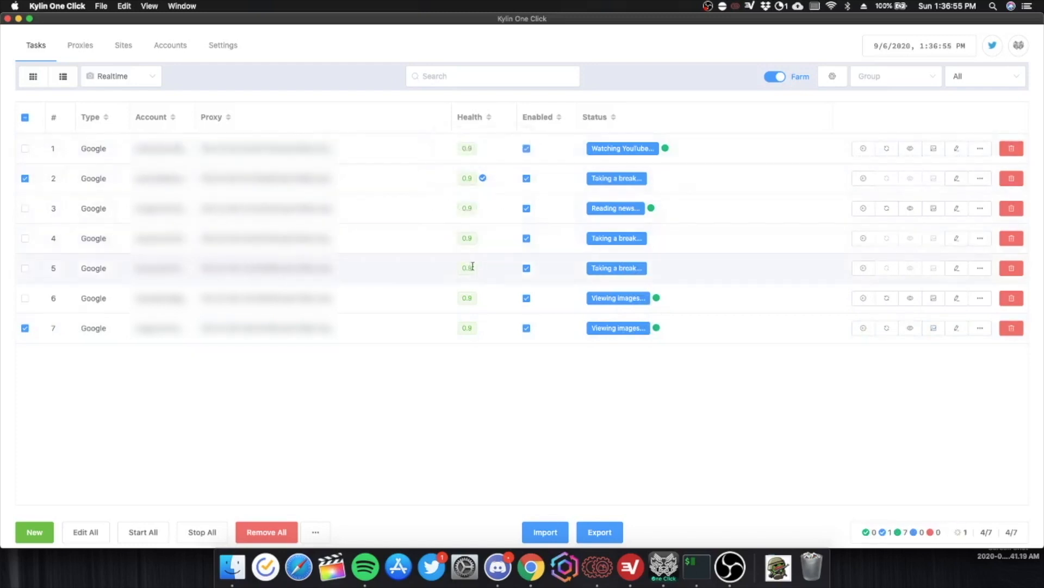
{"action": "mouse_move", "coordinate": [480, 327]}
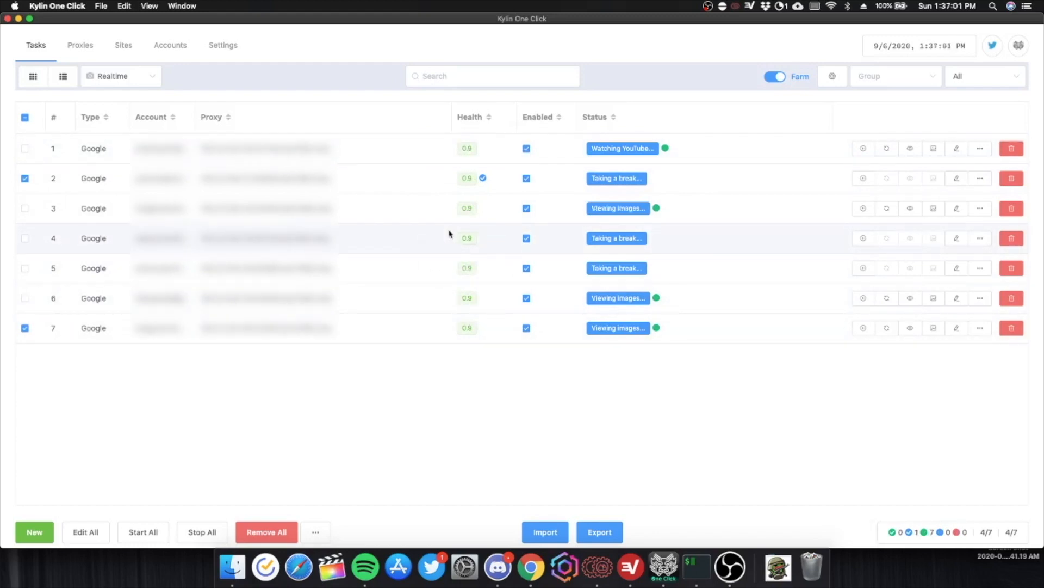
{"action": "mouse_move", "coordinate": [482, 177]}
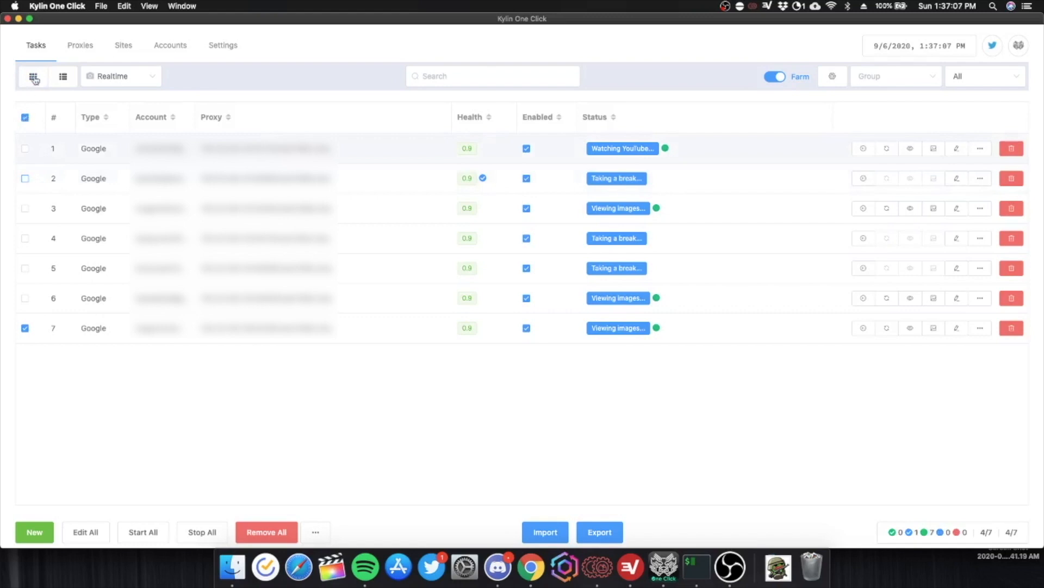
Select all seven Google farming tasks, then show the Proxies list of ten Leaf Sprint proxies
{"action": "left_click", "coordinate": [26, 116]}
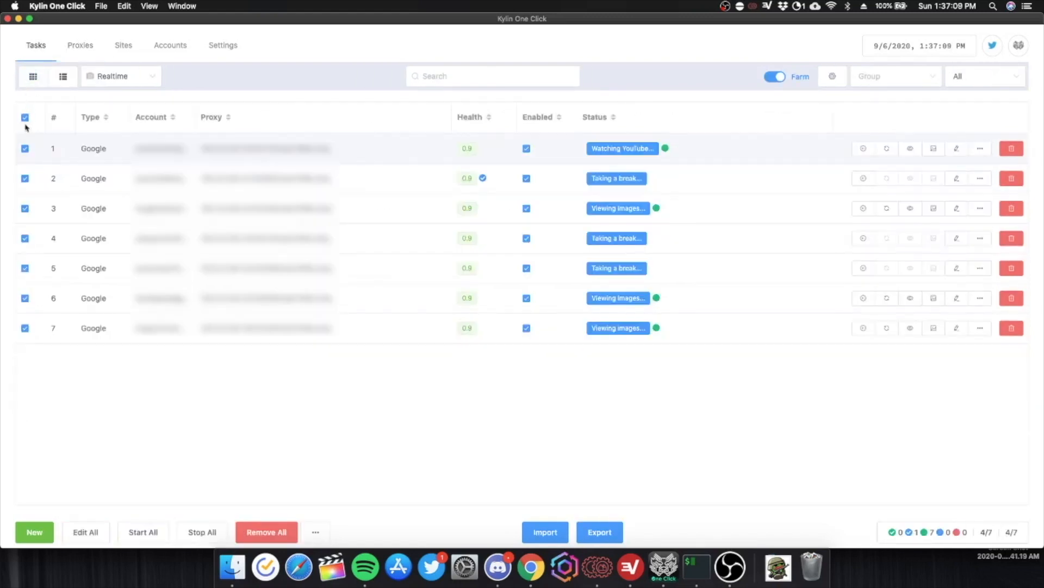
{"action": "left_click", "coordinate": [79, 45]}
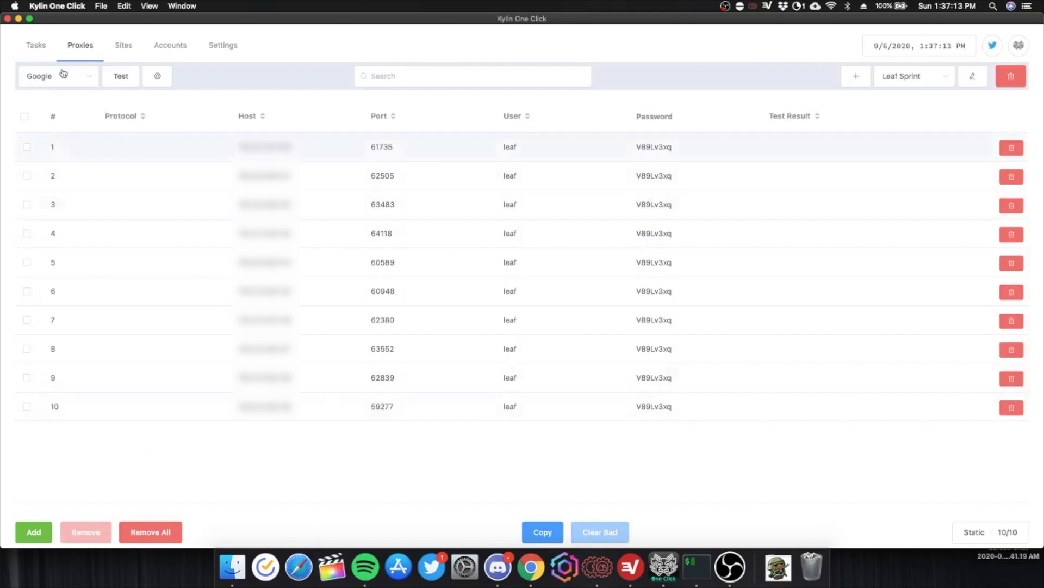
Choose Google as the proxy test site and show the Accounts page of seven Google accounts
{"action": "left_click", "coordinate": [57, 75]}
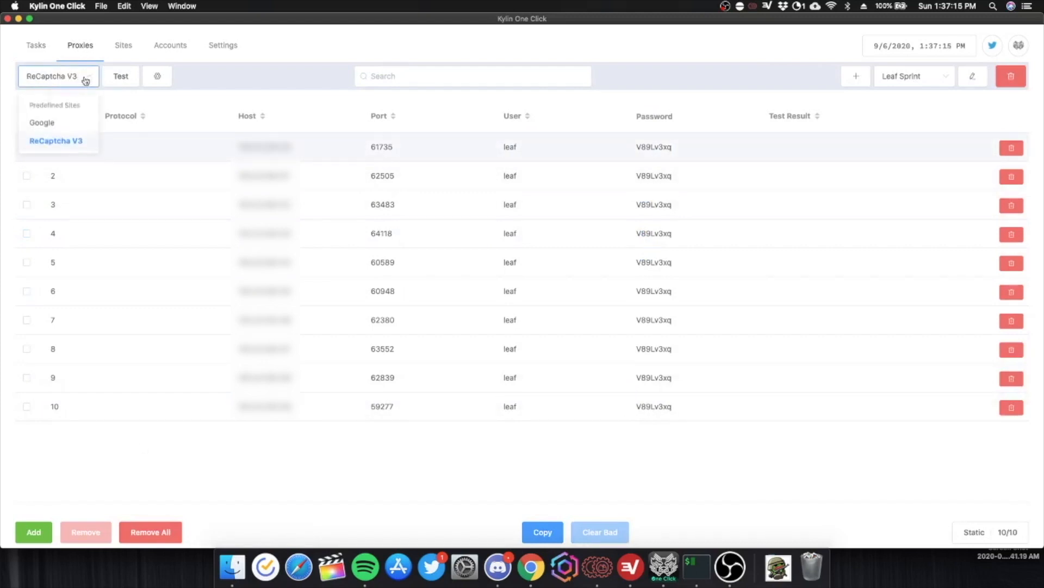
{"action": "left_click", "coordinate": [41, 123]}
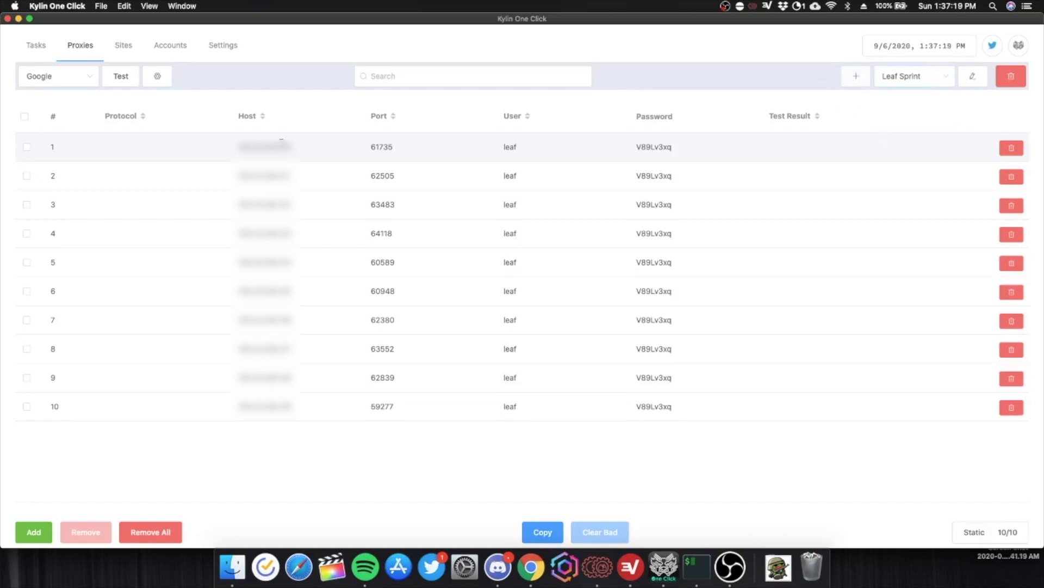
{"action": "left_click", "coordinate": [170, 44]}
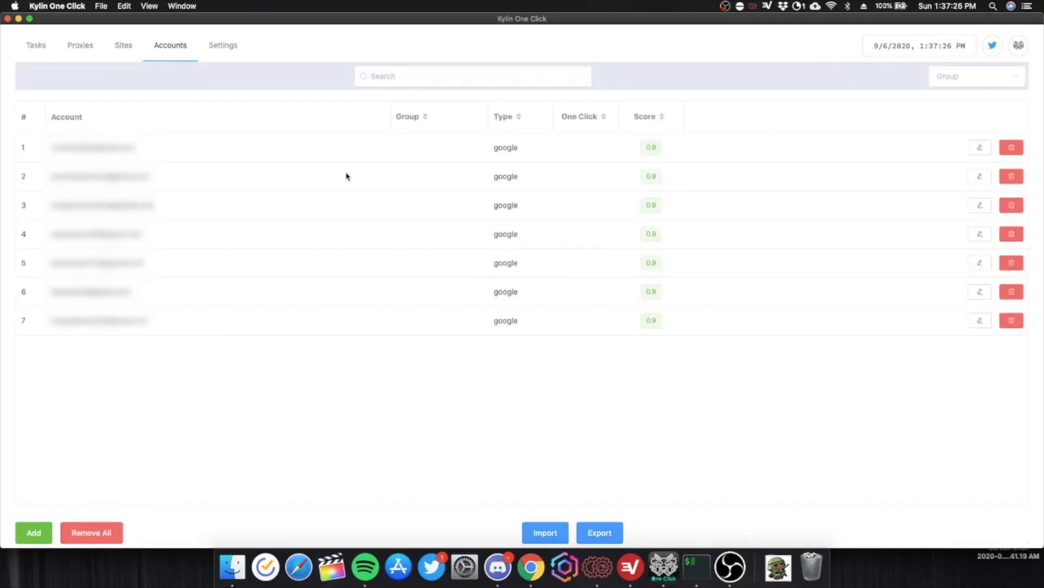
{"action": "mouse_move", "coordinate": [502, 313]}
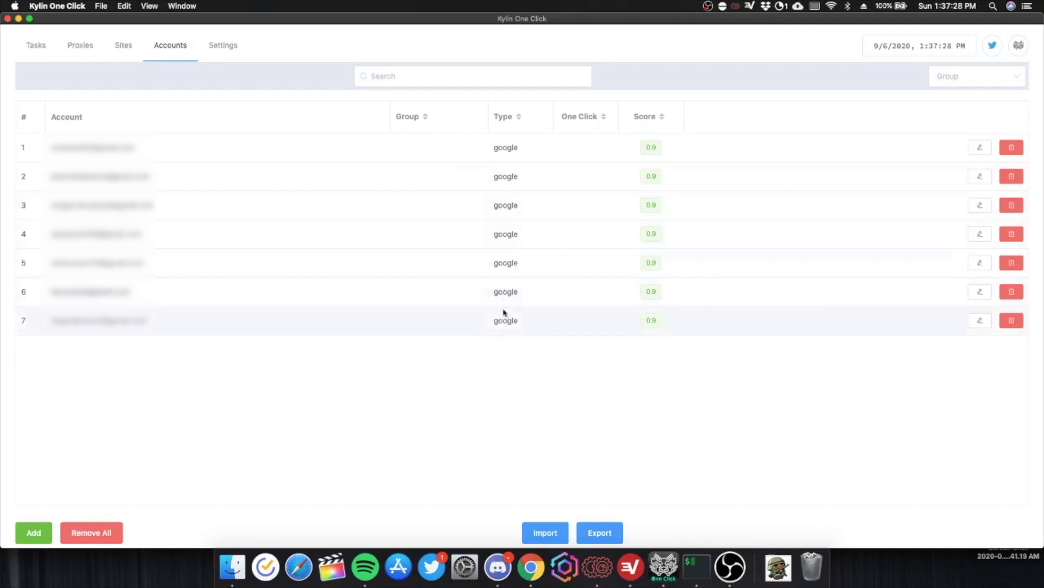
Switch between the Tasks and Accounts pages, ending on the seven running farming tasks
{"action": "left_click", "coordinate": [35, 44]}
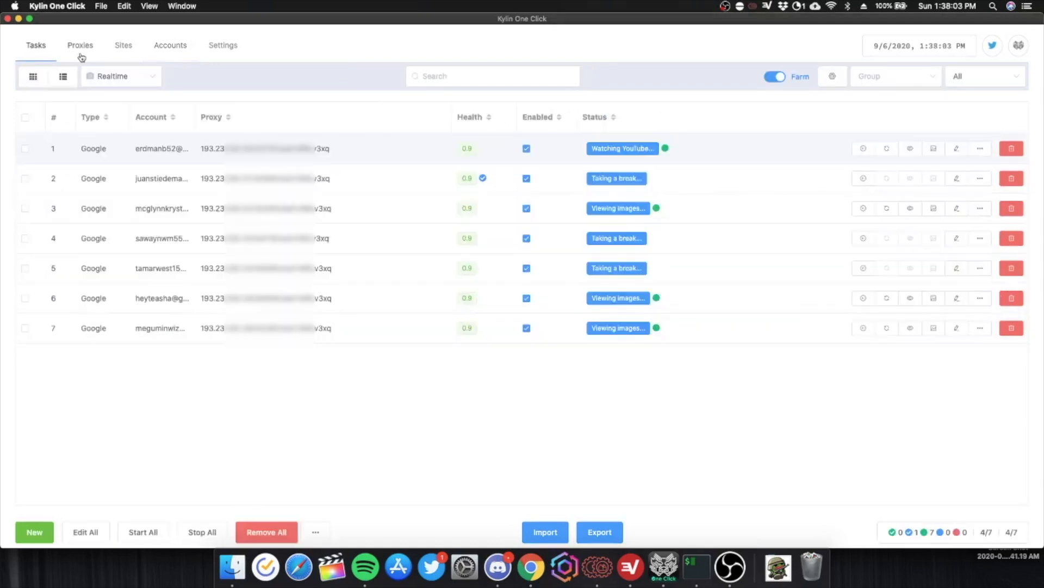
{"action": "left_click", "coordinate": [169, 45]}
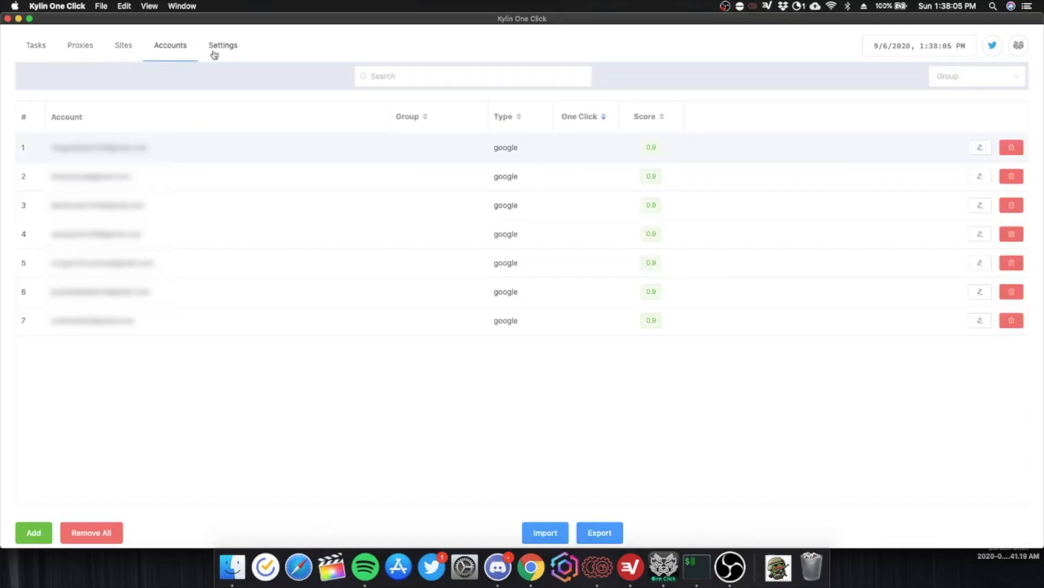
{"action": "left_click", "coordinate": [222, 44]}
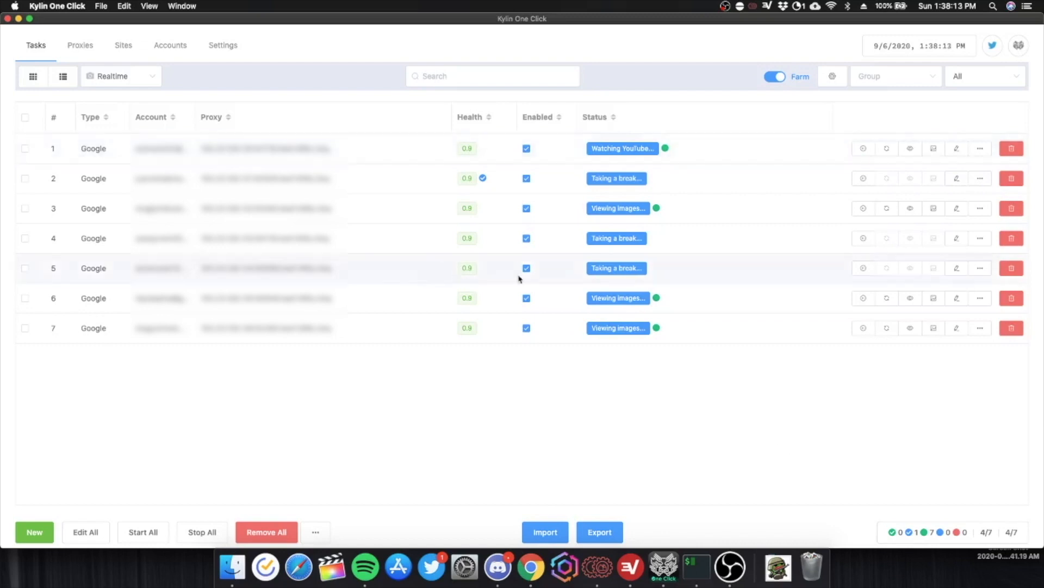
{"action": "mouse_move", "coordinate": [470, 167]}
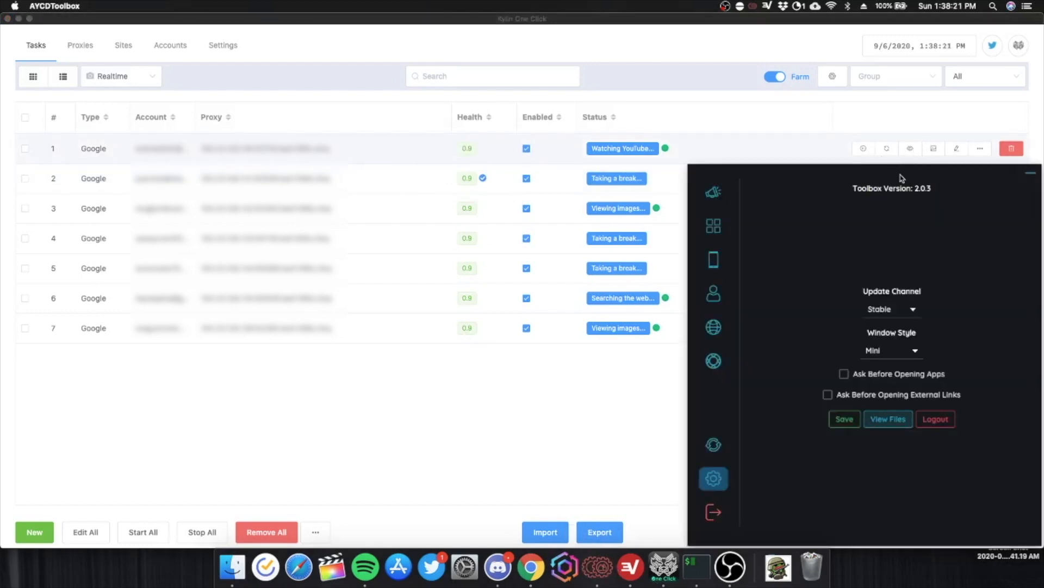
{"action": "mouse_move", "coordinate": [710, 207]}
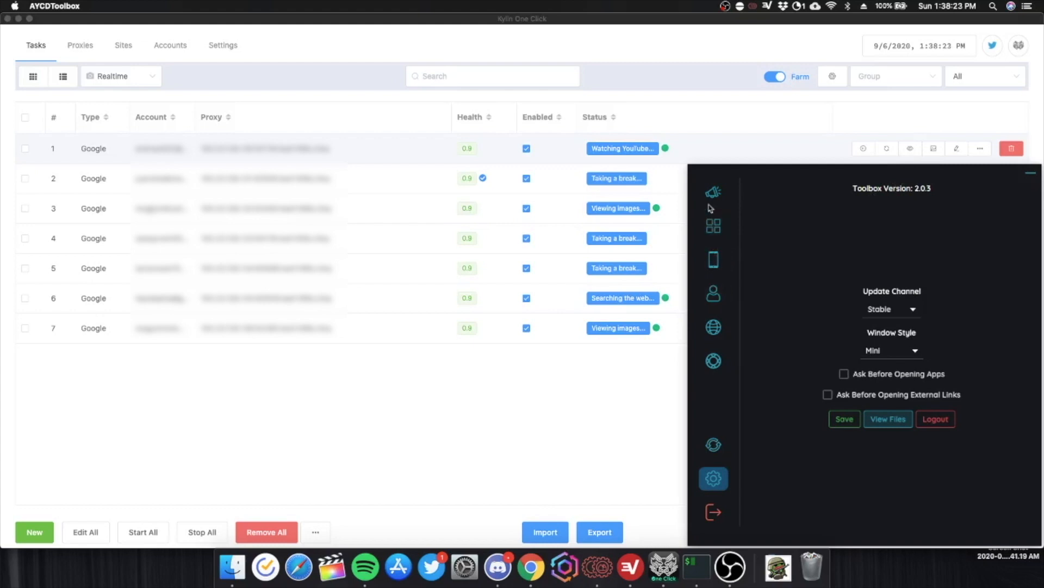
View the AutoSolve Android device page showing no connected device, then the toolbox apps list
{"action": "left_click", "coordinate": [714, 260]}
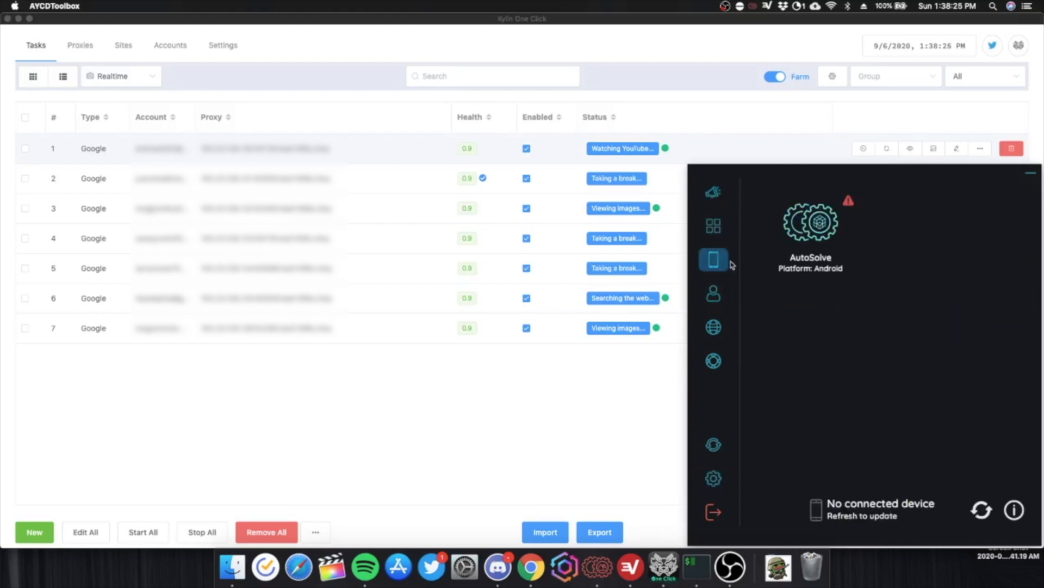
{"action": "mouse_move", "coordinate": [714, 227]}
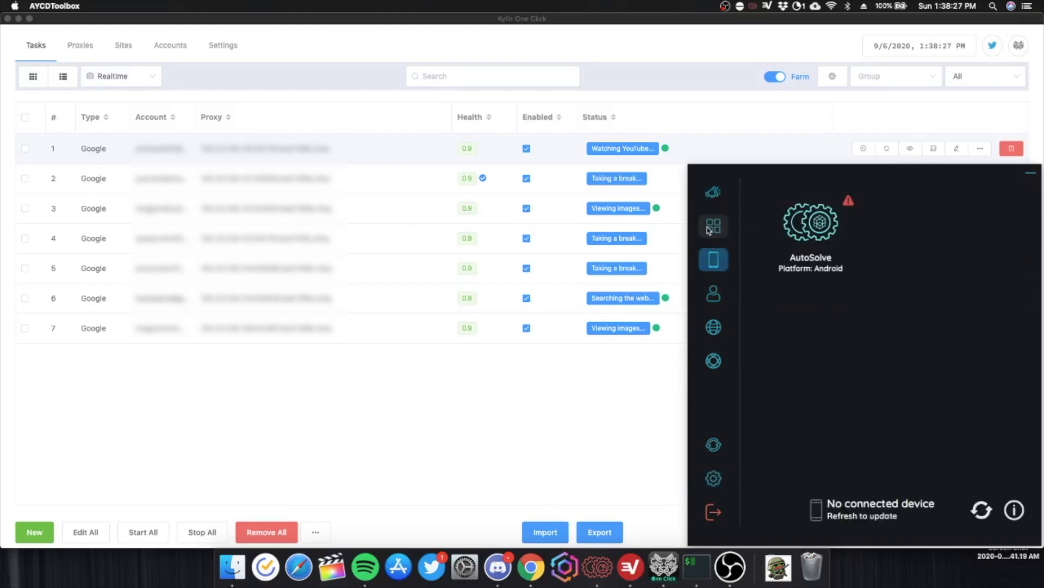
{"action": "left_click", "coordinate": [714, 191]}
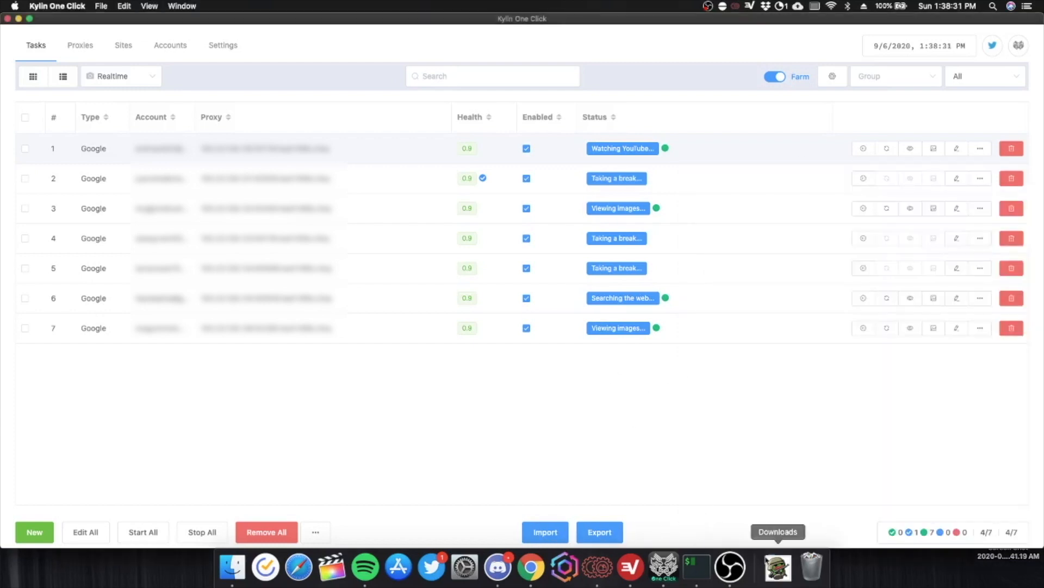
{"action": "mouse_move", "coordinate": [611, 443]}
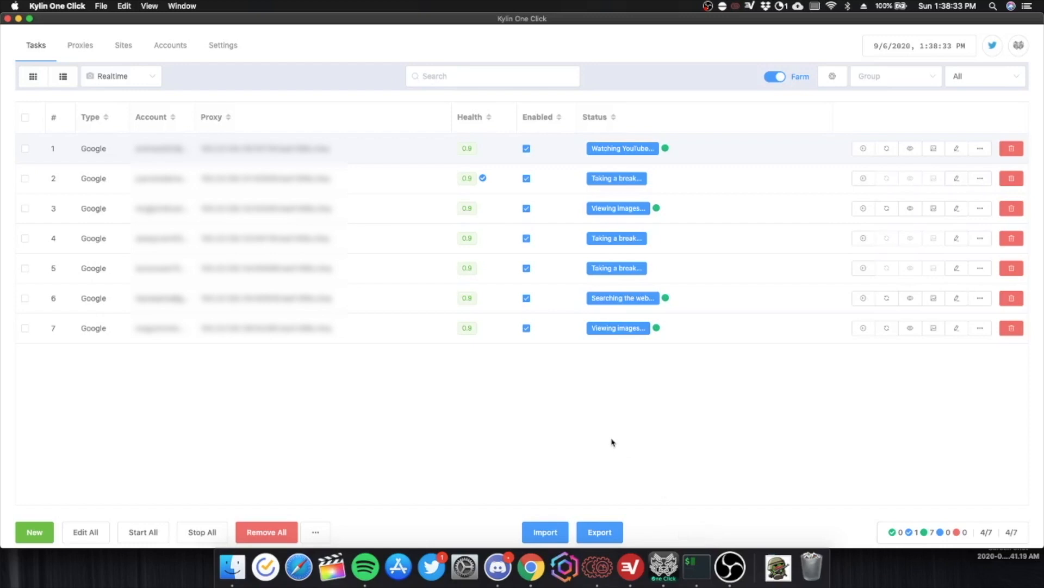
{"action": "mouse_move", "coordinate": [550, 399]}
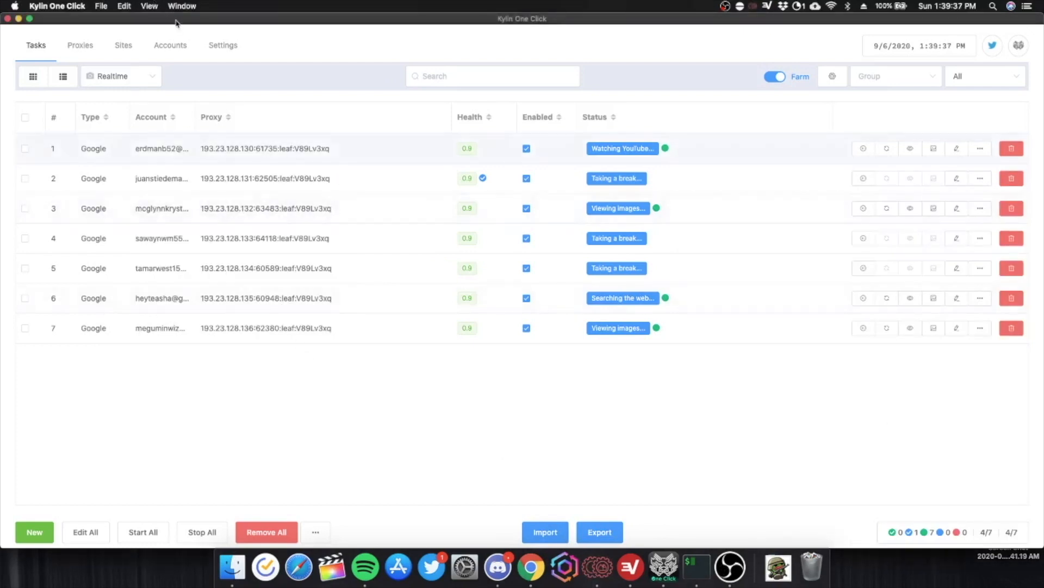
{"action": "mouse_move", "coordinate": [804, 389]}
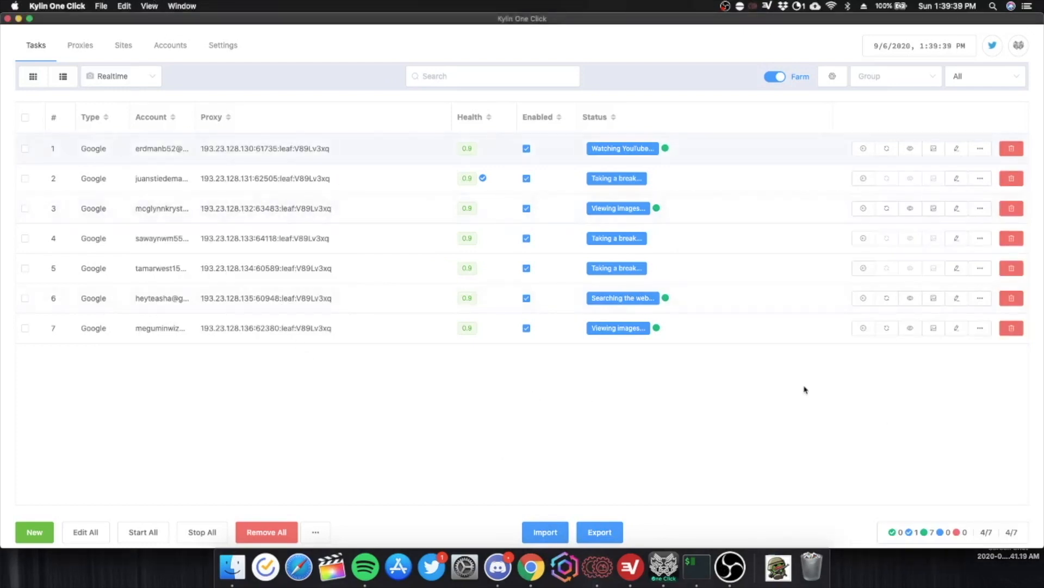